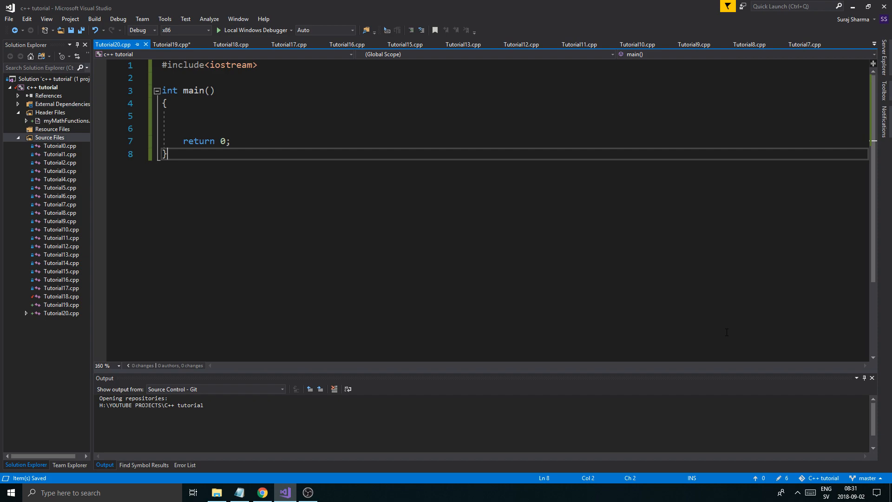
# Comment above main: // FUNCTION OVERLOADING and // FUNCTION OVERRIDING (OVERSHADOWING)
pyautogui.click(165, 78)
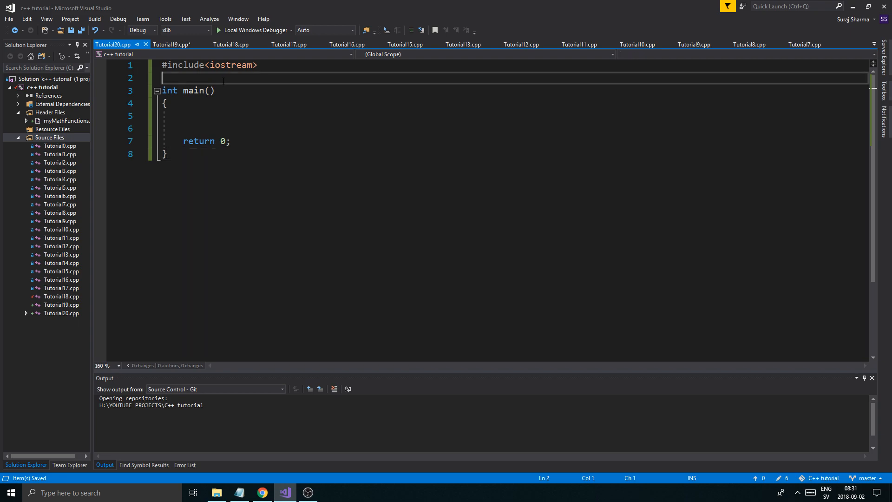
pyautogui.press('enter')
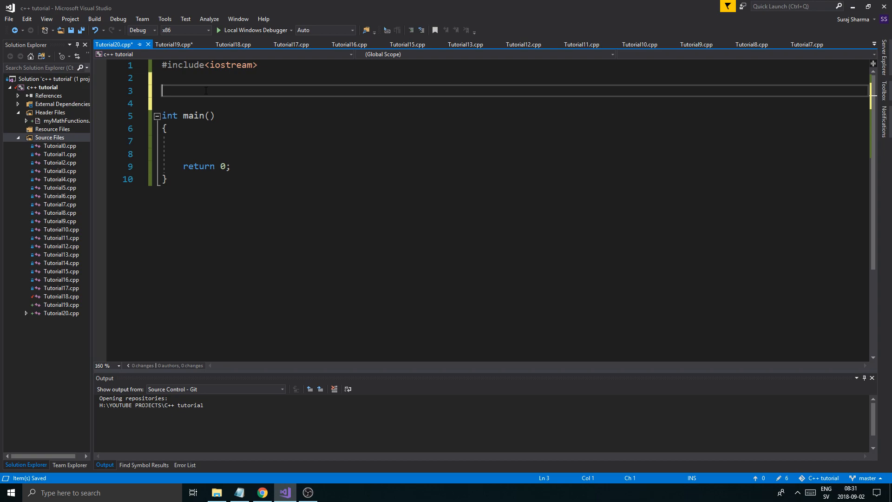
pyautogui.write('//')
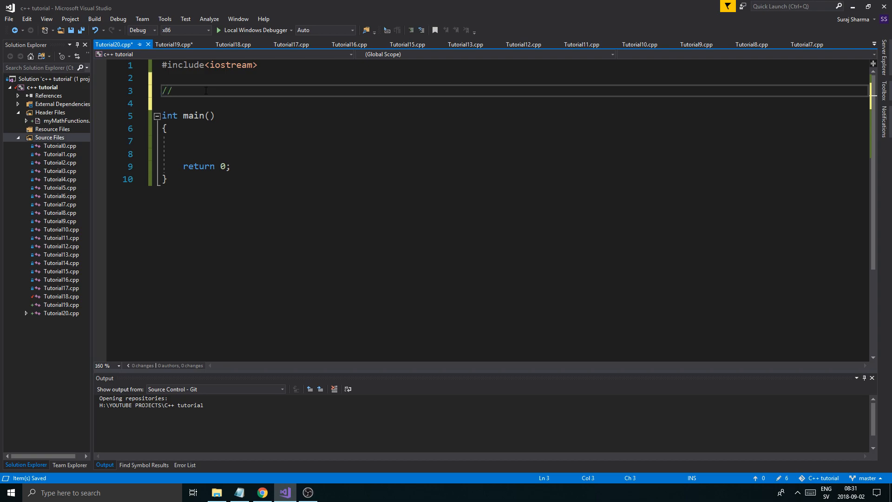
pyautogui.write('FUN')
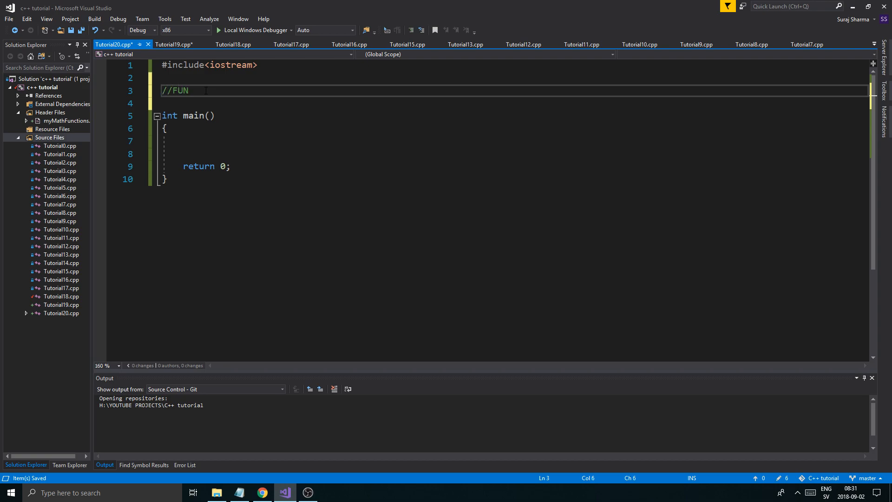
pyautogui.write('CTION OVERLOA')
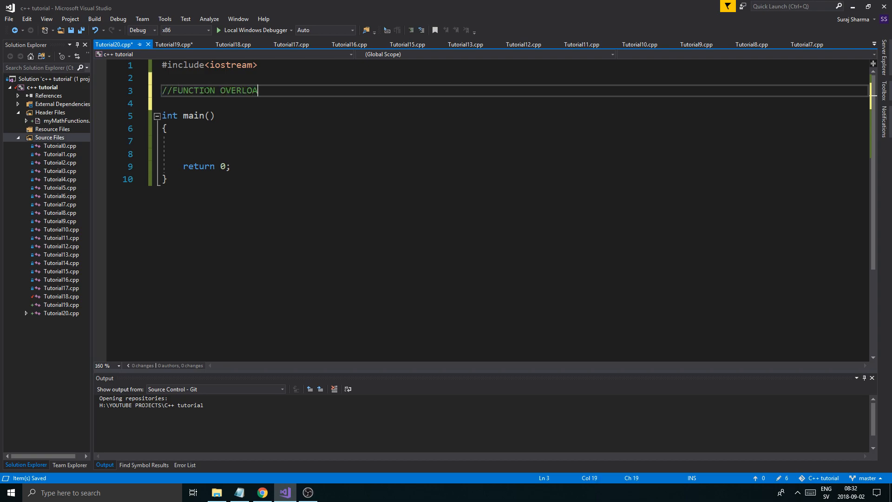
pyautogui.write('DING')
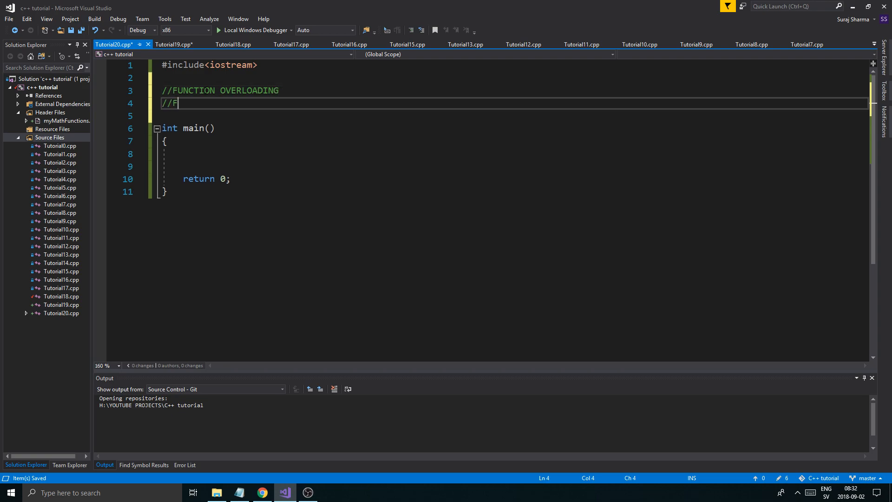
pyautogui.write('UNCTION OVERRI')
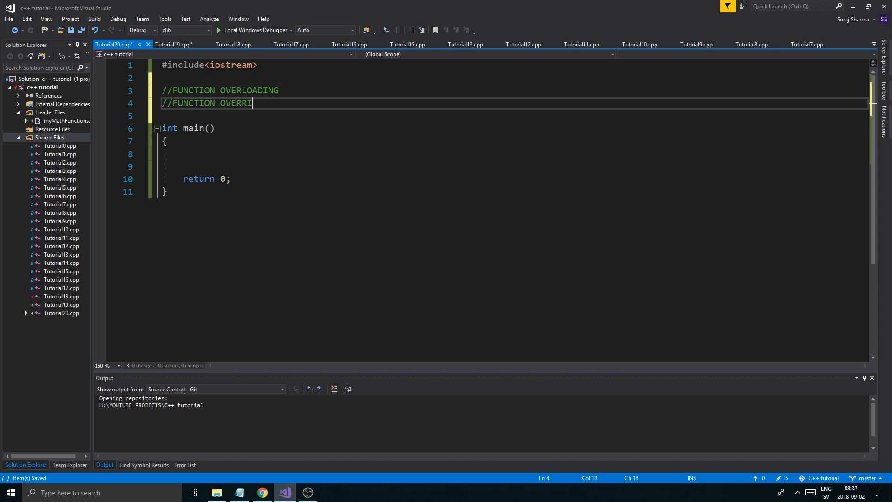
pyautogui.write('DING (')
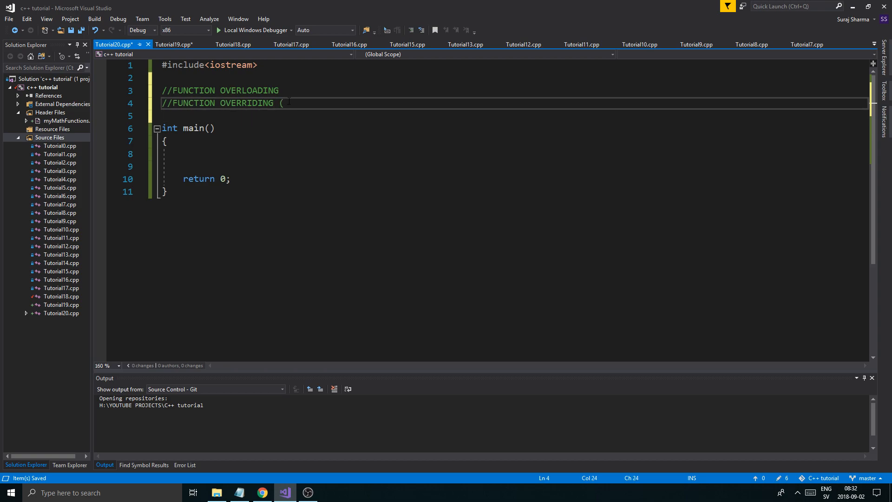
pyautogui.press('Backspace')
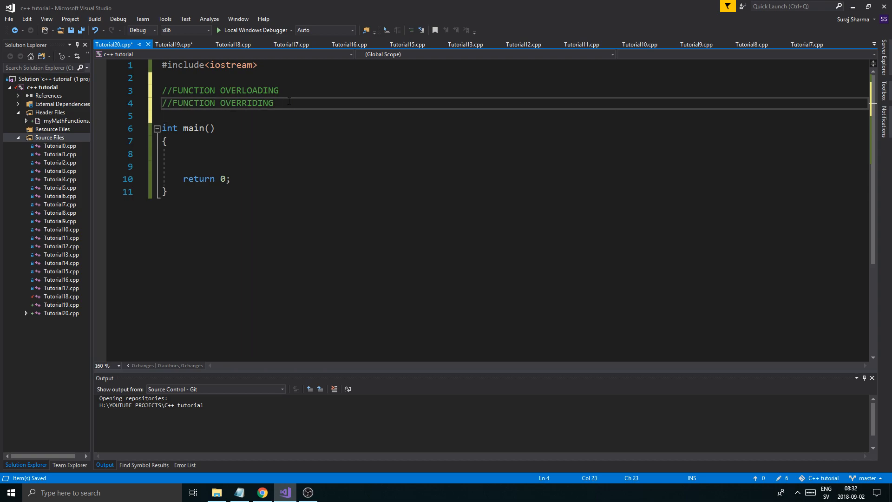
pyautogui.write('(OVERSHADOWING)')
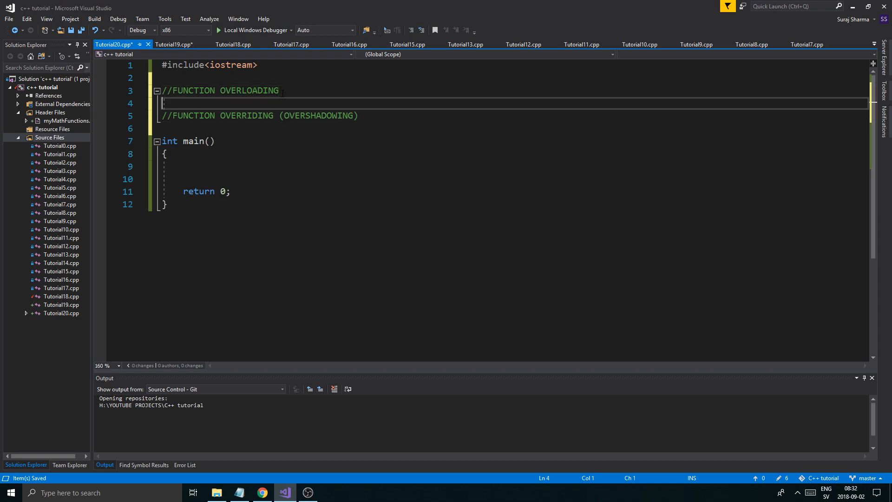
# Add the comment // Function header = functions signature and leave room below it
pyautogui.write('//')
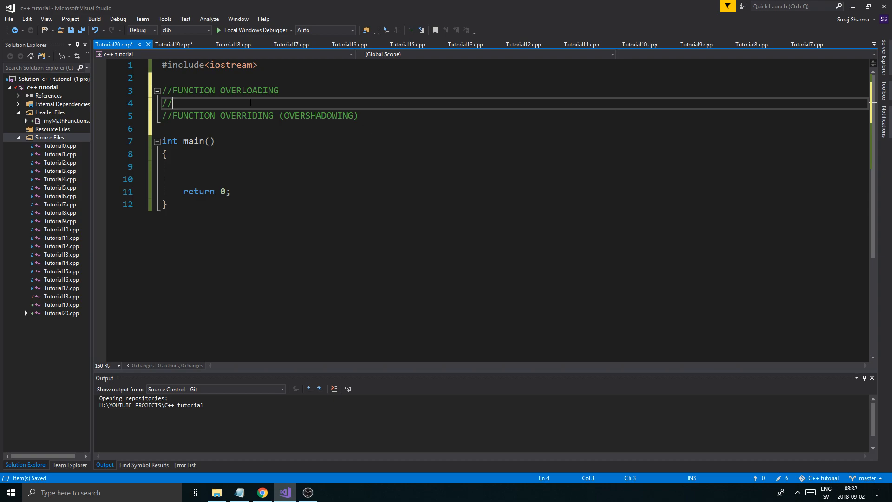
pyautogui.write('Function head')
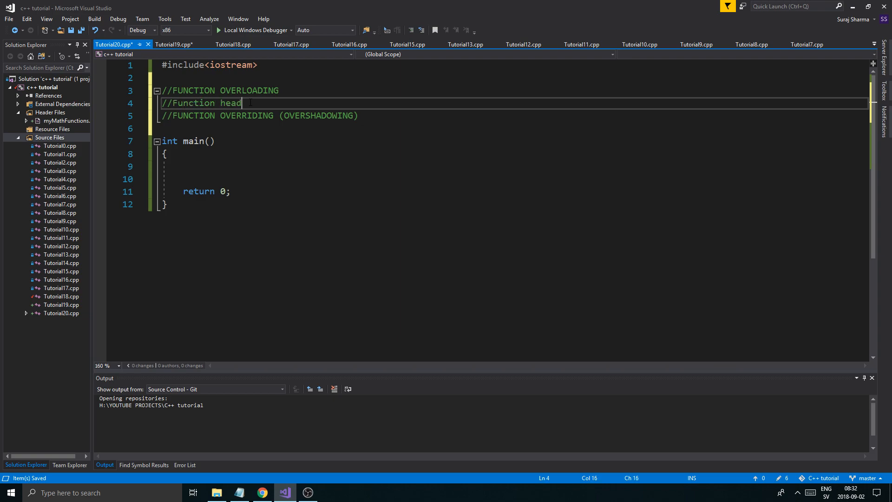
pyautogui.write('er = fu')
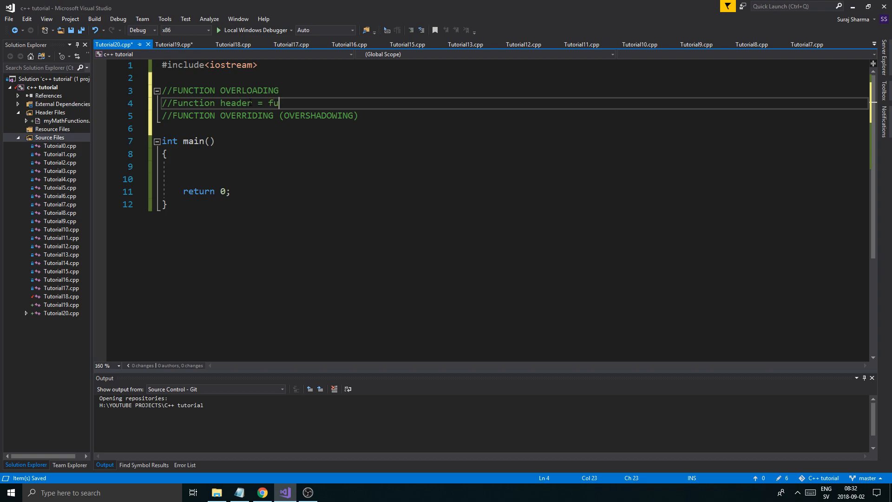
pyautogui.write('nctions signatu')
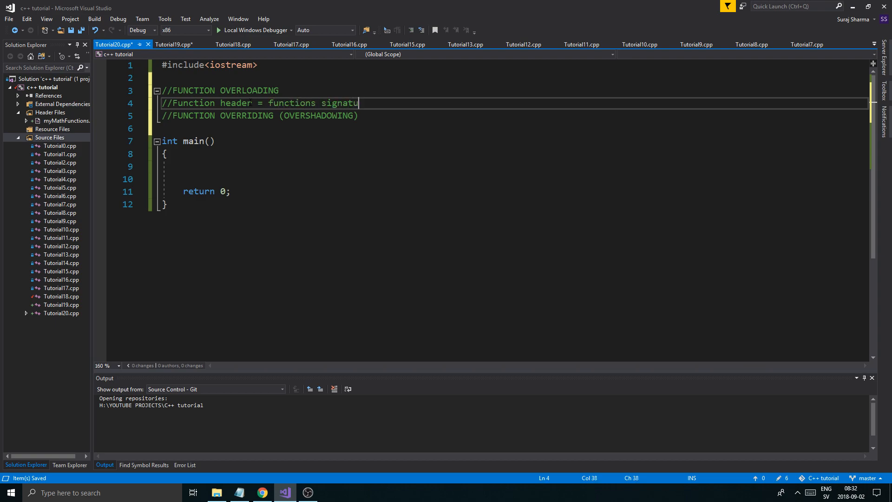
pyautogui.write('re')
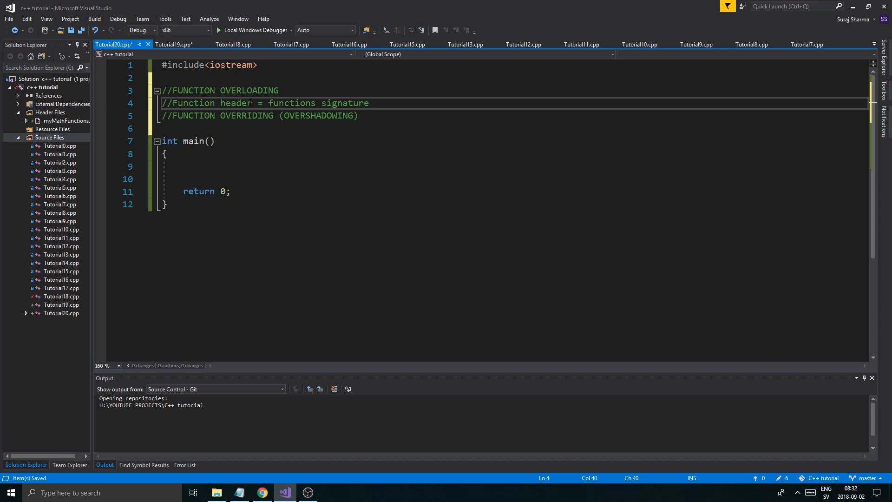
pyautogui.press('enter')
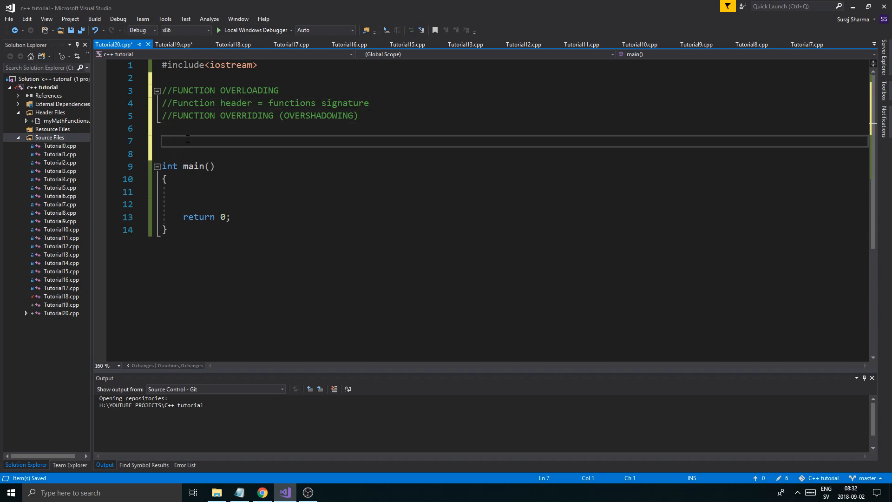
# Write int add(int a, int b) { return a + b; } above main with blank lines after it
pyautogui.write('int')
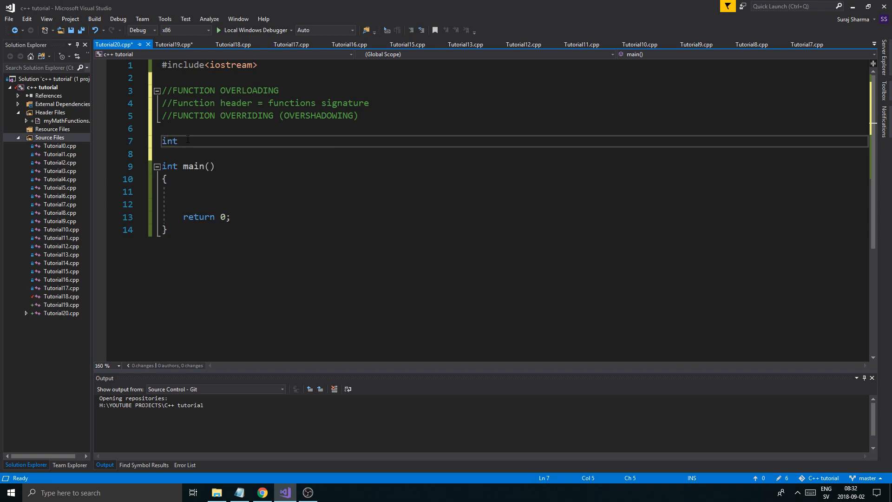
pyautogui.write('add()')
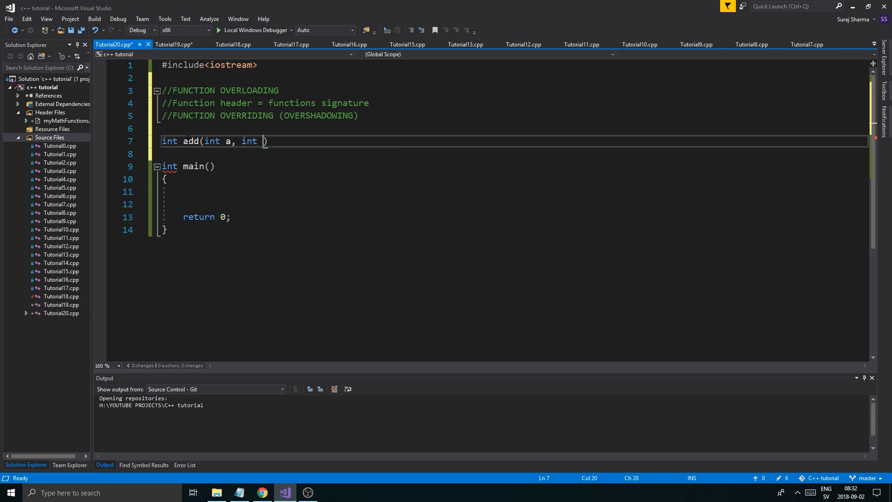
pyautogui.write('b')
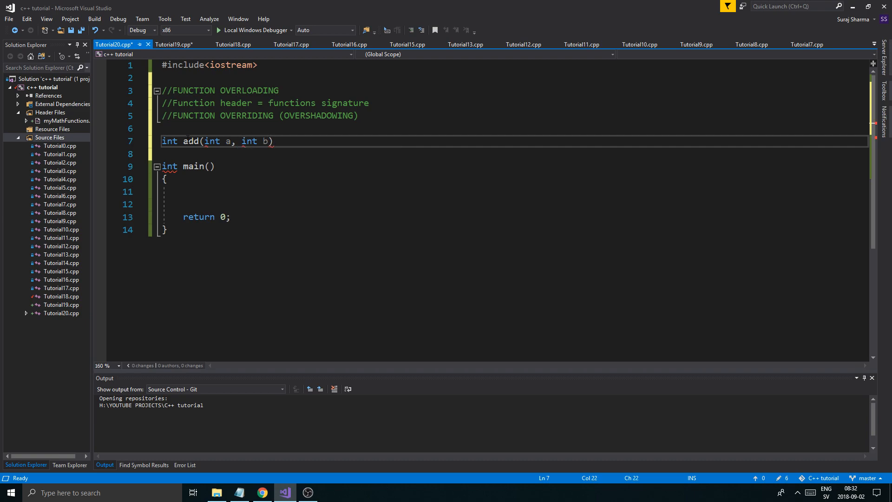
pyautogui.write('return a + b;')
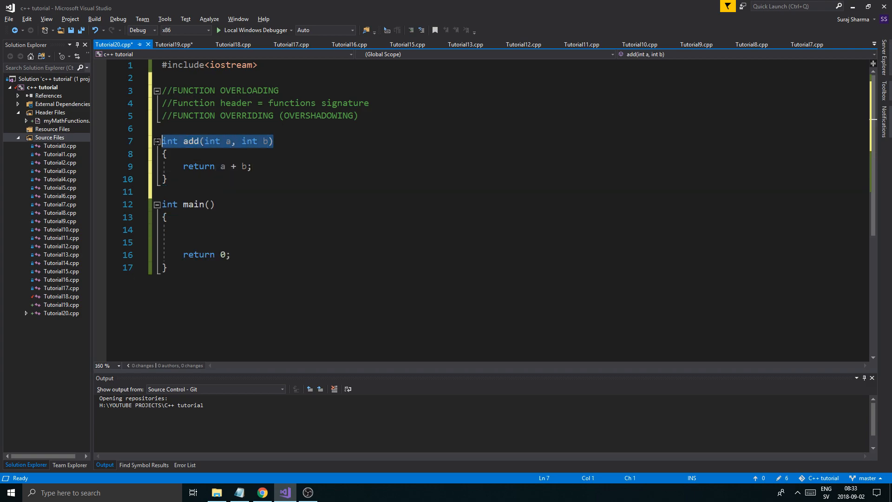
pyautogui.click(285, 141)
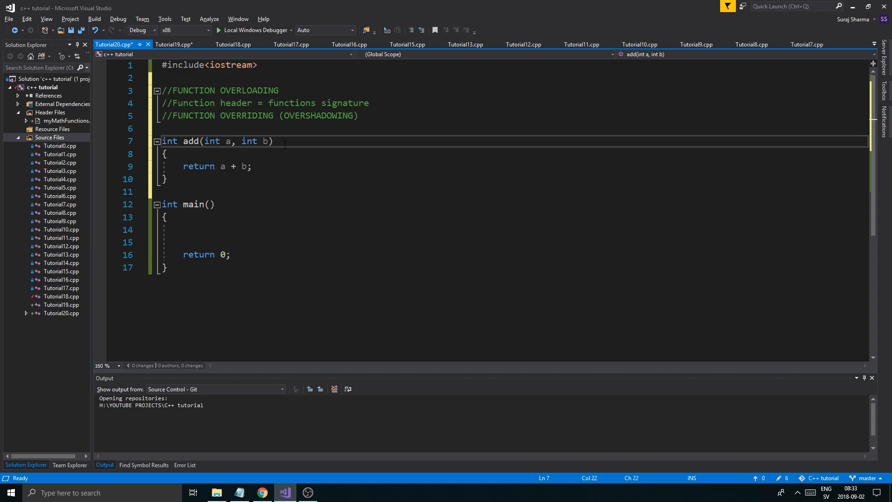
pyautogui.press('Enter')
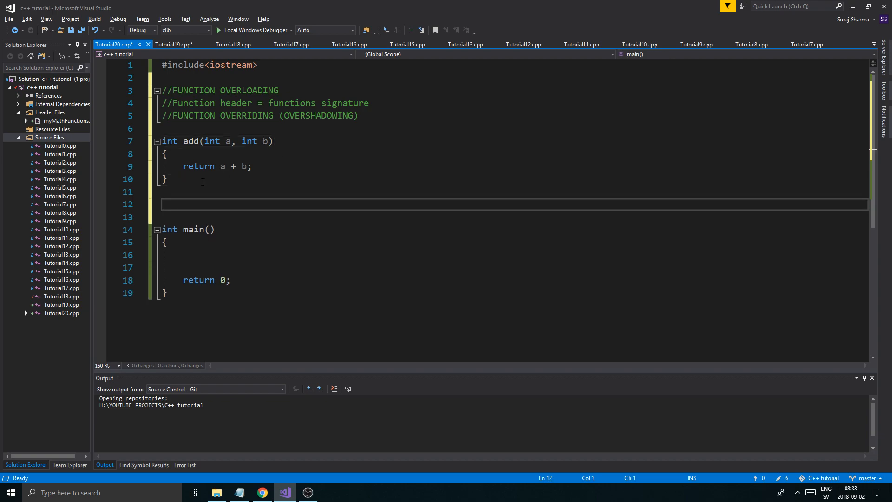
# Write float add(float a, float b) { return a + b; } after the int overload
pyautogui.write('int add')
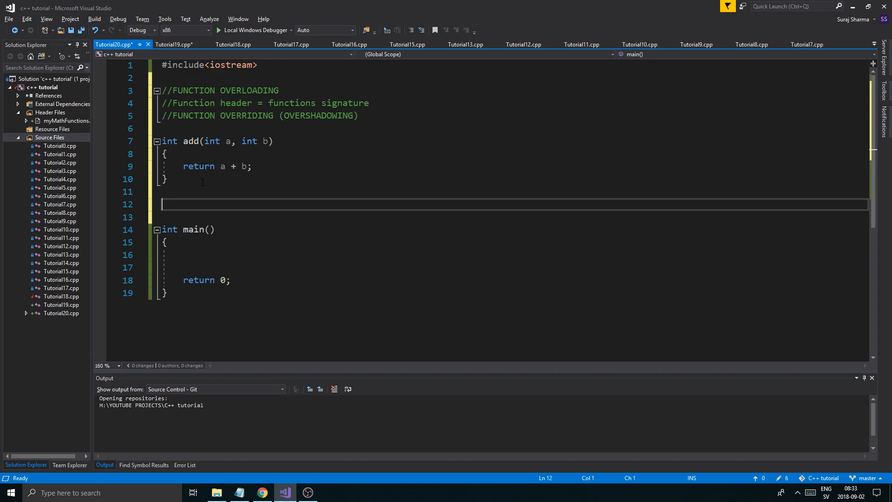
pyautogui.write('float add()')
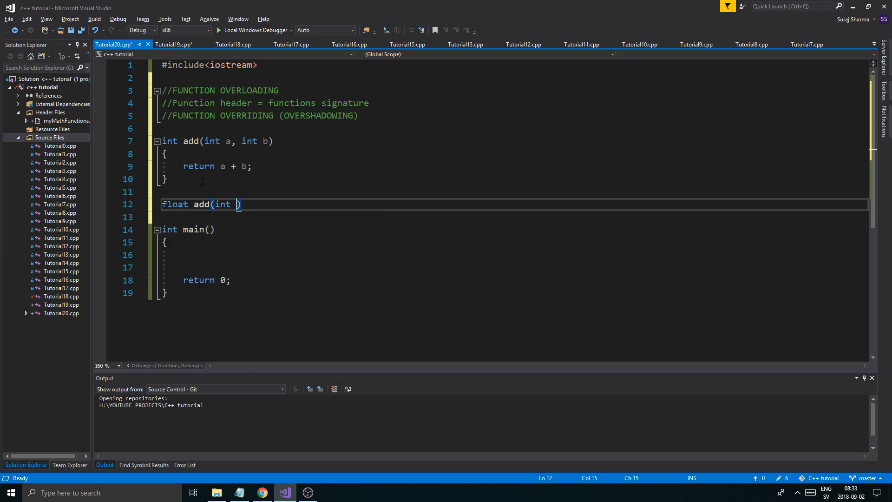
pyautogui.write('float a')
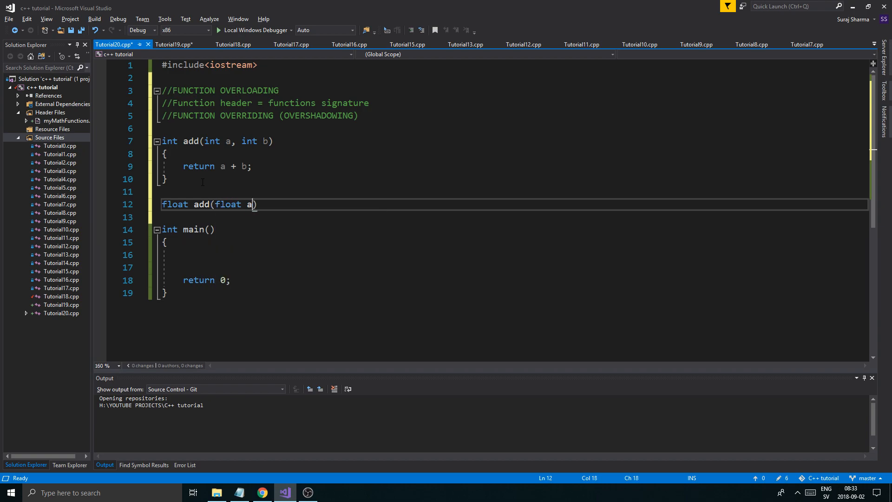
pyautogui.write(', float b')
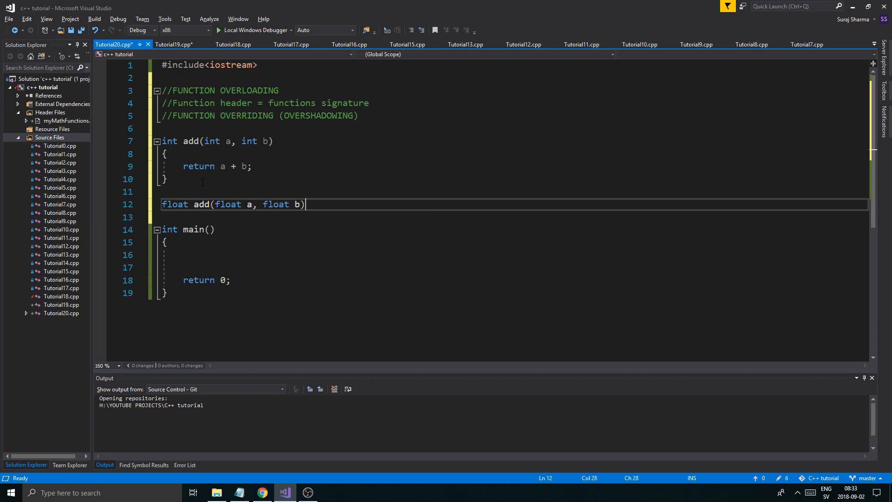
pyautogui.write('return a + b;')
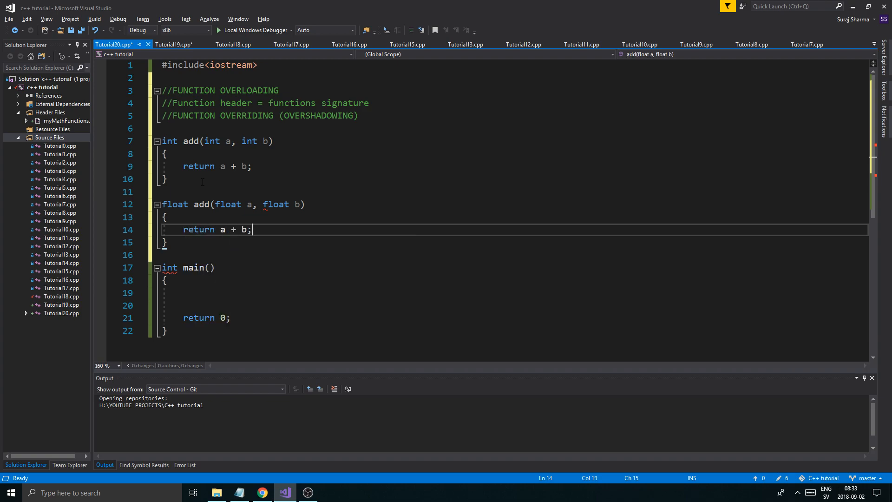
# Review both add overloads' signatures, then place the cursor inside the empty main body
pyautogui.click(168, 217)
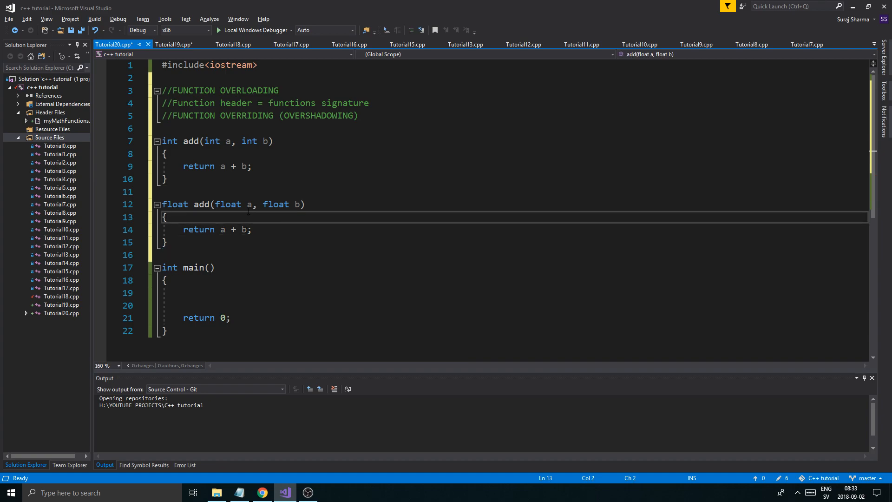
pyautogui.click(306, 204)
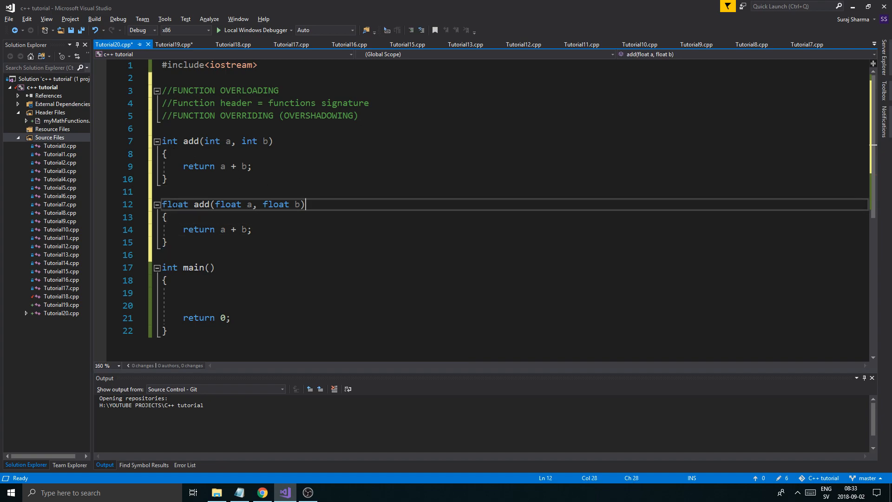
pyautogui.doubleClick(228, 204)
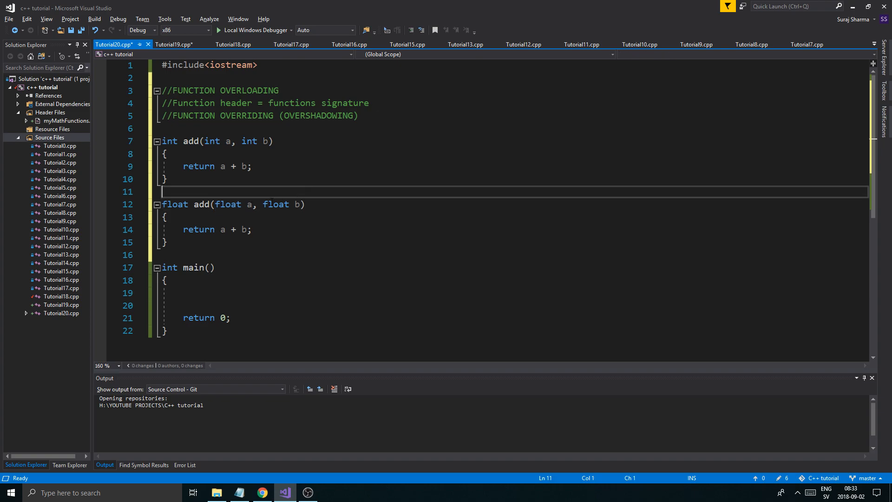
pyautogui.click(269, 204)
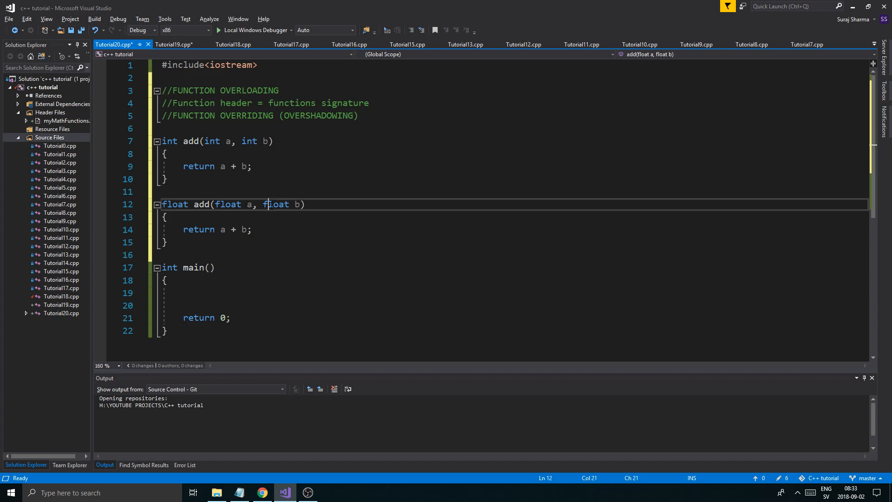
pyautogui.doubleClick(277, 204)
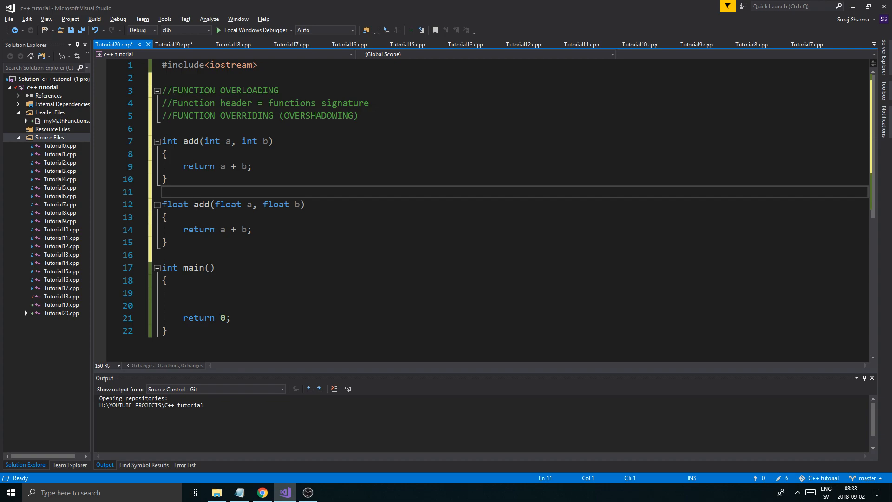
pyautogui.moveTo(200, 204)
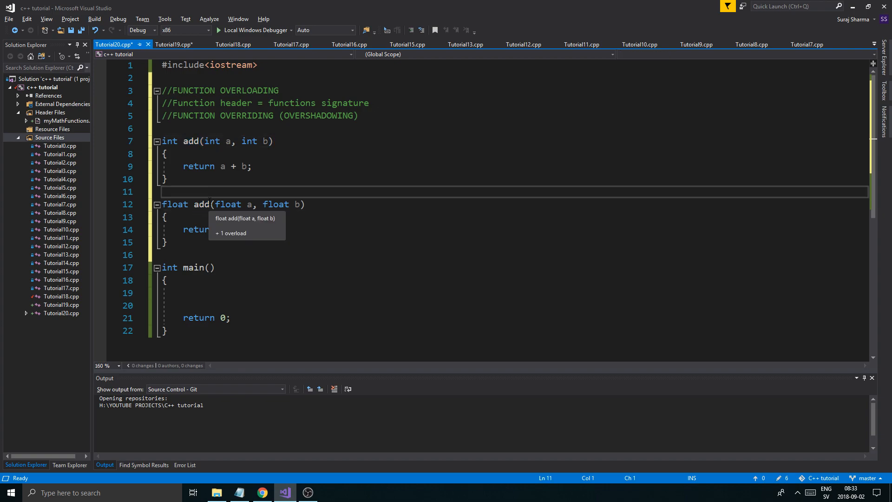
pyautogui.doubleClick(201, 204)
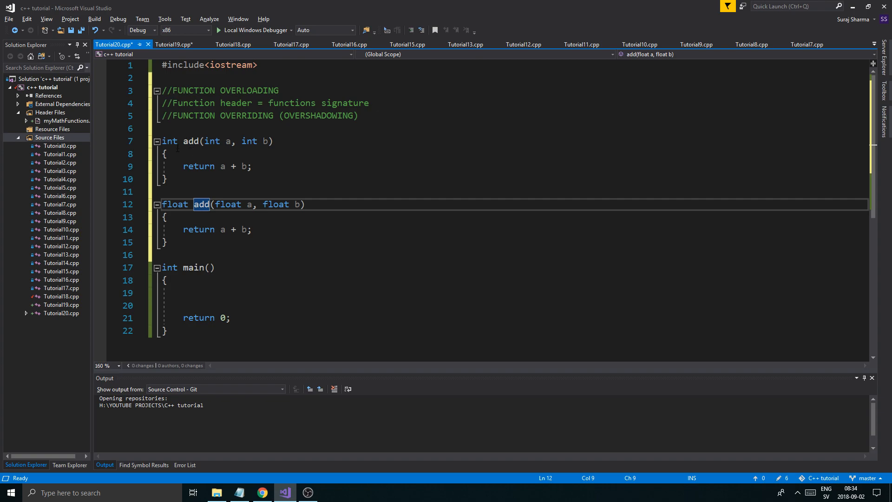
pyautogui.moveTo(202, 204)
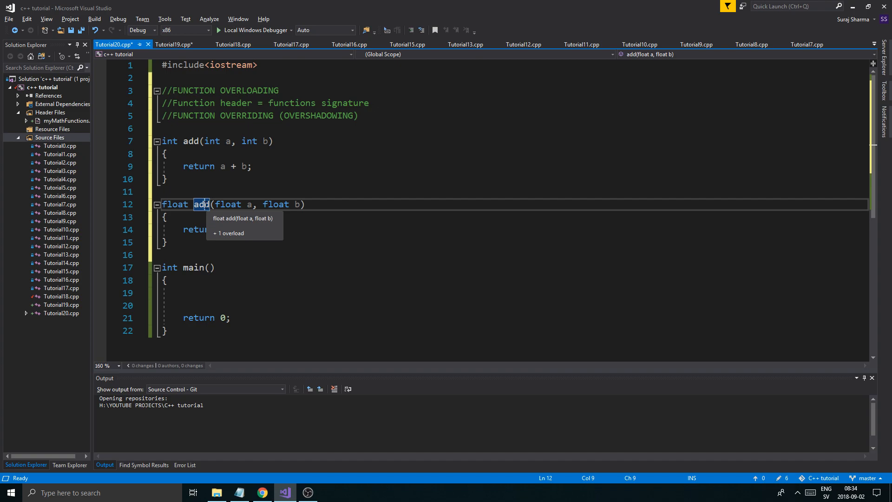
pyautogui.click(167, 178)
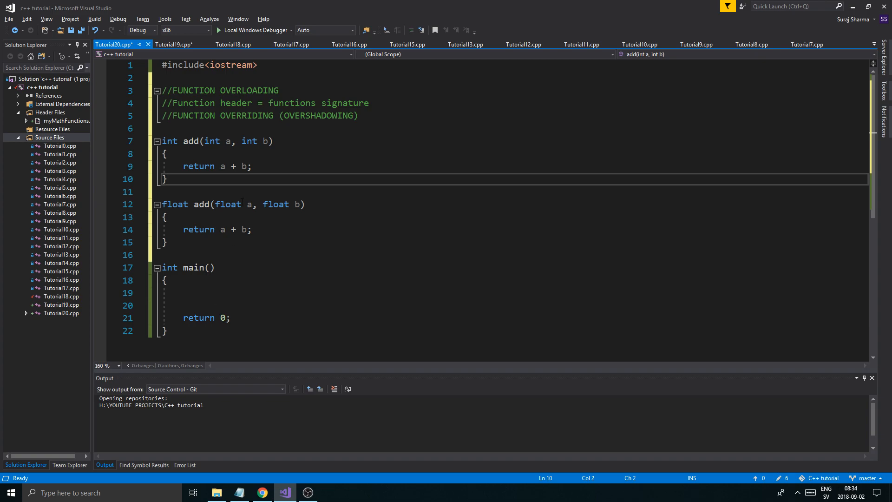
pyautogui.click(199, 293)
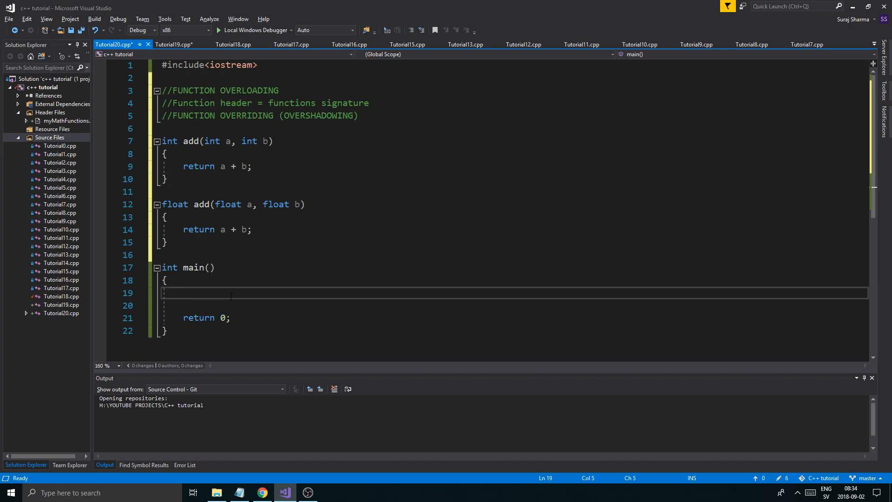
# Make main print std::cout << add(1, 2) << "\n"; then system("PAUSE"); and save
pyautogui.write('system')
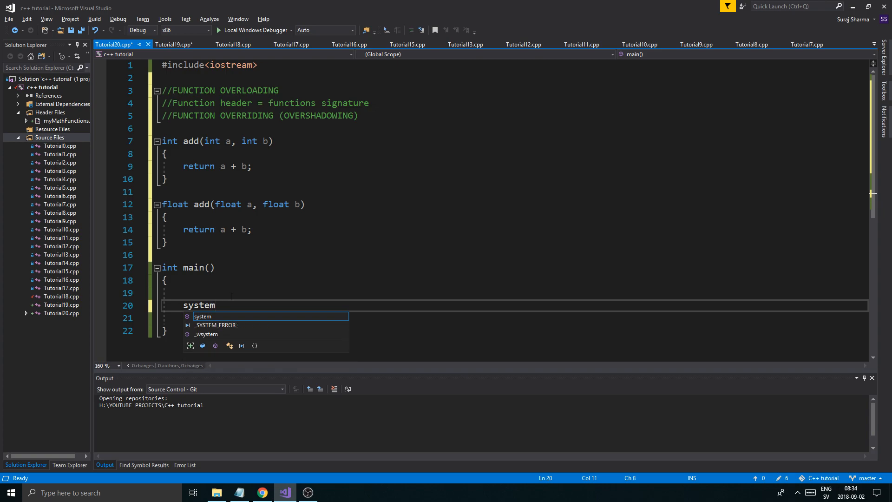
pyautogui.write('(PAY')
pyautogui.click(514, 318)
pyautogui.write('return 0;')
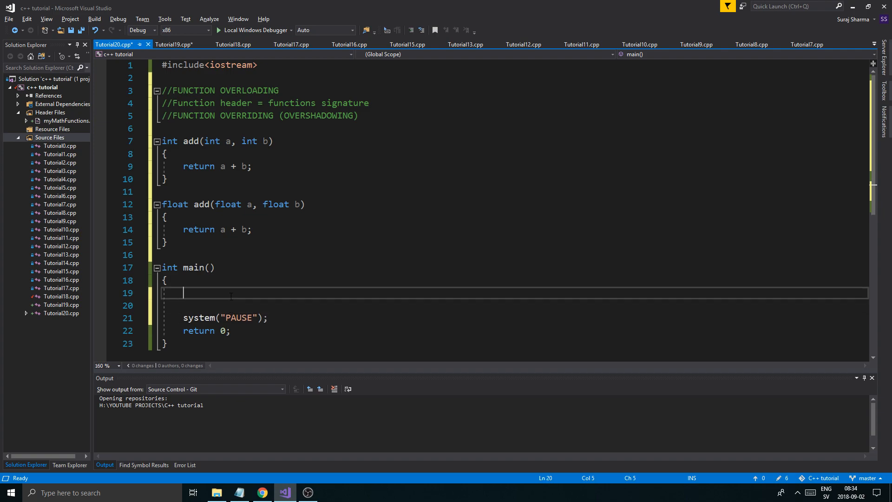
pyautogui.write('s')
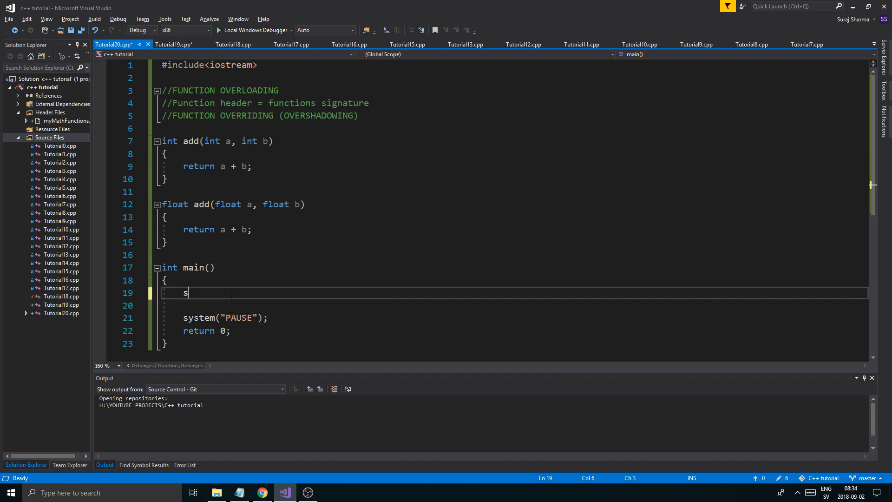
pyautogui.write('td::cout <<')
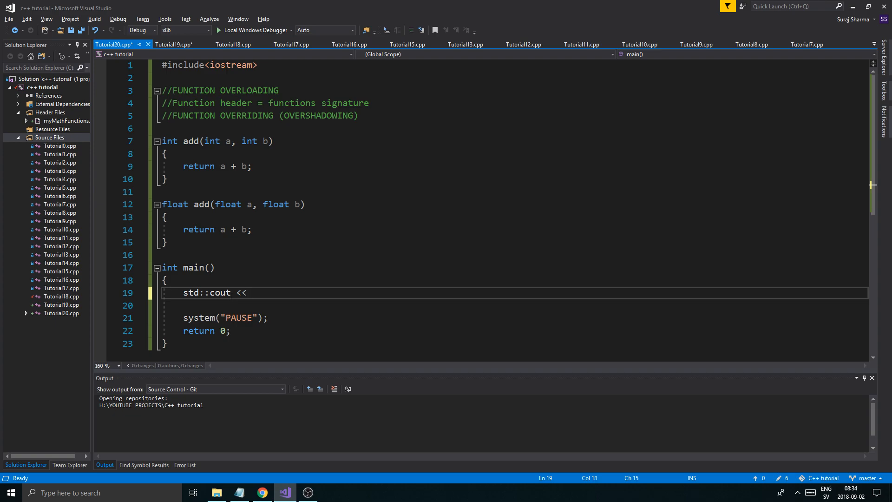
pyautogui.write('add(1,')
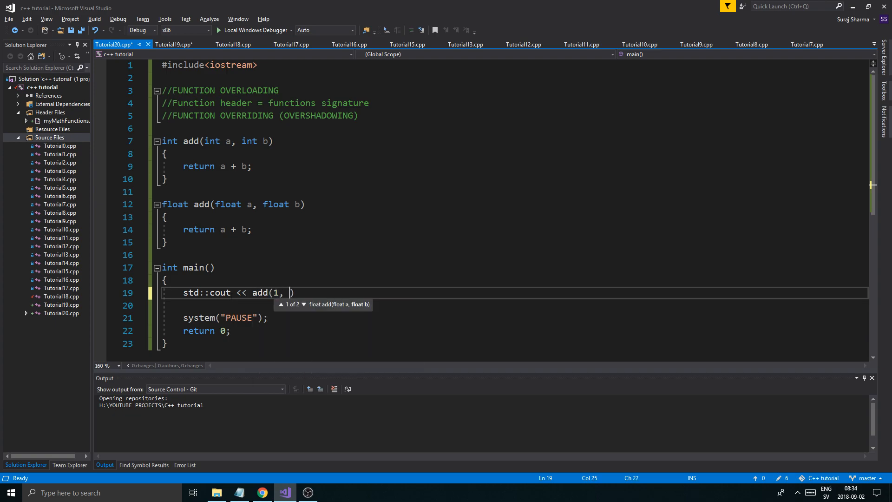
pyautogui.write('2) <<')
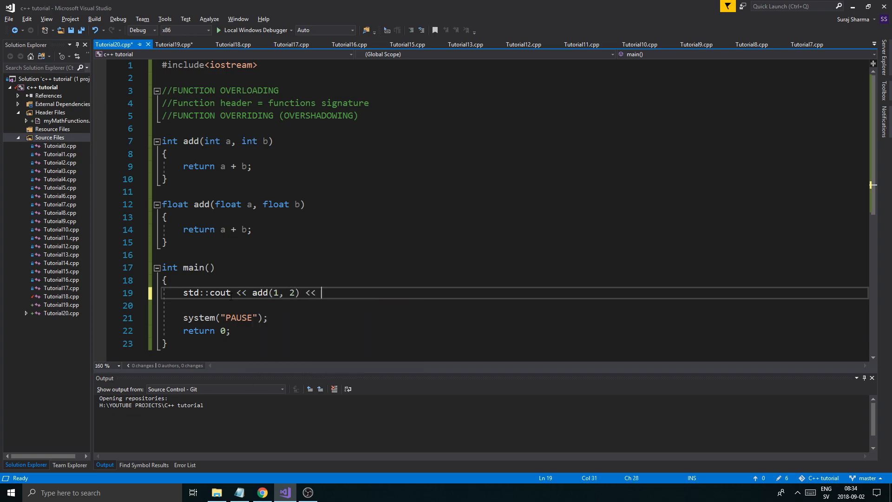
pyautogui.write('"\\')
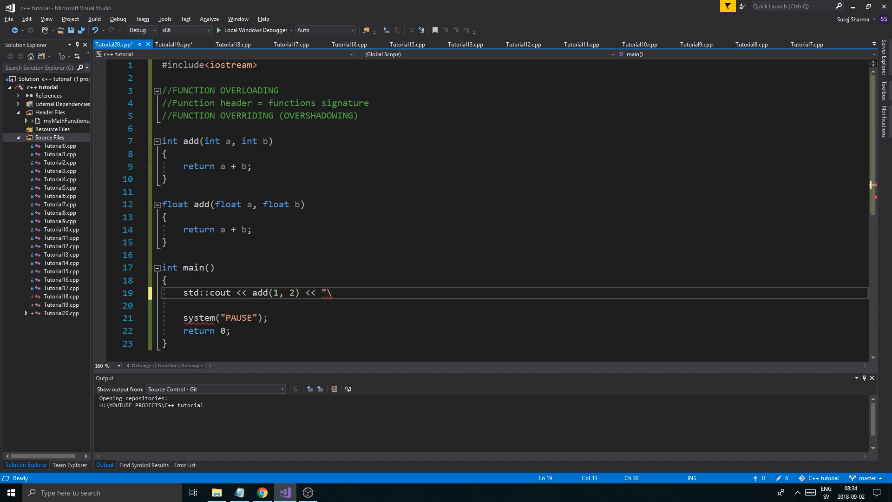
pyautogui.write('n')
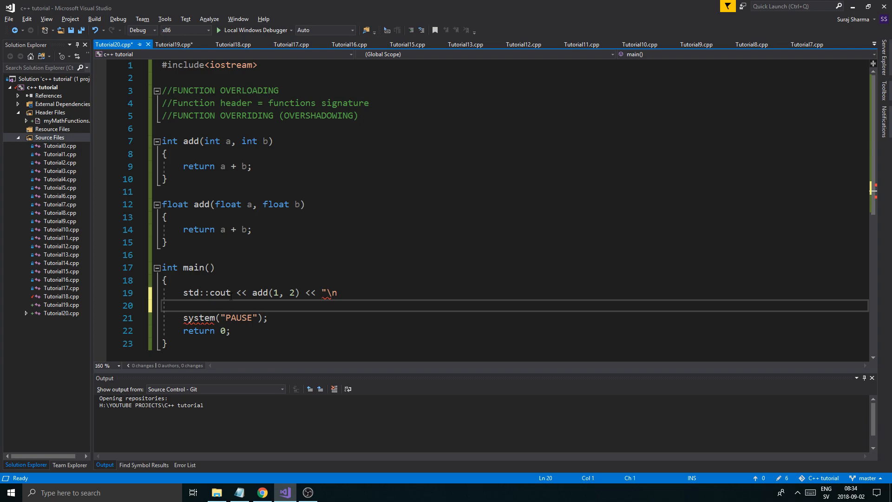
pyautogui.write('";')
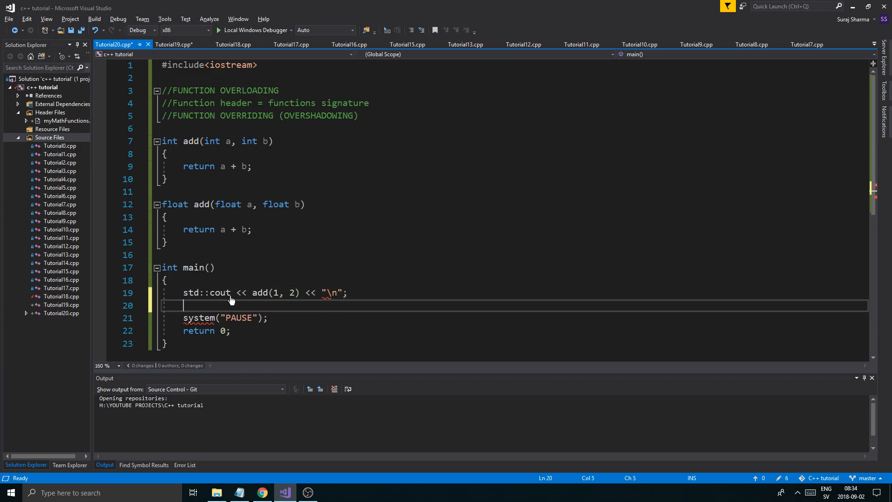
pyautogui.press('ctrl+s')
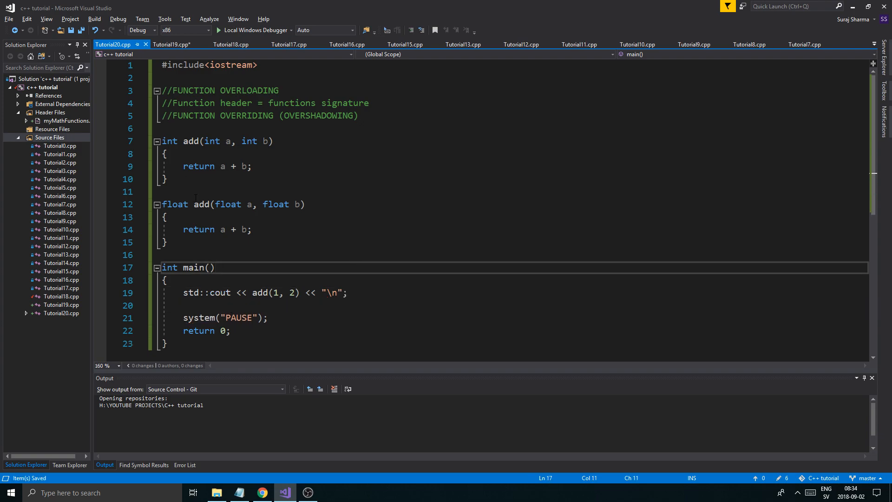
# Look over the call and both add overloads, then run the program, which prints 3
pyautogui.click(165, 280)
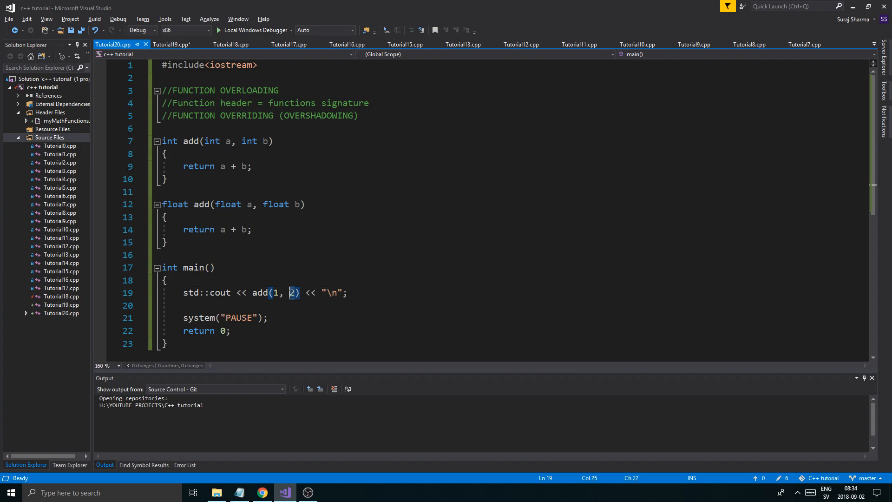
pyautogui.click(182, 306)
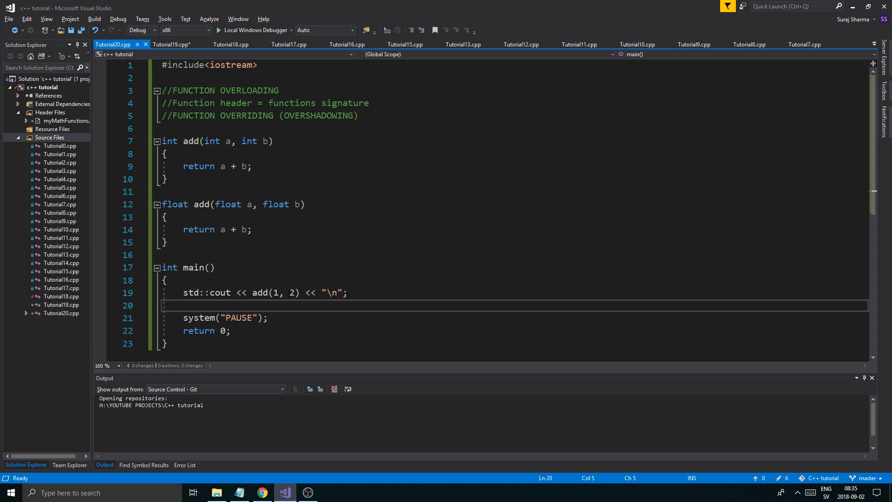
pyautogui.doubleClick(201, 205)
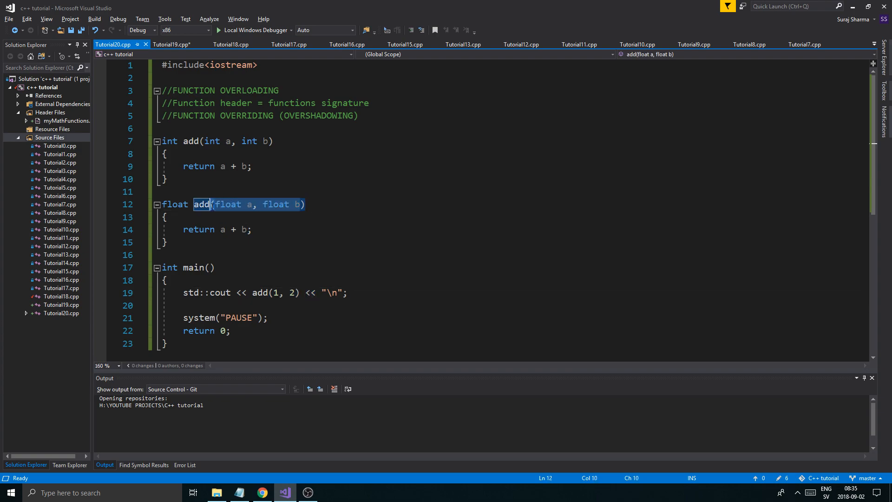
pyautogui.click(216, 205)
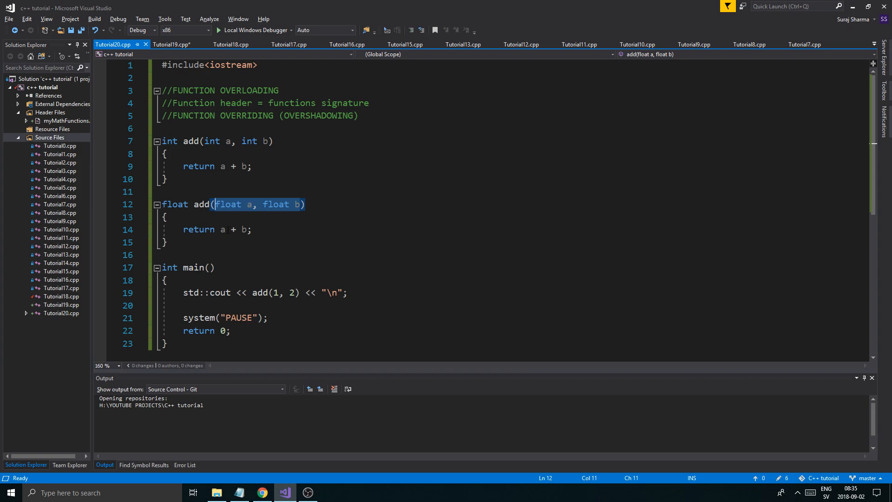
pyautogui.click(239, 230)
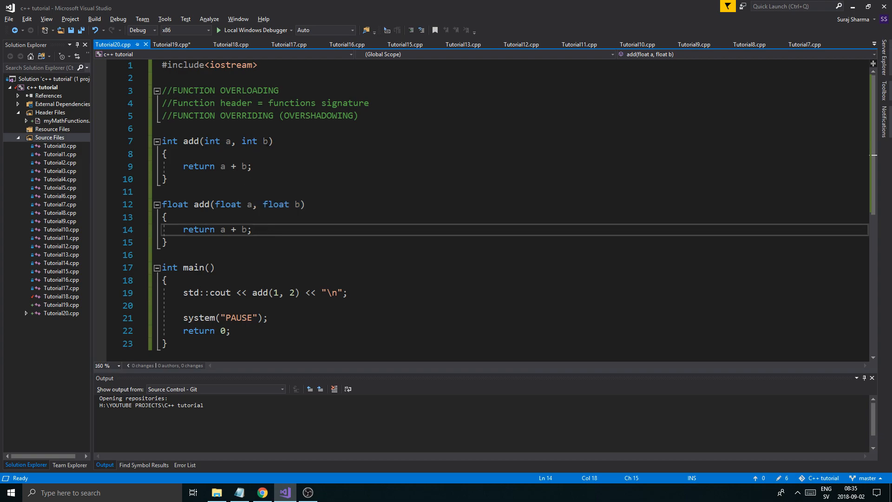
pyautogui.click(166, 154)
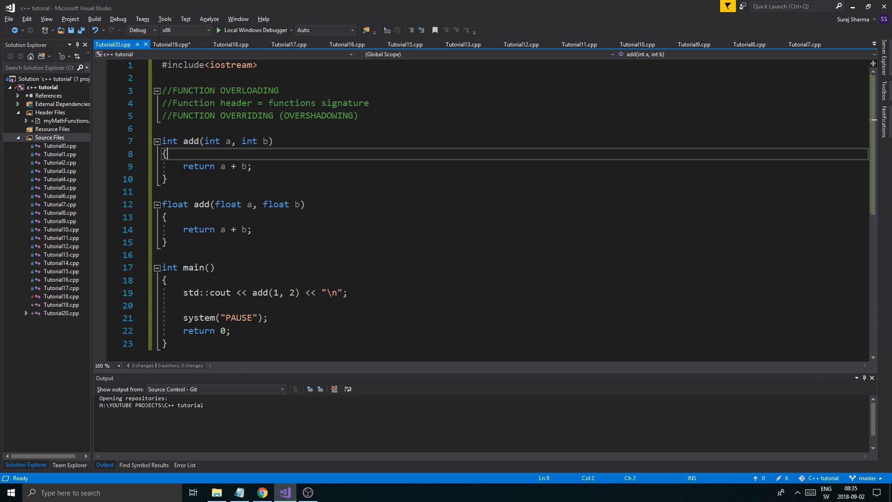
pyautogui.click(166, 180)
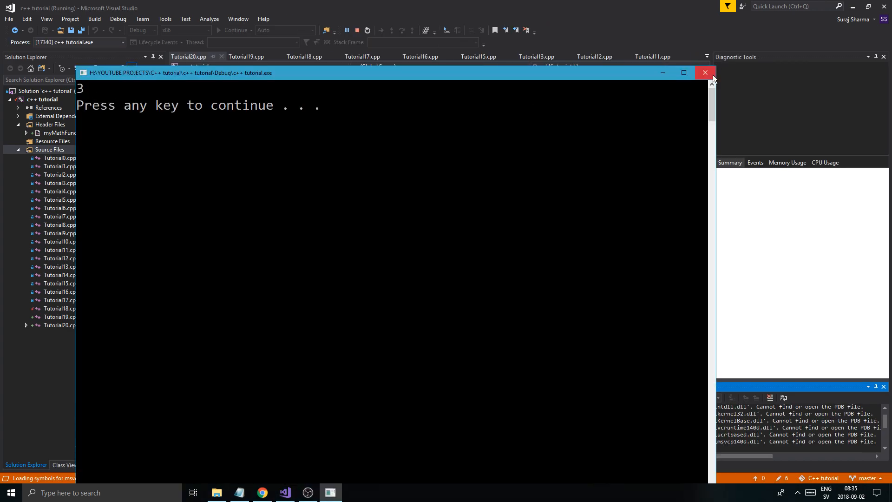
# Close the console and make int add print "HI FROM INT ADD FUNCTION!" before returning
pyautogui.click(705, 73)
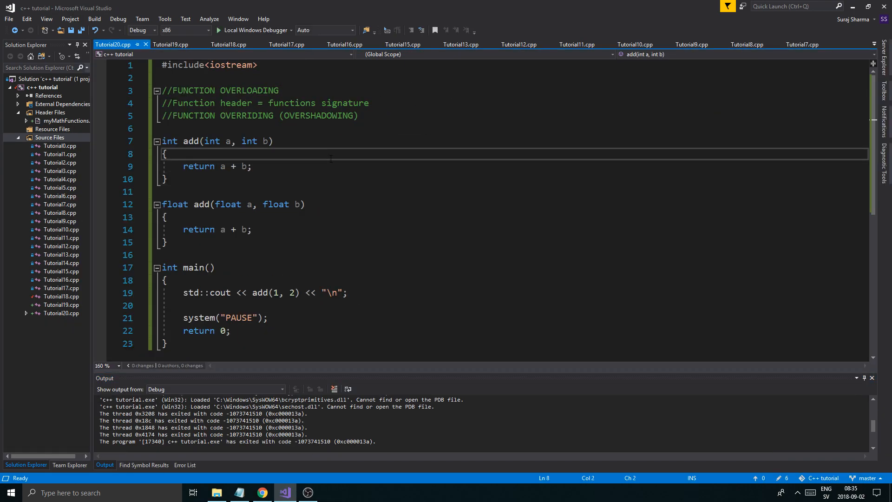
pyautogui.write('std::cout')
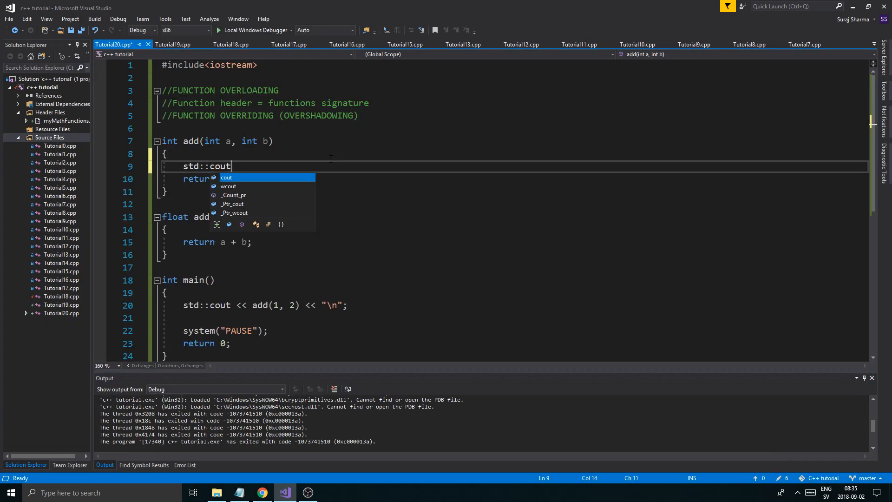
pyautogui.write('<< "HI FROM INT F')
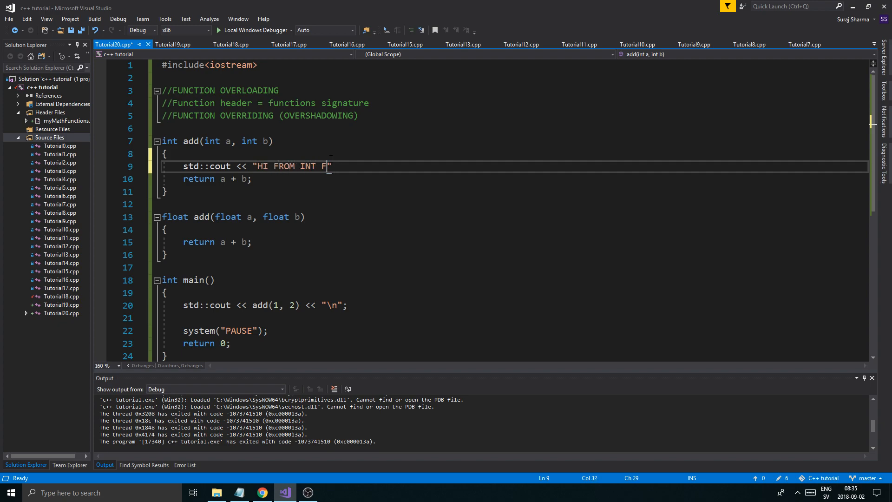
pyautogui.write('ADD FUNC')
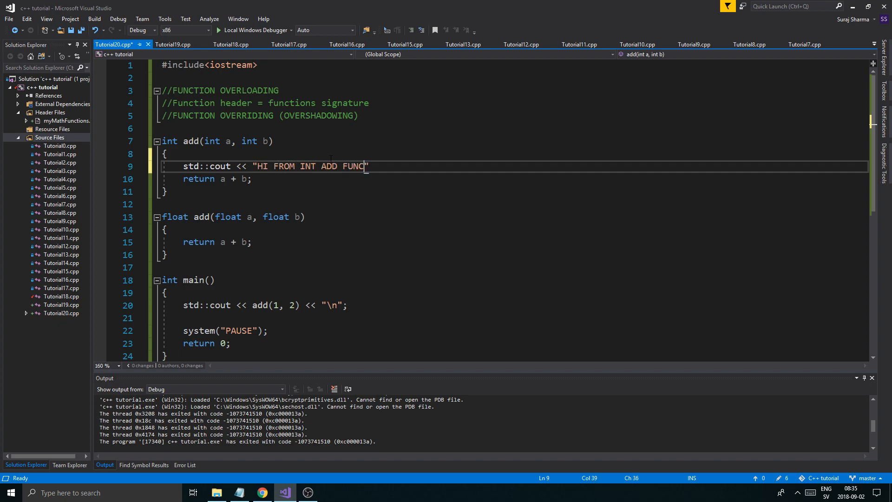
pyautogui.write('TION!')
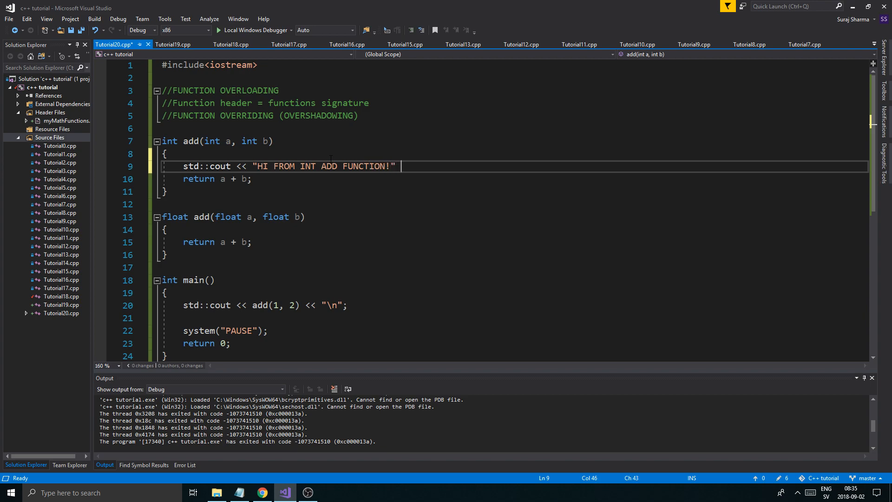
pyautogui.write('<< "\\n"')
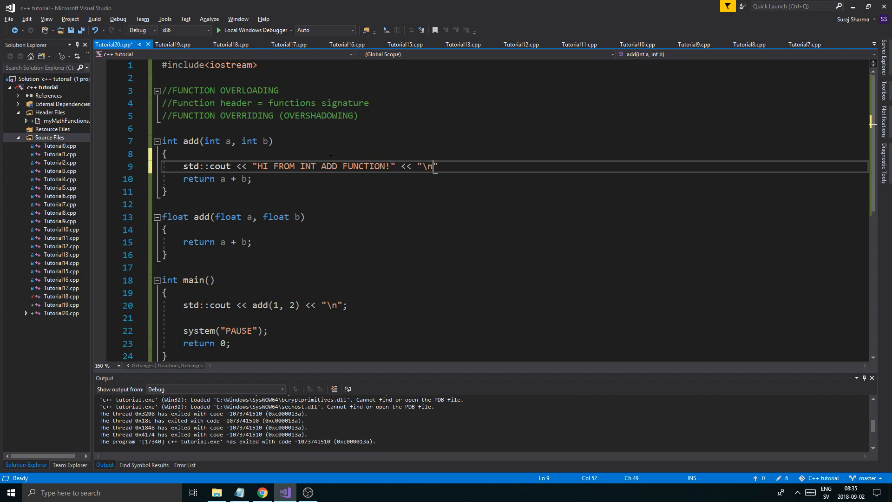
pyautogui.write(';')
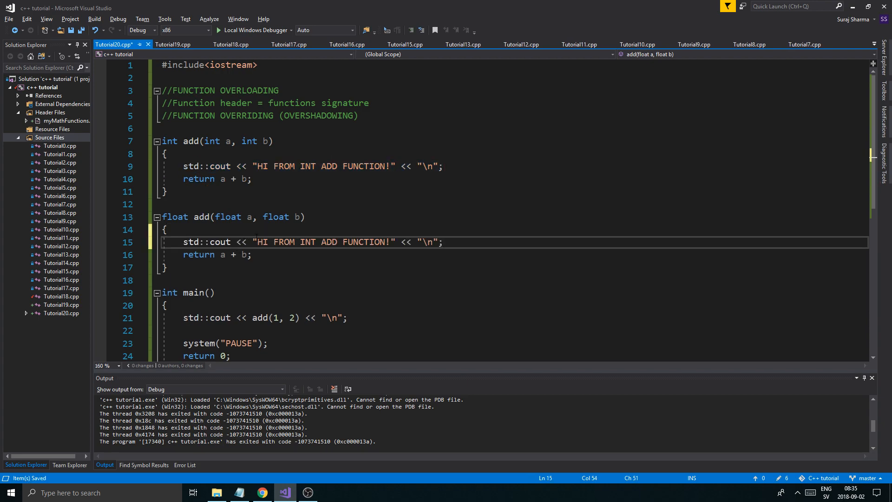
# Give float add a matching message naming the float version and call add(1.f, 2.f) in main
pyautogui.doubleClick(307, 242)
pyautogui.write('FLOA')
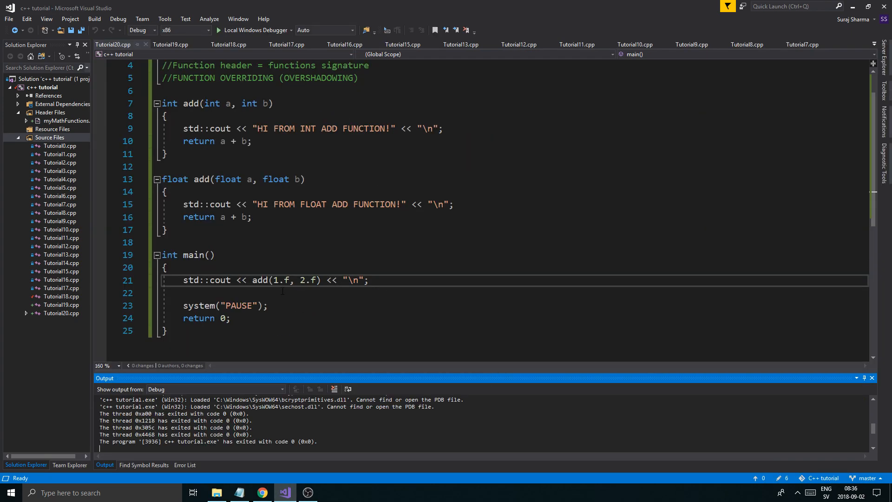
pyautogui.doubleClick(310, 280)
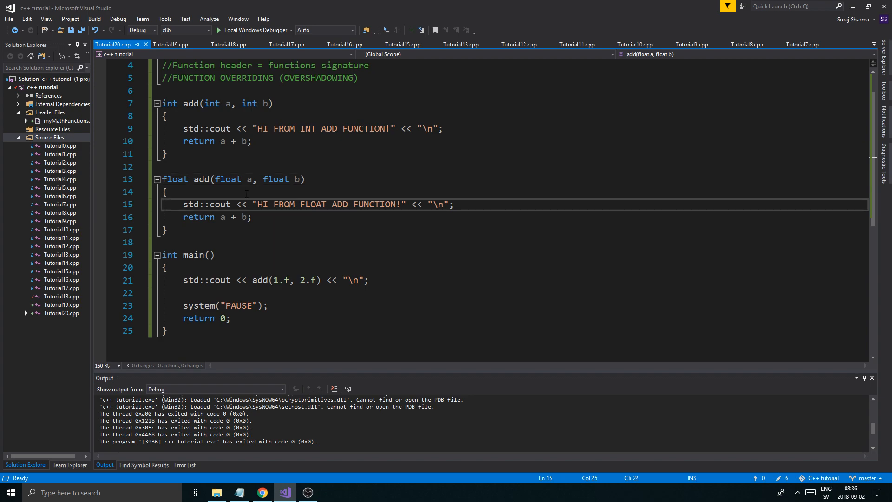
pyautogui.click(168, 230)
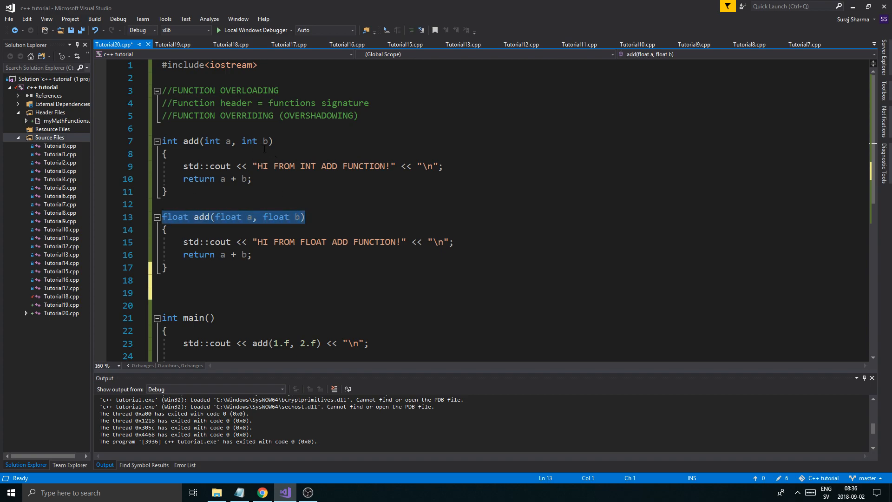
pyautogui.click(165, 204)
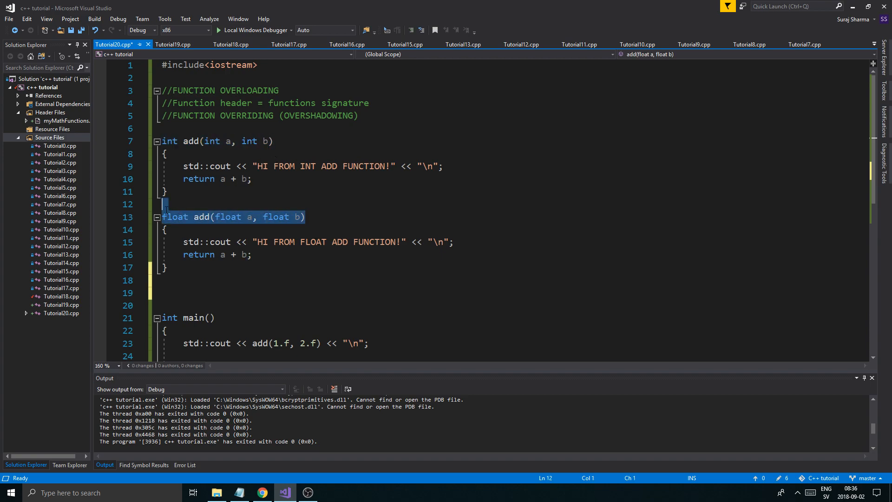
pyautogui.click(225, 217)
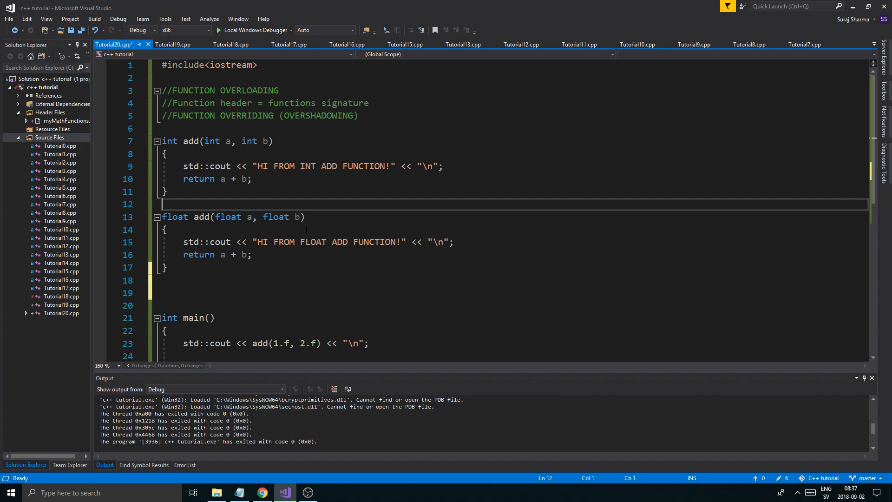
# Add a duplicate float add(float a, float b) function above main, which fails to build with 'already has a body'
pyautogui.click(170, 306)
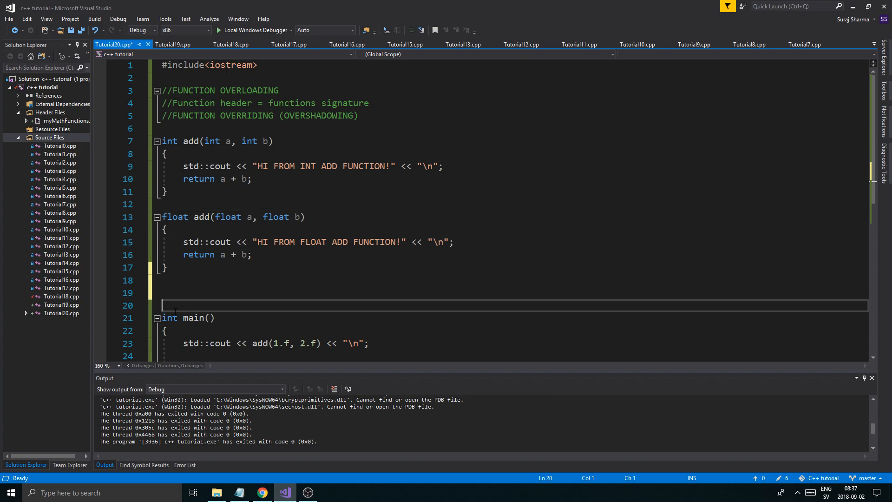
pyautogui.write('system("PAUSE");')
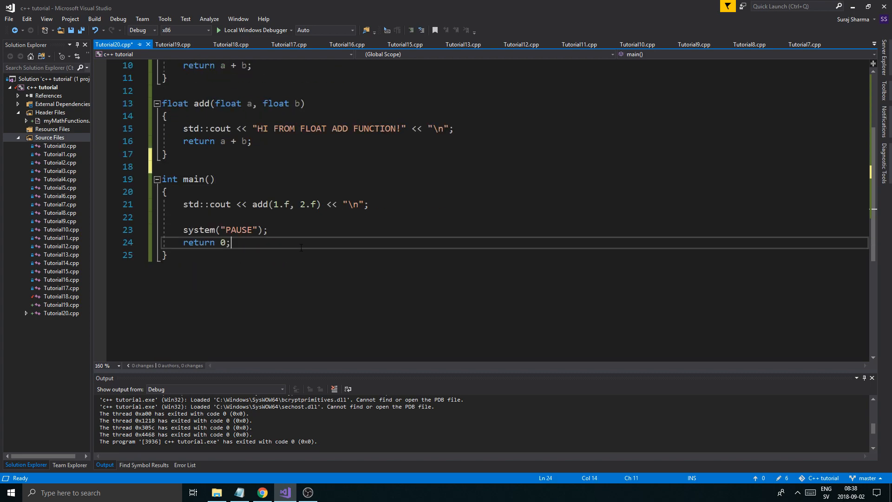
pyautogui.scroll(3)
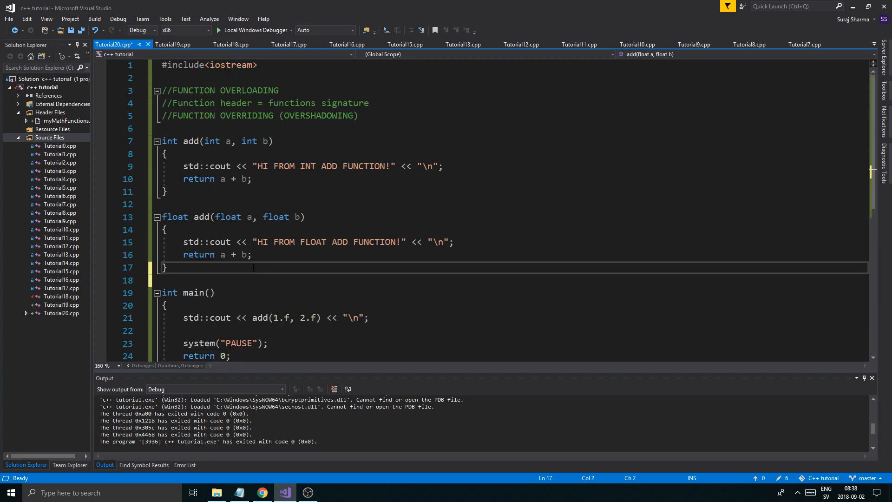
pyautogui.write('f')
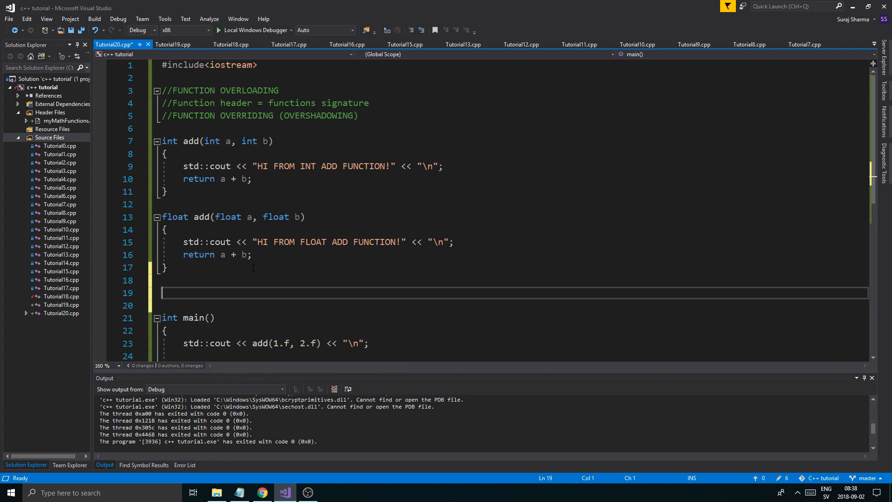
pyautogui.write('float add')
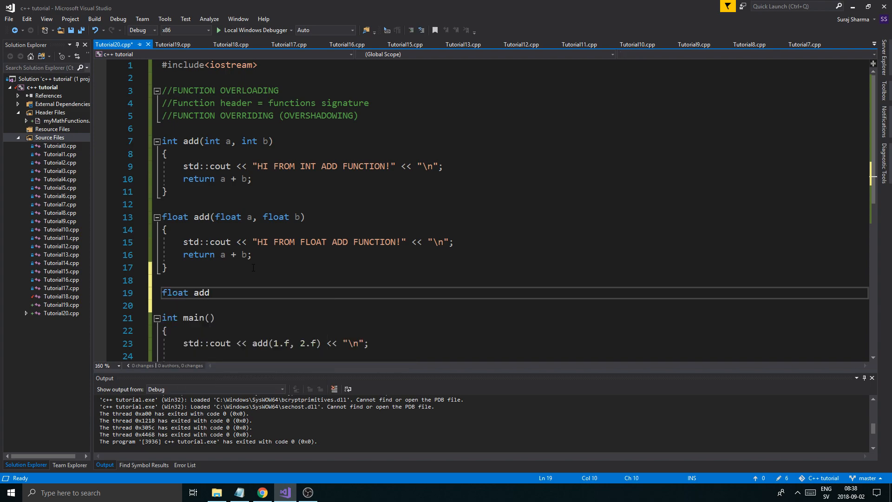
pyautogui.write('(float a)')
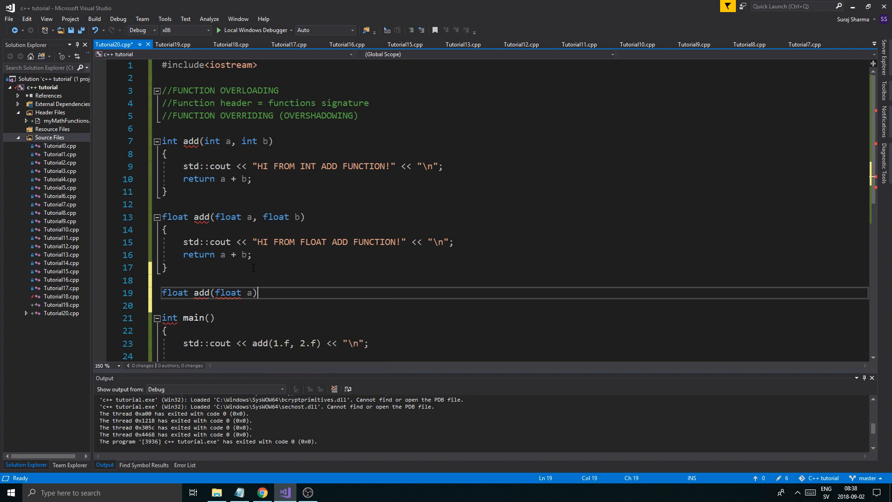
pyautogui.press('enter')
pyautogui.write('{')
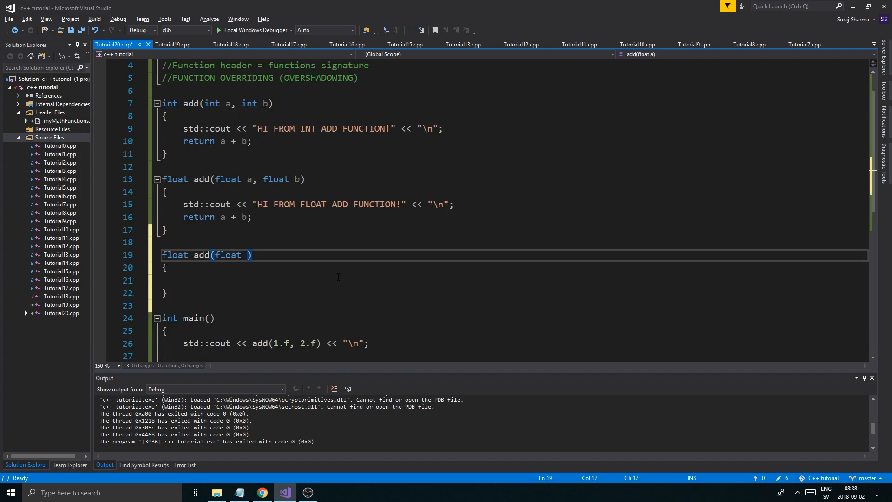
pyautogui.write('a, float b')
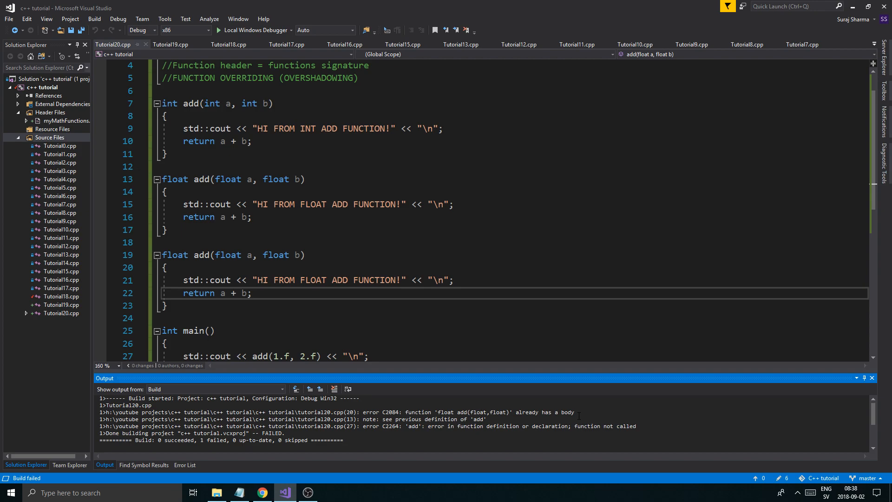
# Extend the duplicate to add(float a, float b, float c) returning a + b + c, call add(1.f, 2, 1.f) and build
pyautogui.click(252, 294)
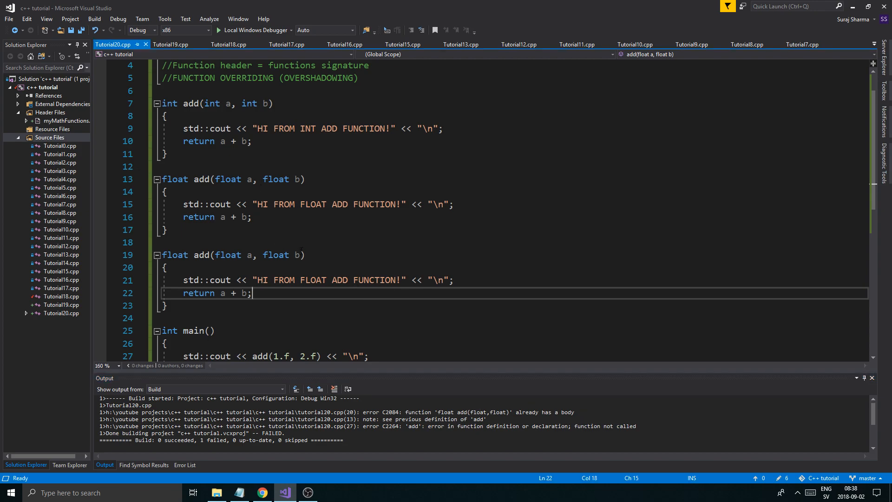
pyautogui.write(', gl')
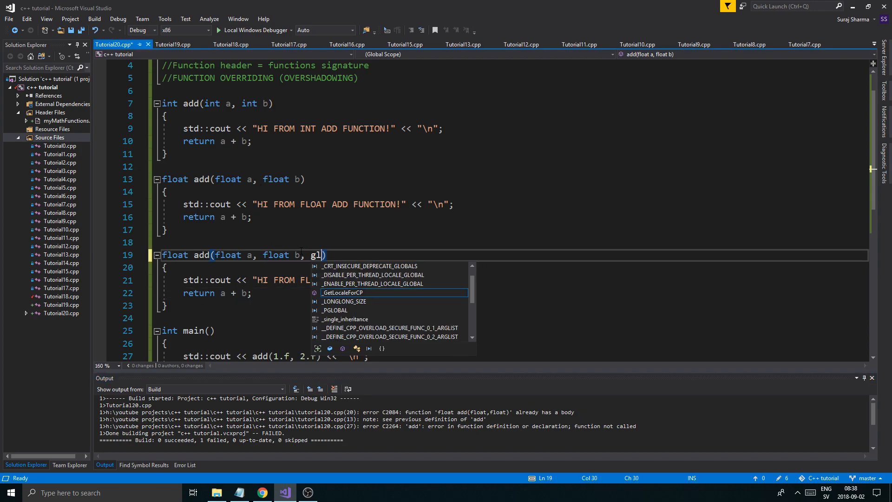
pyautogui.write('float c')
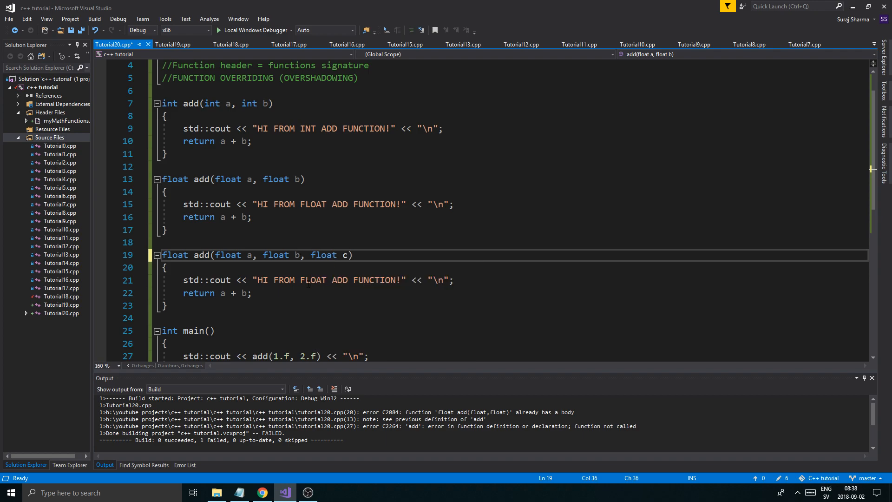
pyautogui.write('+ c')
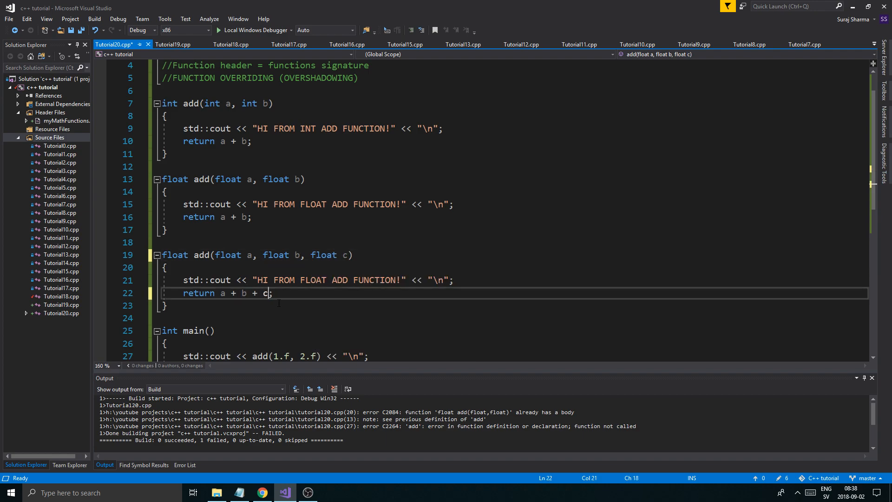
pyautogui.moveTo(324, 280)
pyautogui.write(' 2')
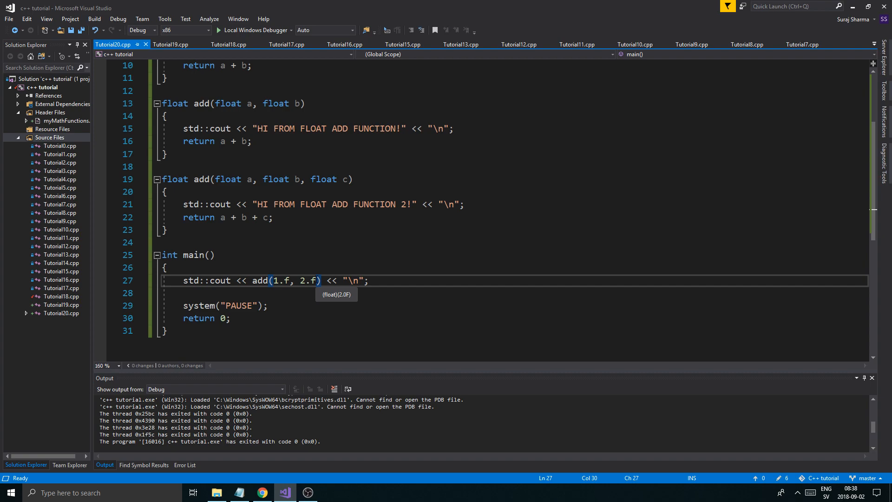
pyautogui.write(', 1.f')
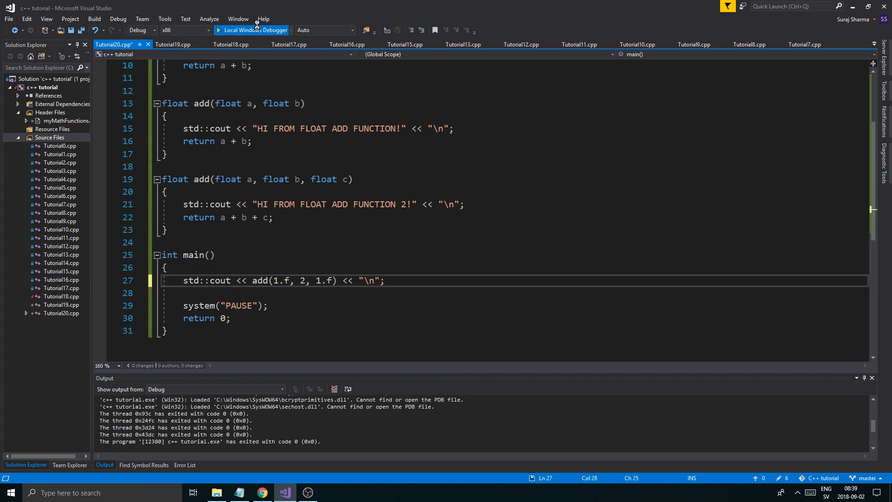
pyautogui.click(253, 31)
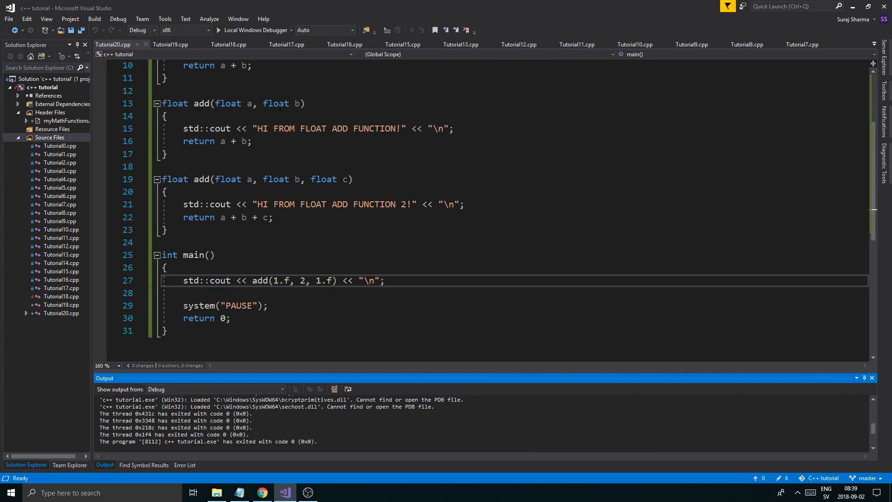
pyautogui.moveTo(309, 294)
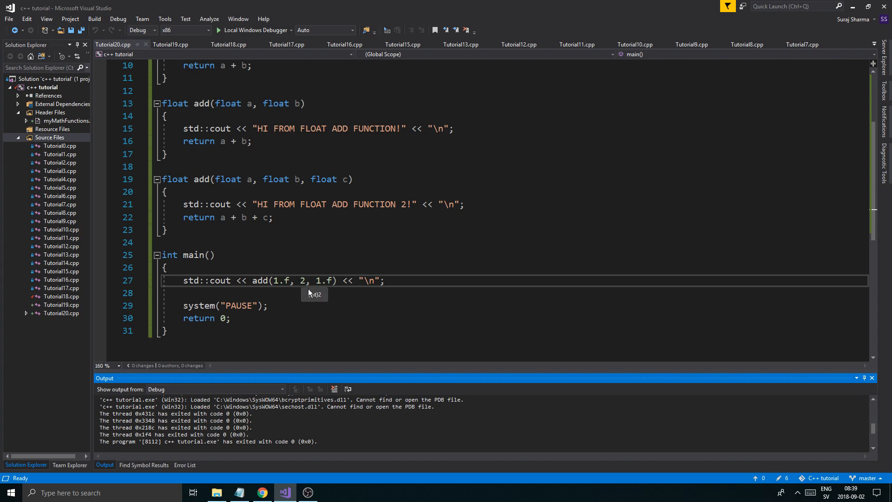
pyautogui.moveTo(337, 198)
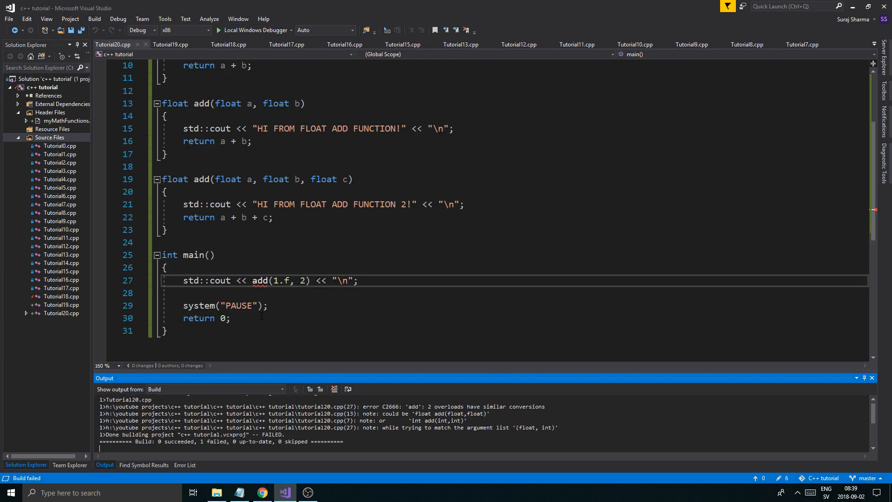
# Edit main's add call arguments toward add(1, 1.f) and inspect the ambiguous-overload error against the signatures
pyautogui.scroll(3)
pyautogui.write(', ')
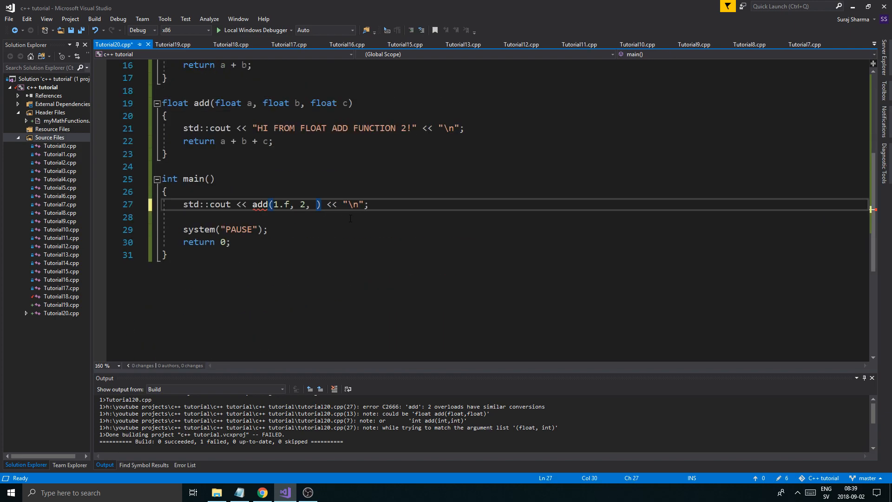
pyautogui.write('1.f')
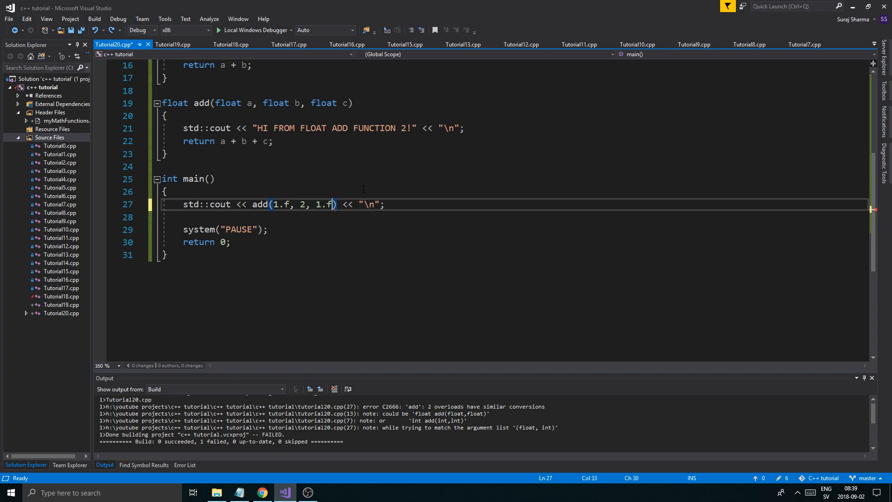
pyautogui.write('.')
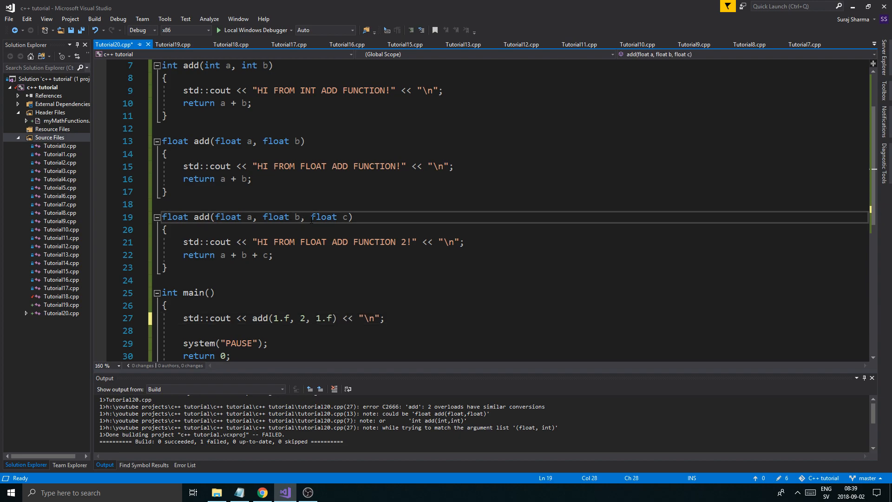
pyautogui.moveTo(294, 318)
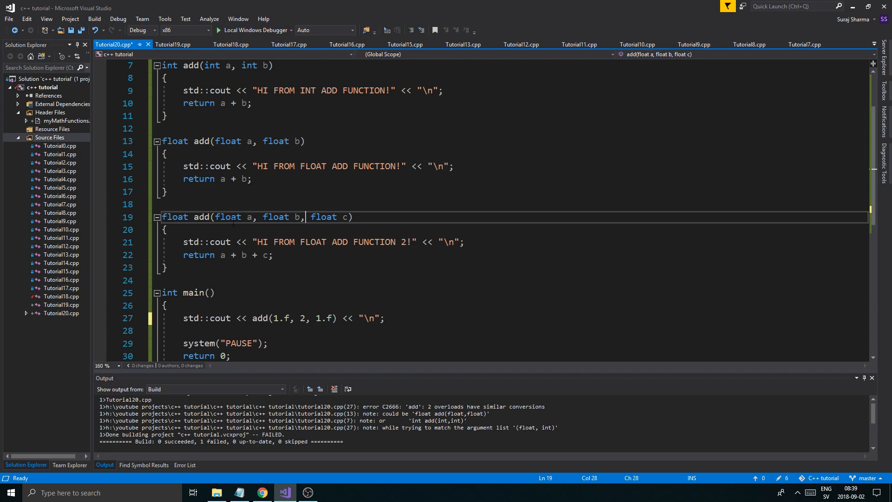
pyautogui.click(285, 317)
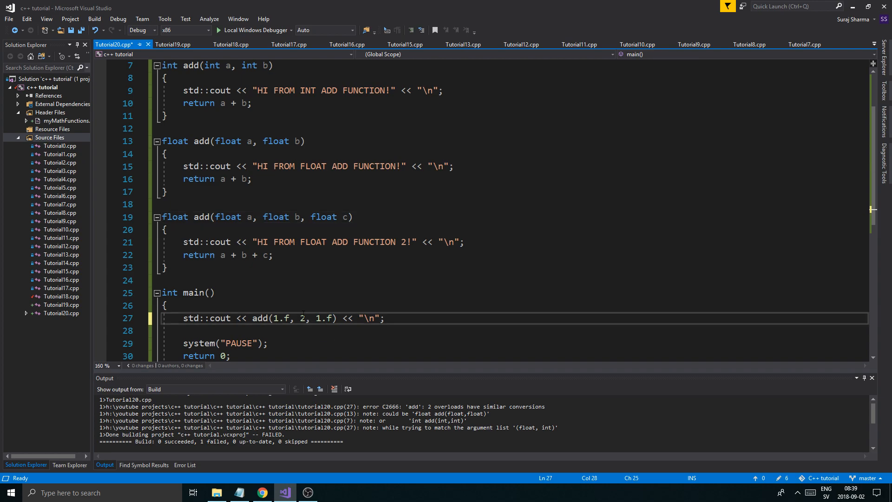
pyautogui.moveTo(304, 318)
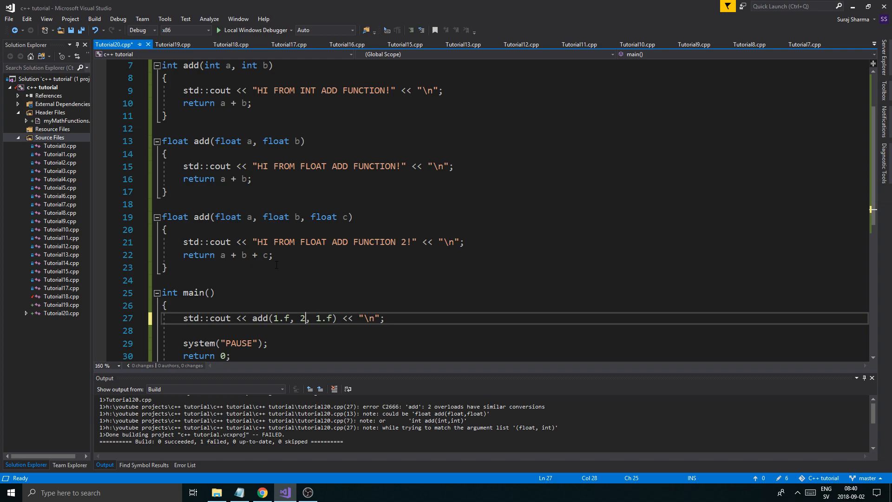
pyautogui.scroll(-3)
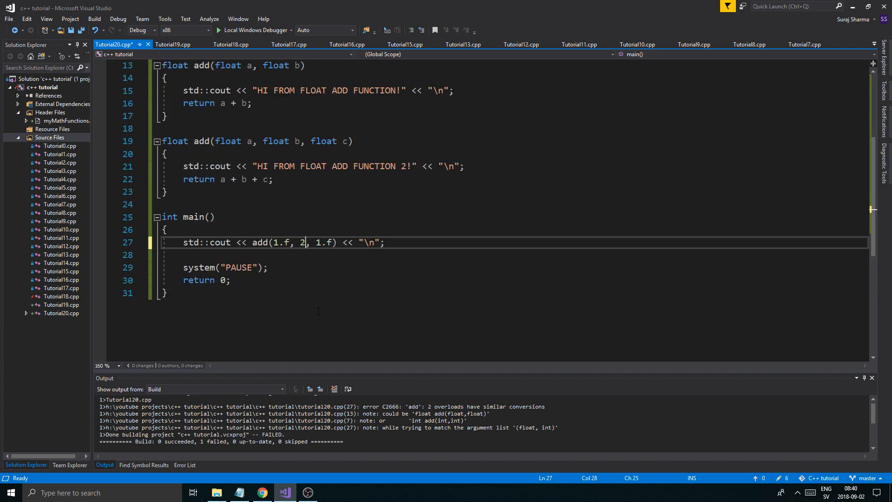
pyautogui.scroll(3)
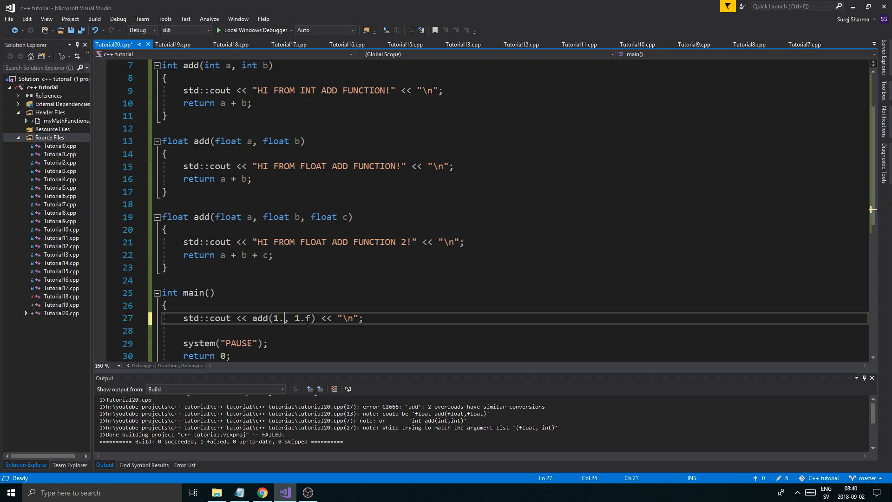
pyautogui.scroll(3)
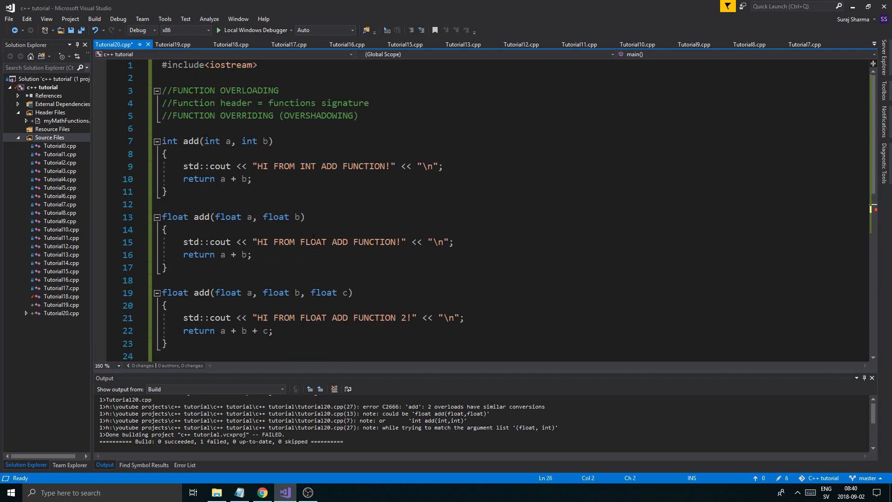
pyautogui.scroll(-3)
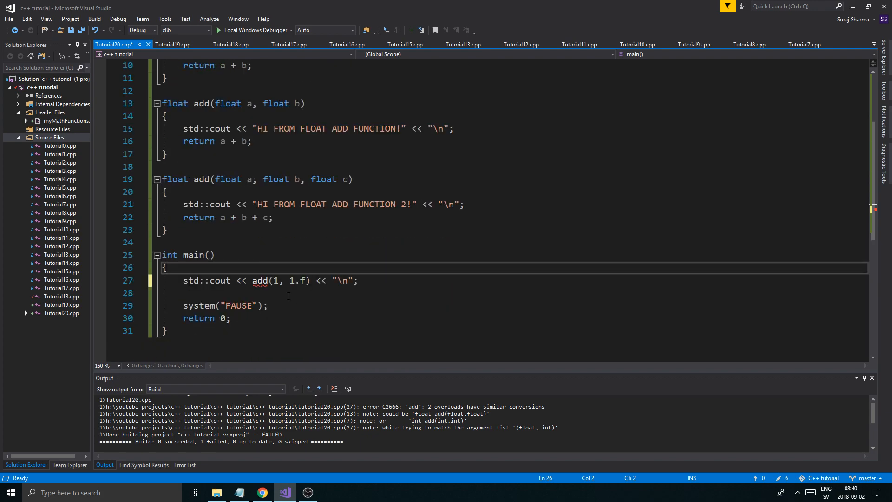
pyautogui.moveTo(260, 280)
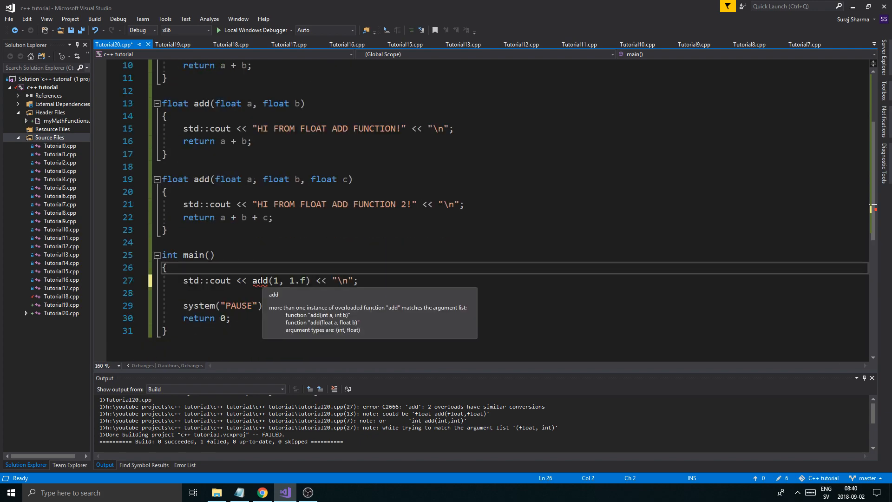
pyautogui.write('.')
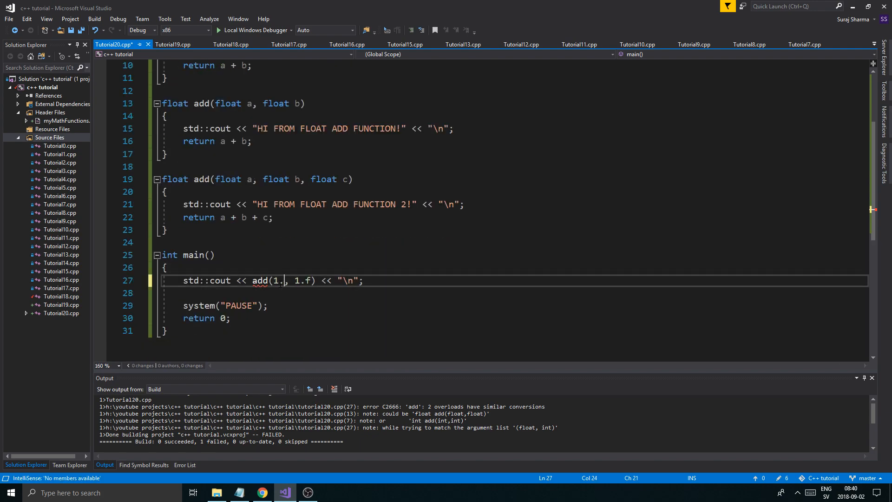
pyautogui.scroll(3)
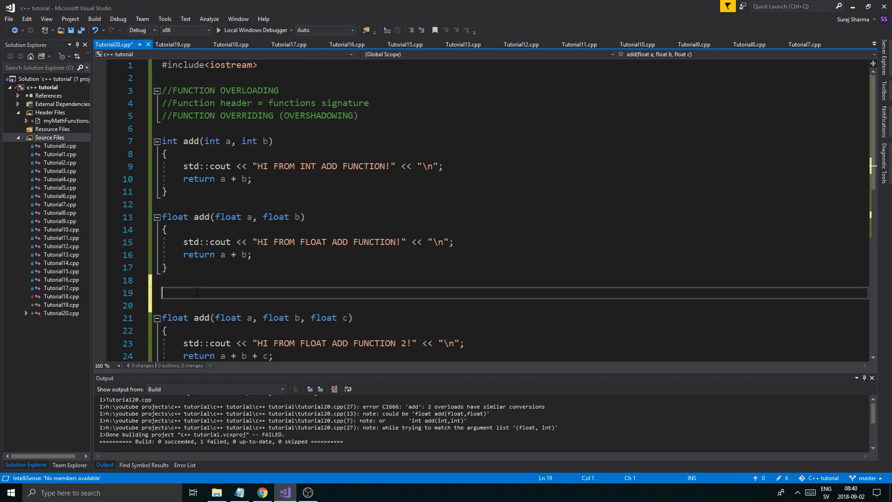
# Add an int add(float a, int b) overload, call add(1.f, 1) in main and run with Local Windows Debugger
pyautogui.write('int add(float a, int b')
pyautogui.write('std::cout << "HI FROM FLOAT INT ADD FUNCTION!" << "\\n";')
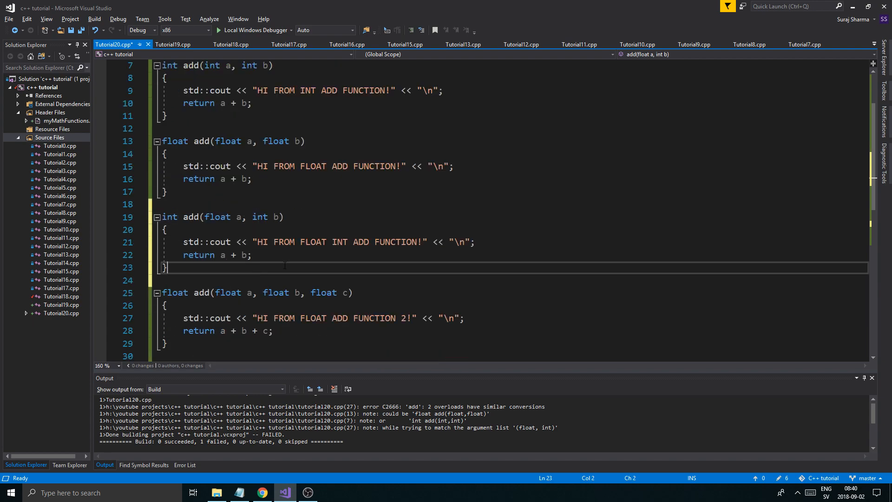
pyautogui.scroll(-3)
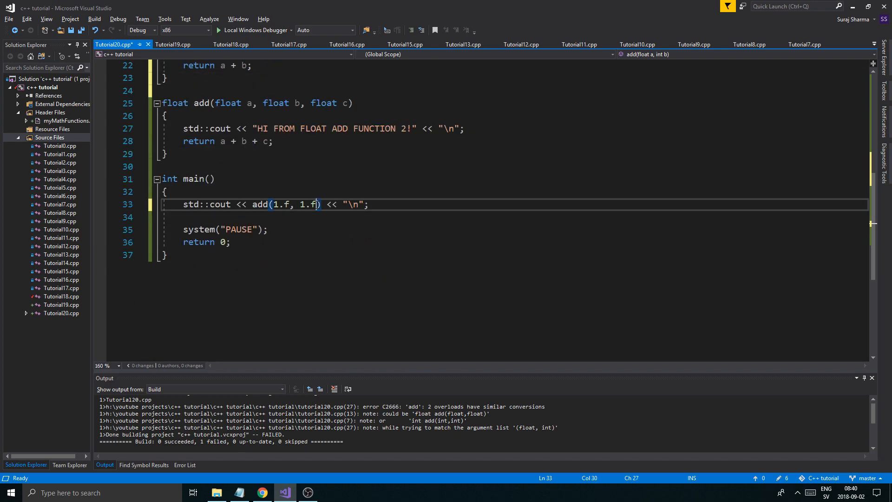
pyautogui.click(290, 30)
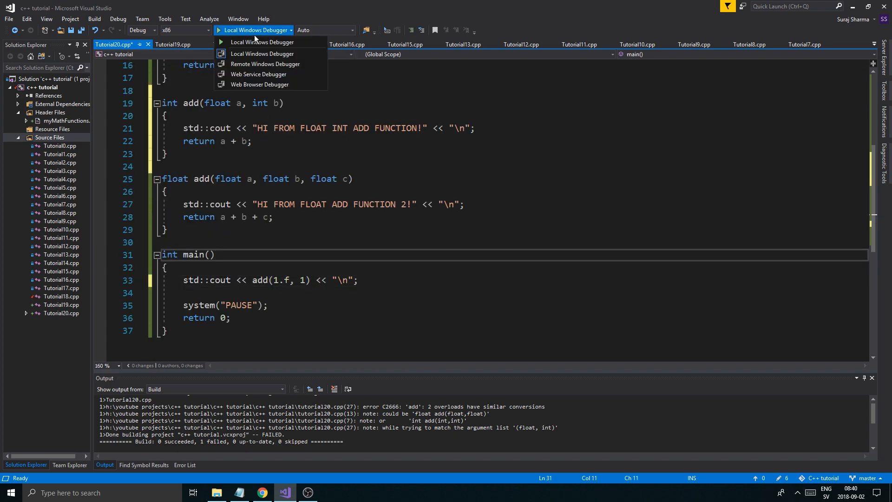
pyautogui.click(262, 54)
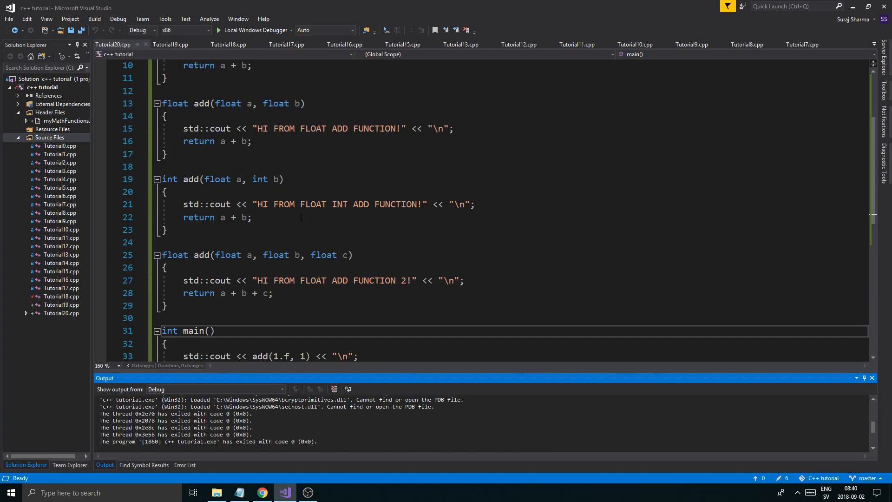
pyautogui.scroll(3)
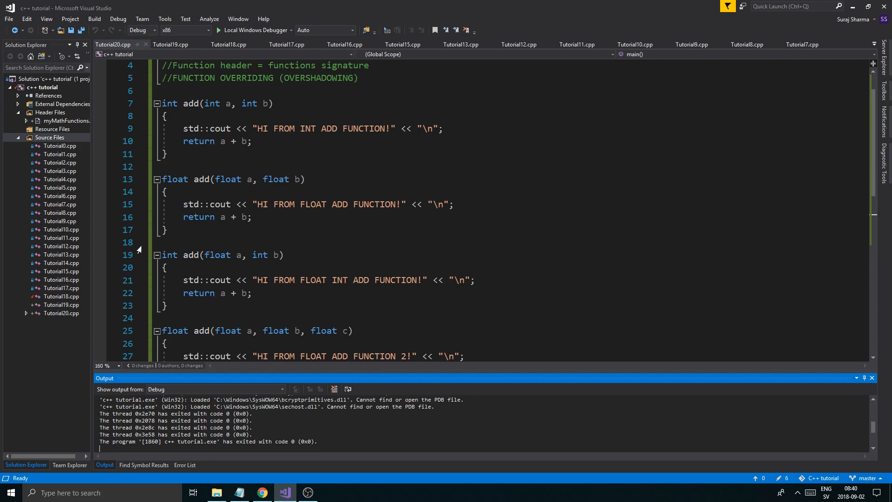
pyautogui.scroll(-3)
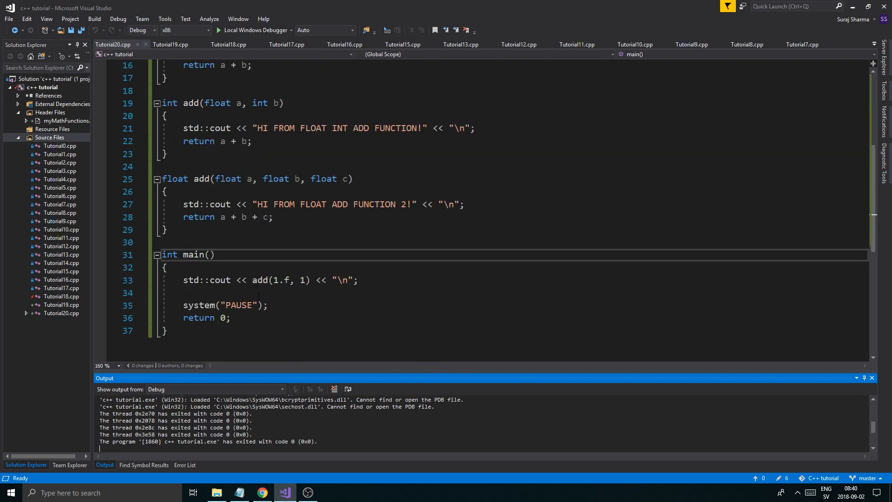
pyautogui.scroll(3)
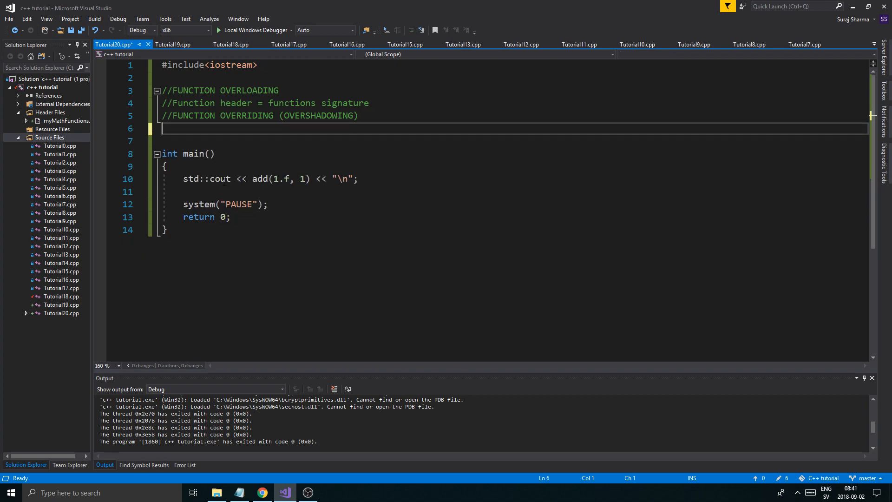
# Start a second #include line below iostream, beginning the myMathFunctions header name
pyautogui.press('Return')
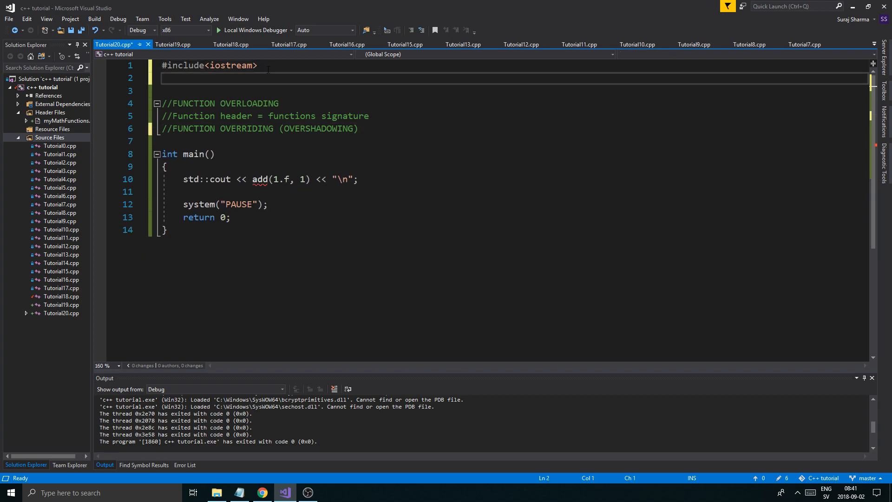
pyautogui.write('#i')
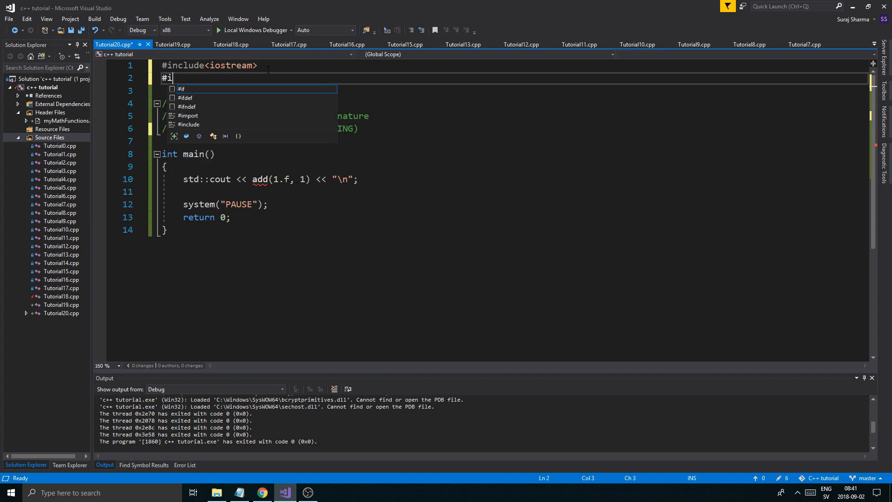
pyautogui.write('nclude<>')
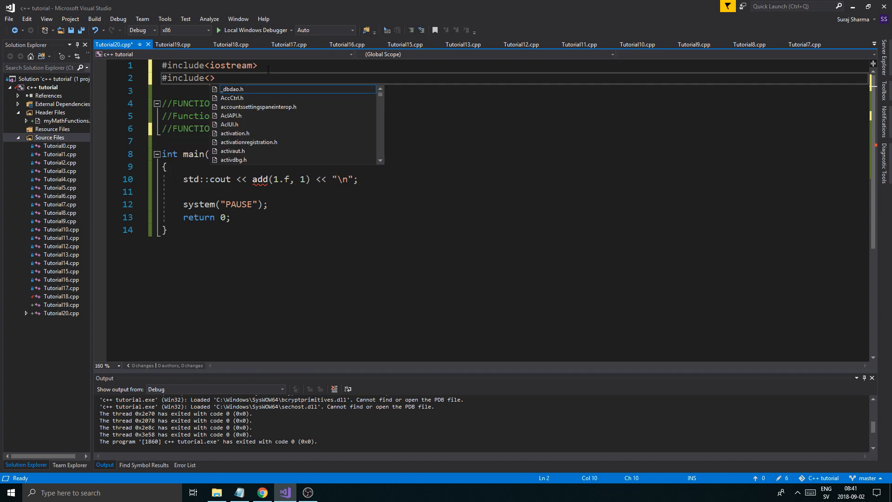
pyautogui.moveTo(232, 88)
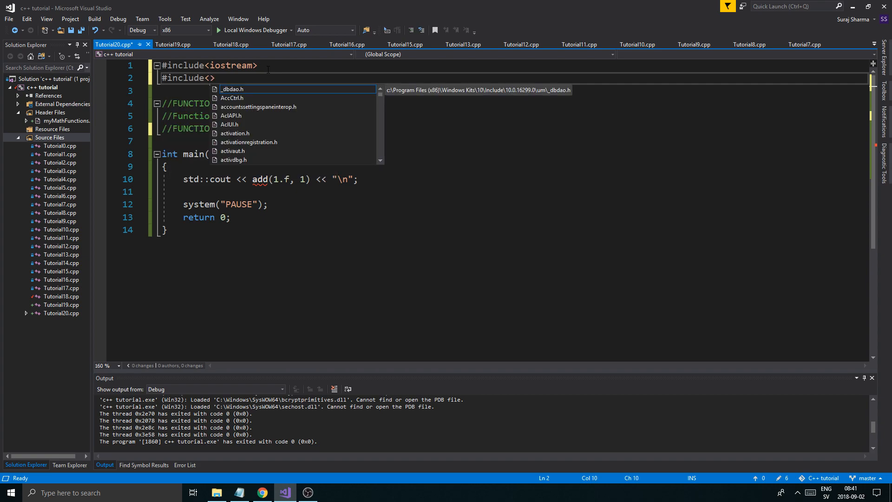
pyautogui.write('yMa')
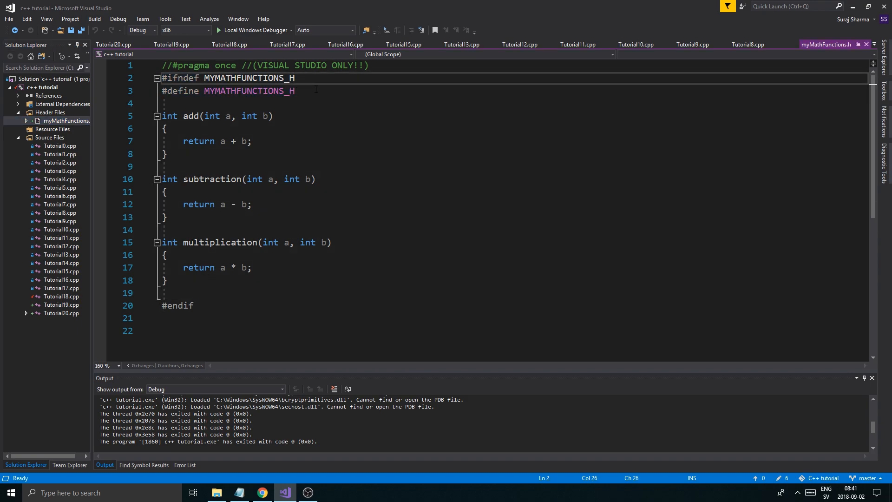
# Make room after the int add function in myMathFunctions.h for a new overload
pyautogui.doubleClick(249, 90)
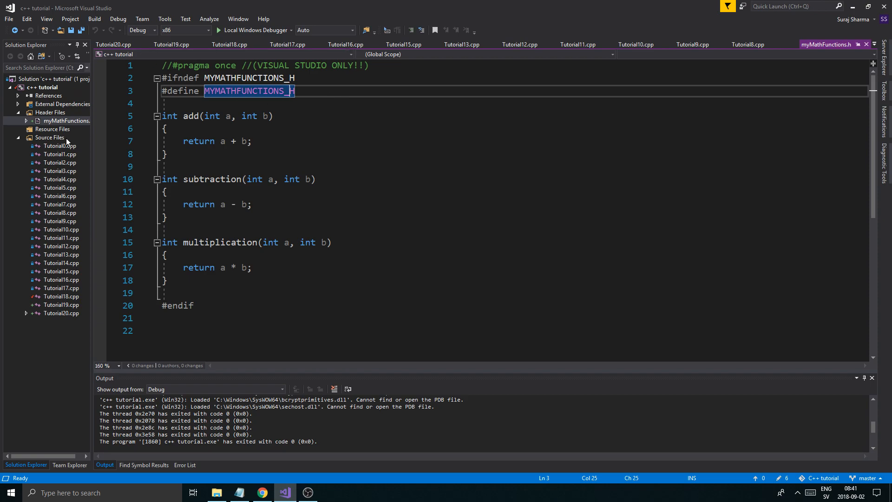
pyautogui.rightClick(51, 112)
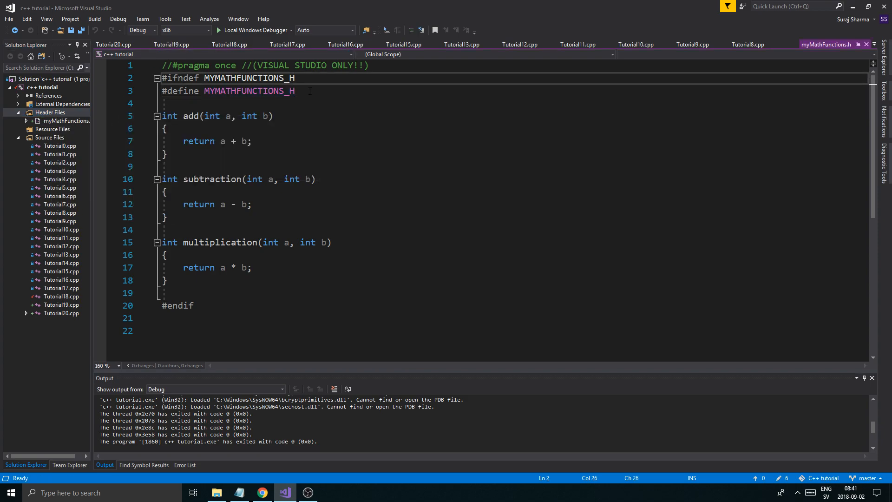
pyautogui.doubleClick(249, 91)
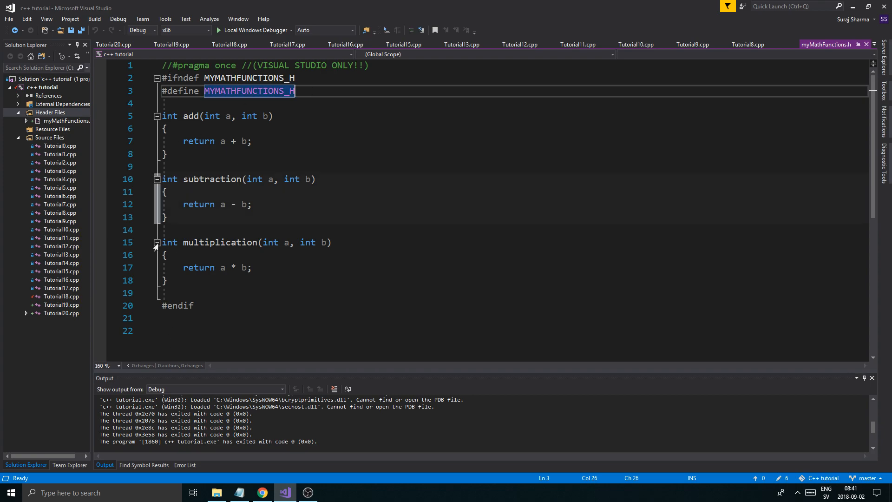
pyautogui.click(165, 104)
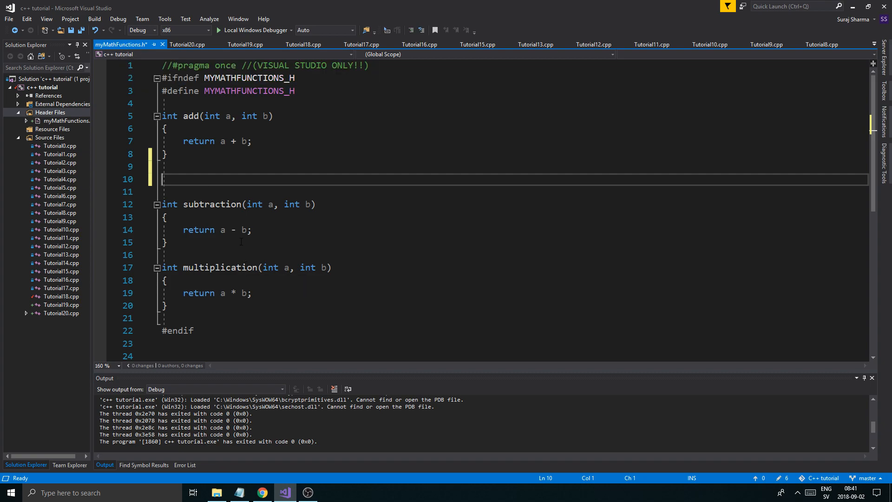
pyautogui.moveTo(223, 230)
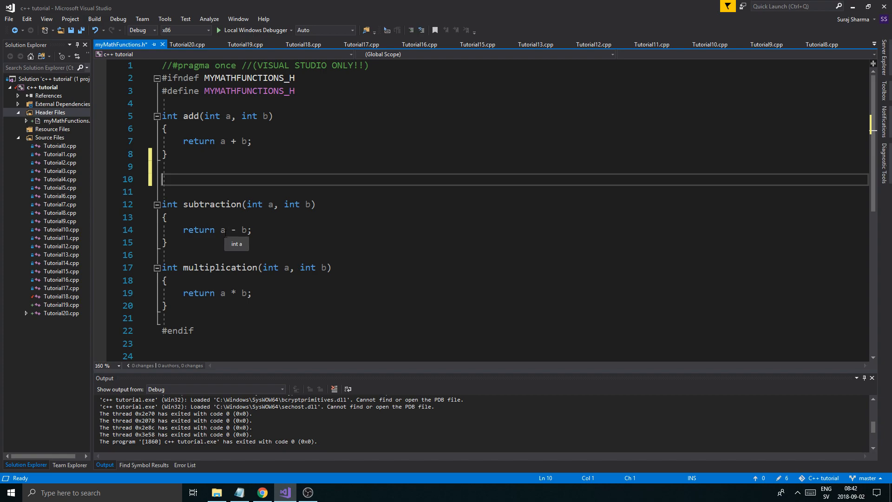
# Complete the #include"myMathFunctions.h" line in Tutorial20.cpp
pyautogui.click(216, 304)
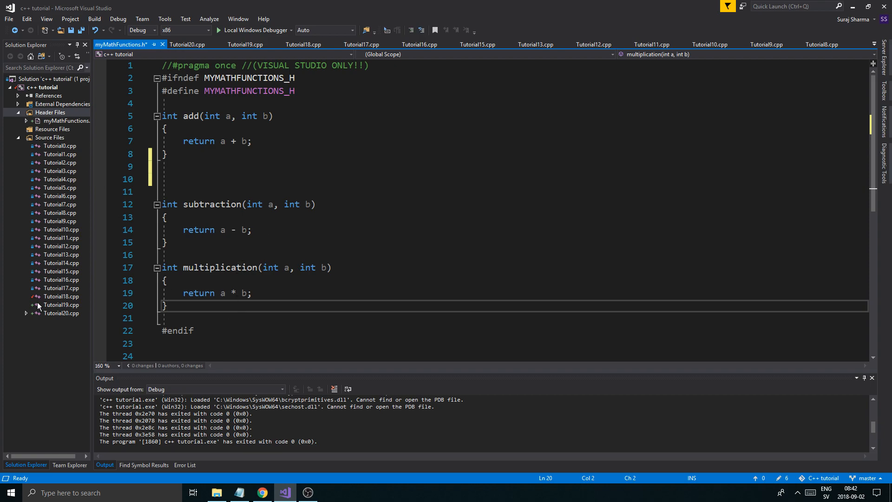
pyautogui.click(187, 45)
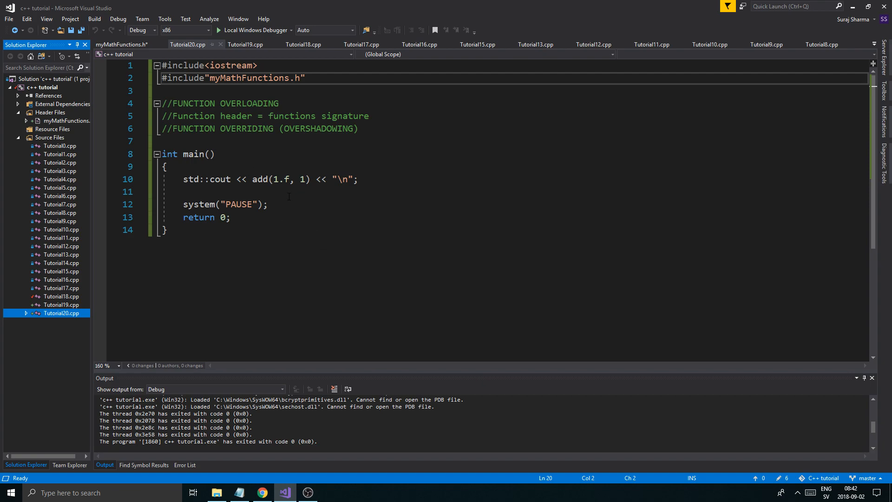
# Declare a second add(a, b) function with an empty body below the int add
pyautogui.click(289, 178)
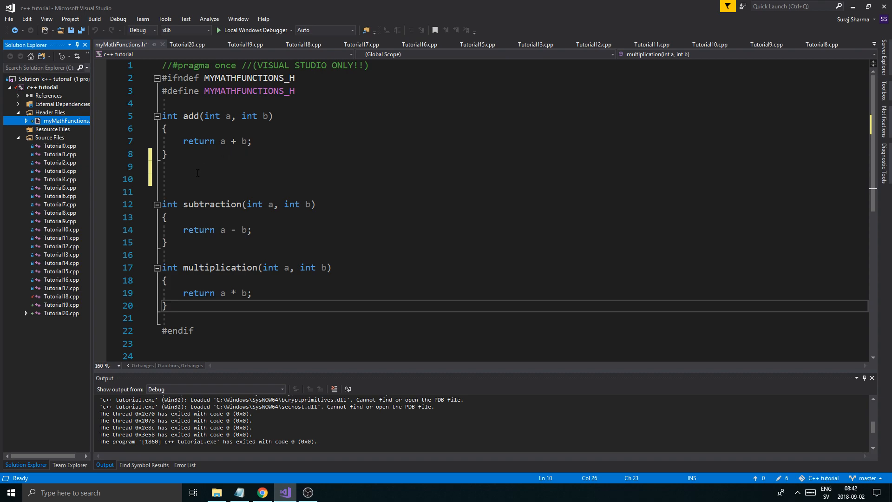
pyautogui.click(165, 180)
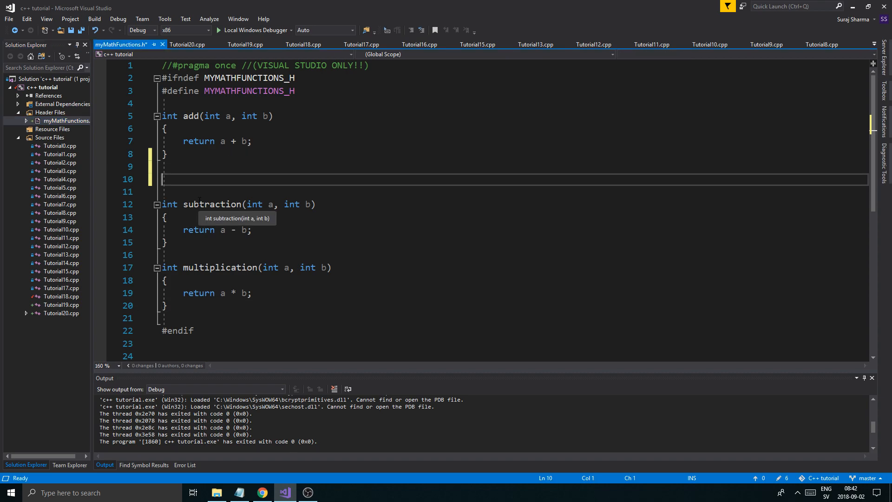
pyautogui.write('int')
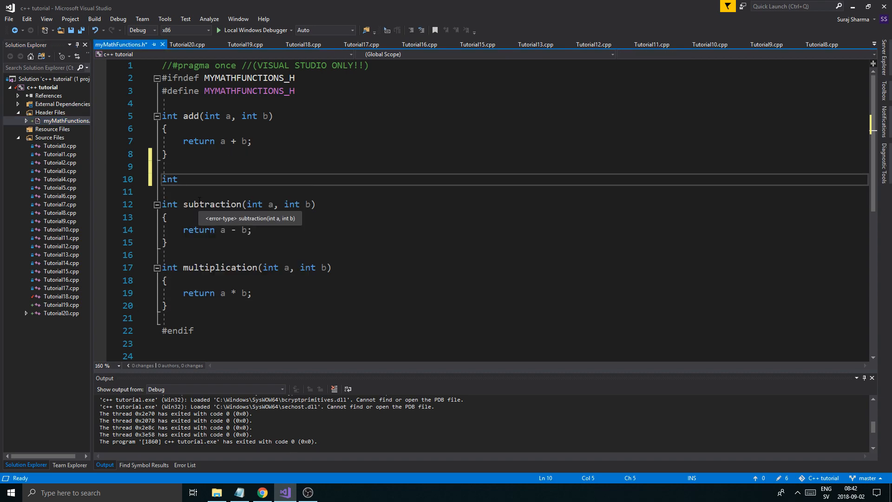
pyautogui.write('float add(')
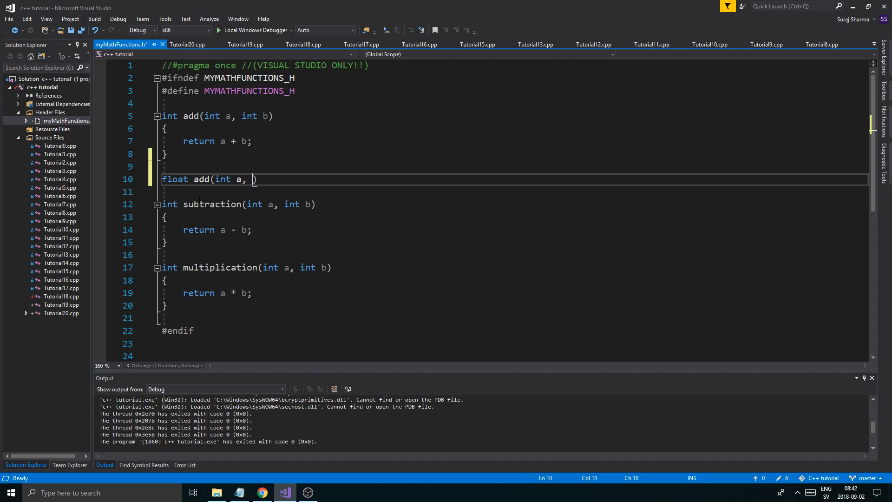
pyautogui.write('int b')
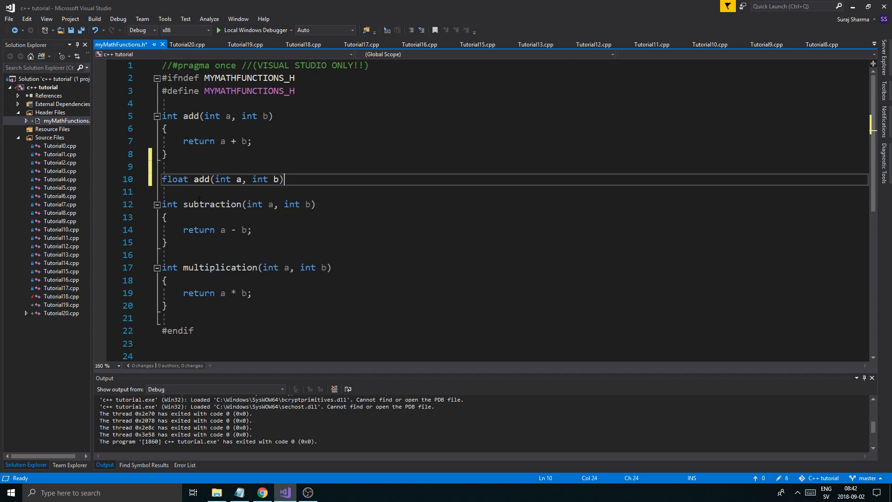
pyautogui.press('enter')
pyautogui.write('{')
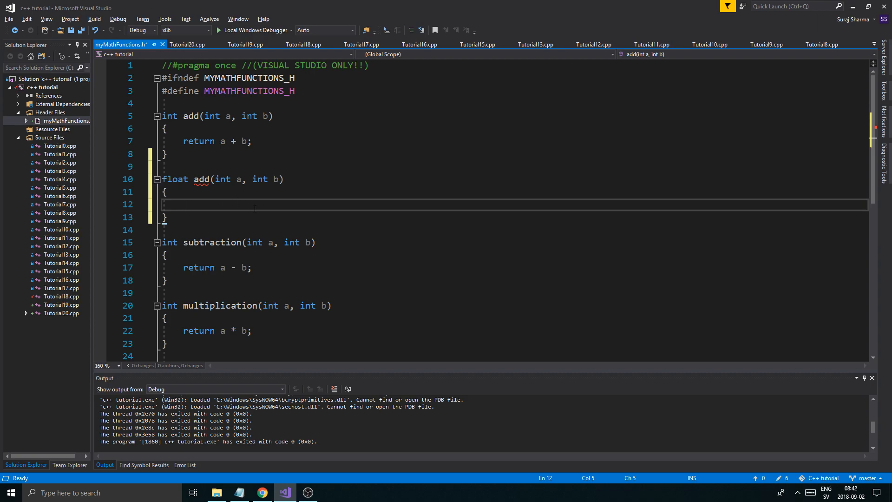
pyautogui.click(171, 192)
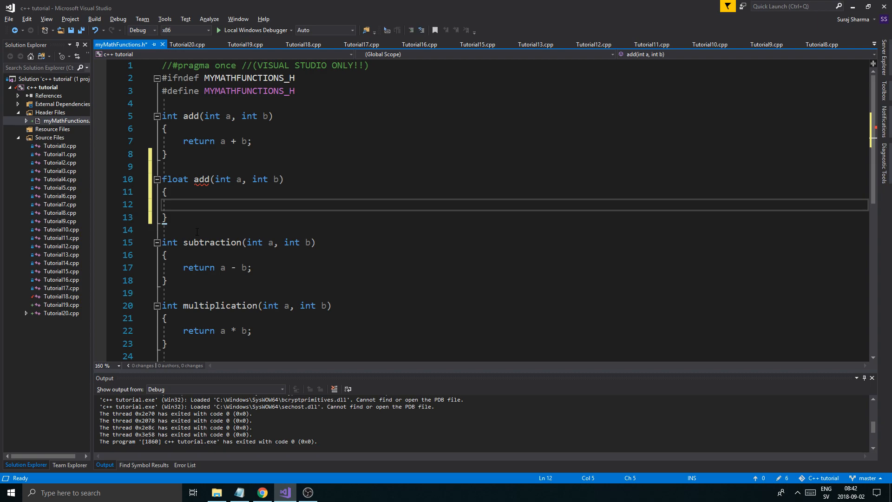
# Make the new overload float add(float a, float b) returning a + b and save the header
pyautogui.doubleClick(223, 180)
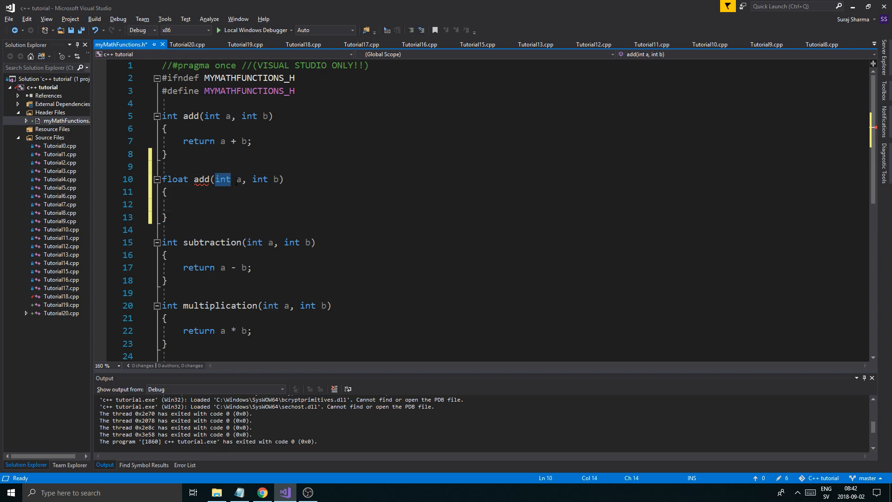
pyautogui.write('float')
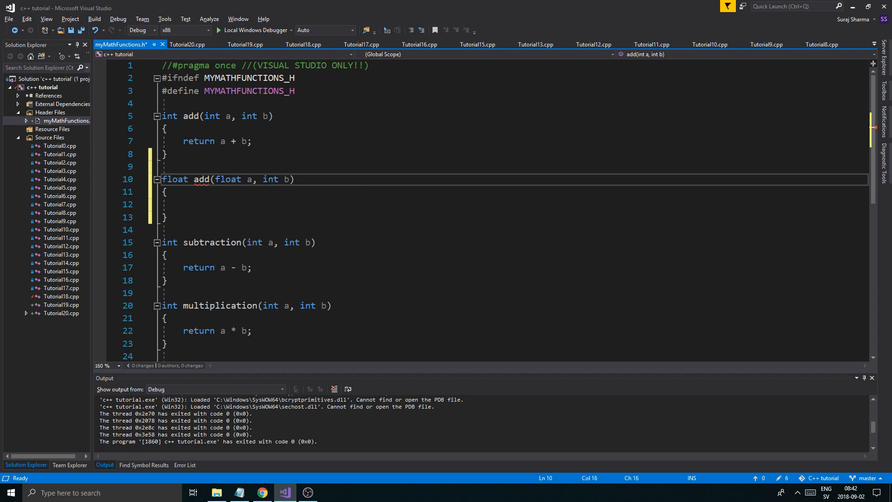
pyautogui.write('float')
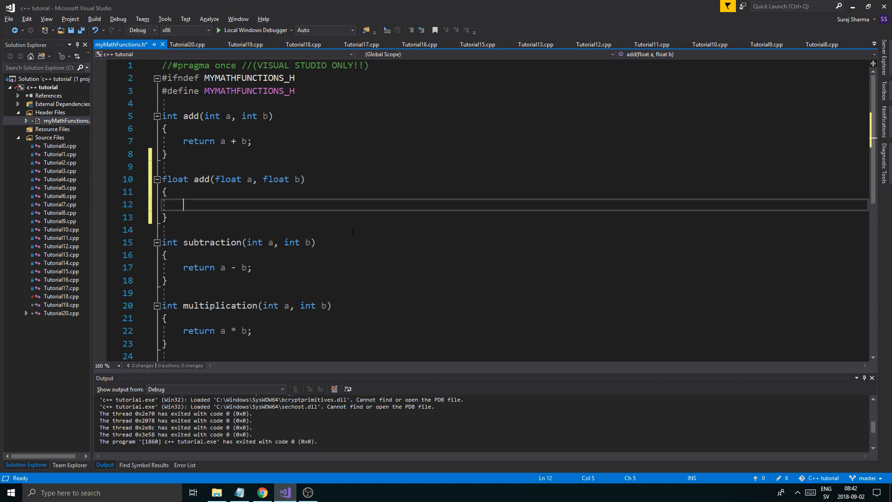
pyautogui.write('return a')
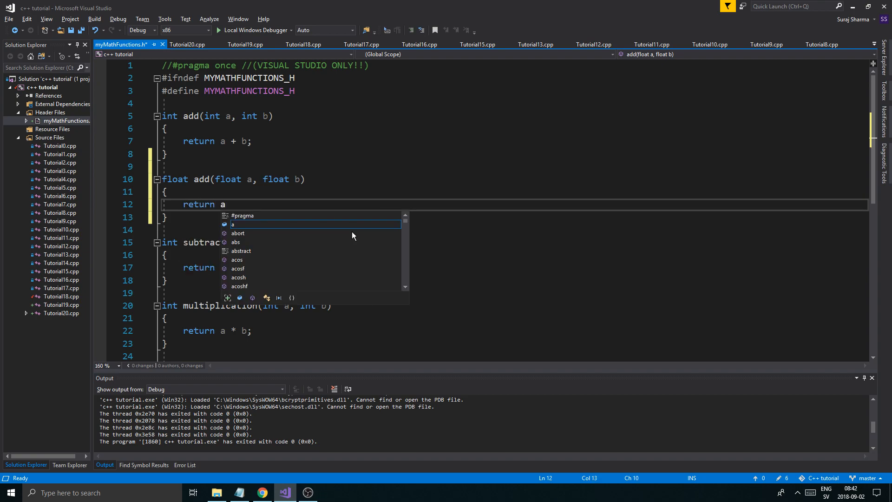
pyautogui.write('+ b:;')
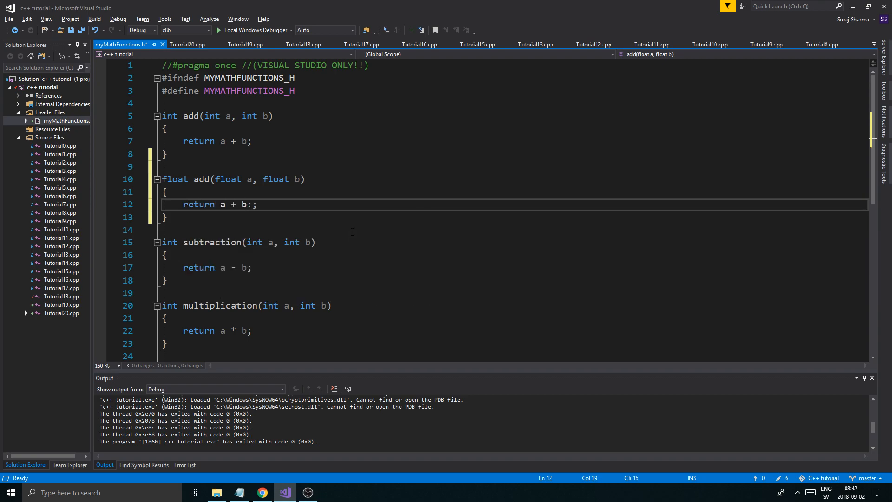
pyautogui.press('Backspace')
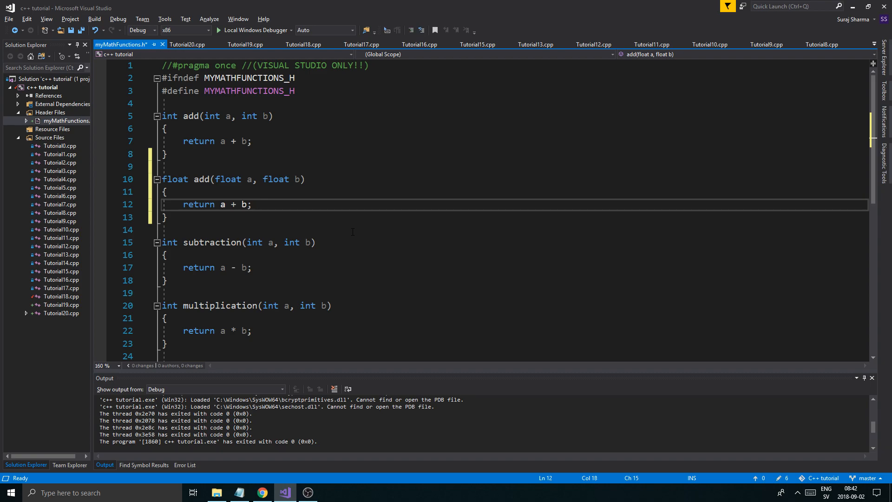
pyautogui.click(171, 229)
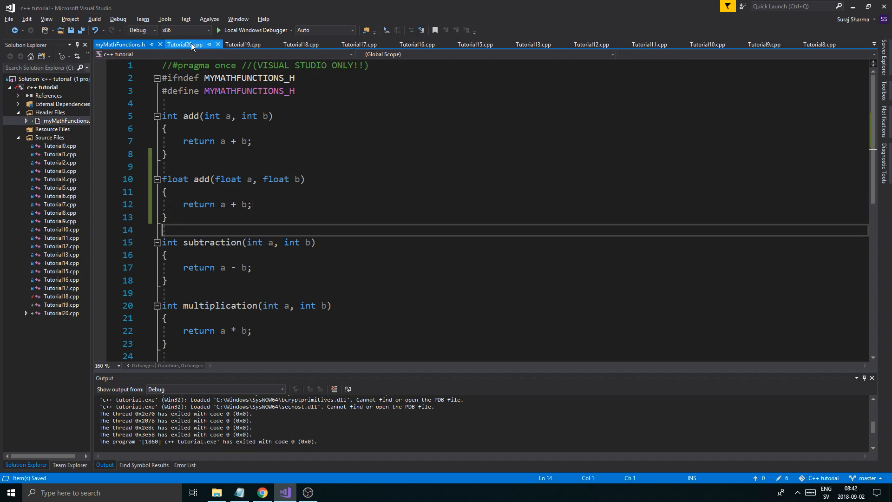
# Change main's call to add(1.f, 1.f) in Tutorial20.cpp, then go back to the header
pyautogui.click(185, 45)
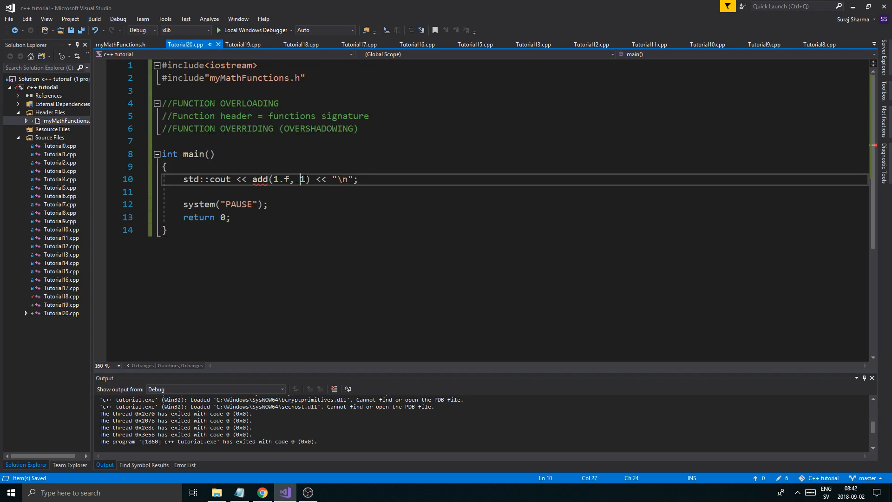
pyautogui.write('.f')
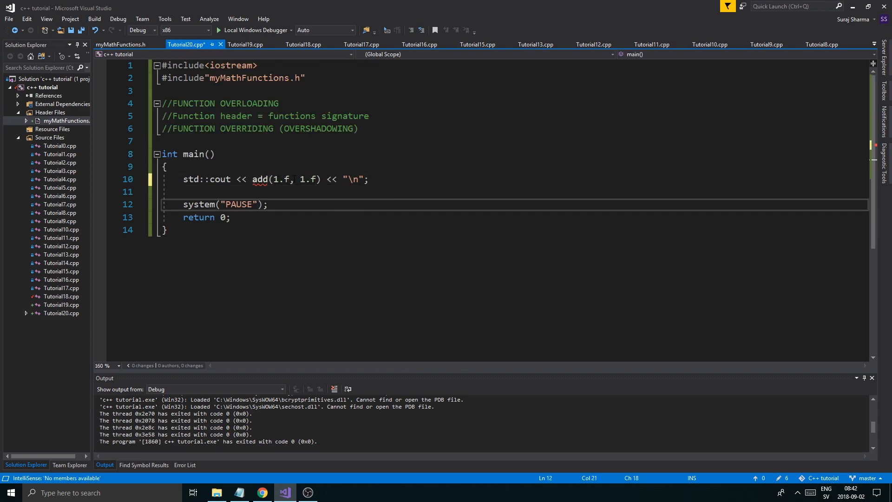
pyautogui.click(321, 179)
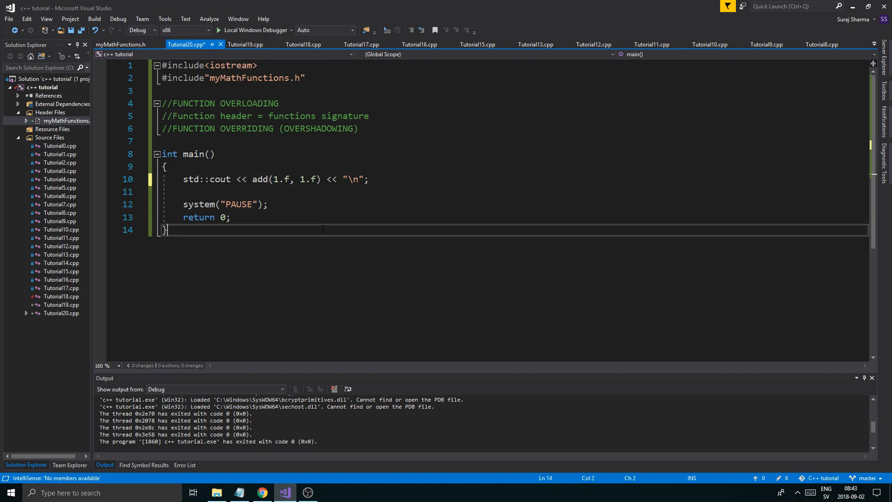
pyautogui.click(120, 44)
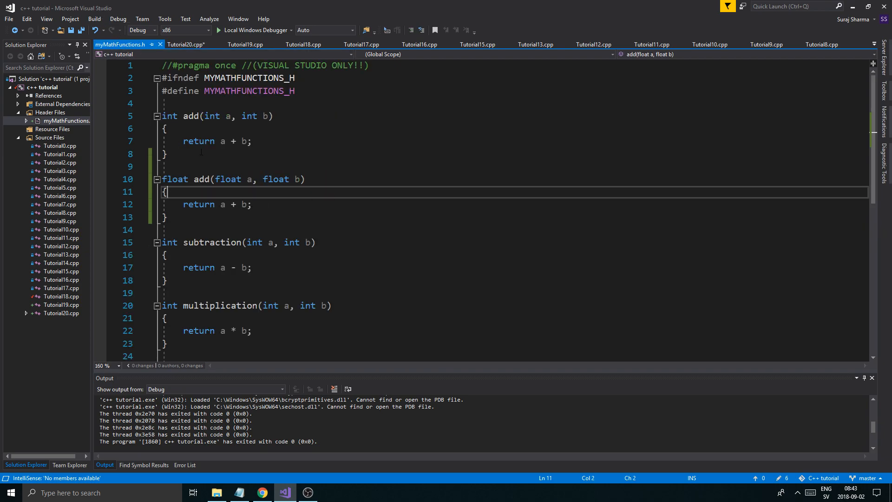
pyautogui.scroll(-3)
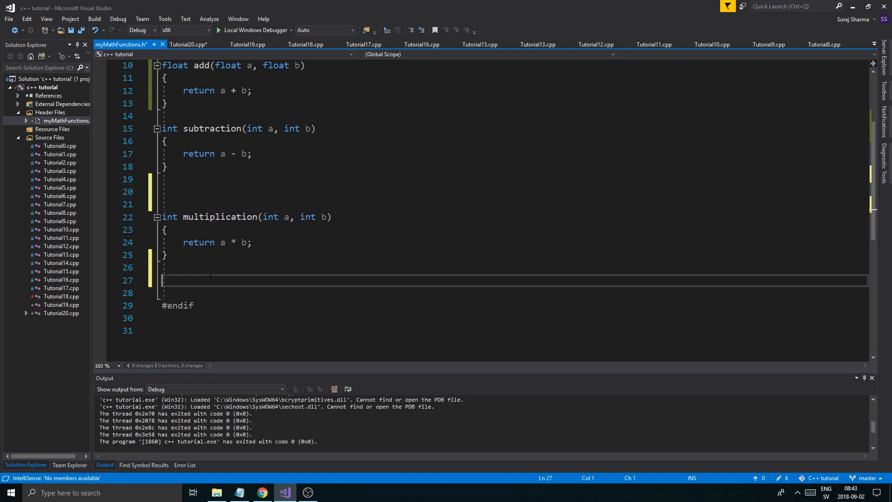
# Write float division(float a, float b) returning a / b below multiplication
pyautogui.write('float di')
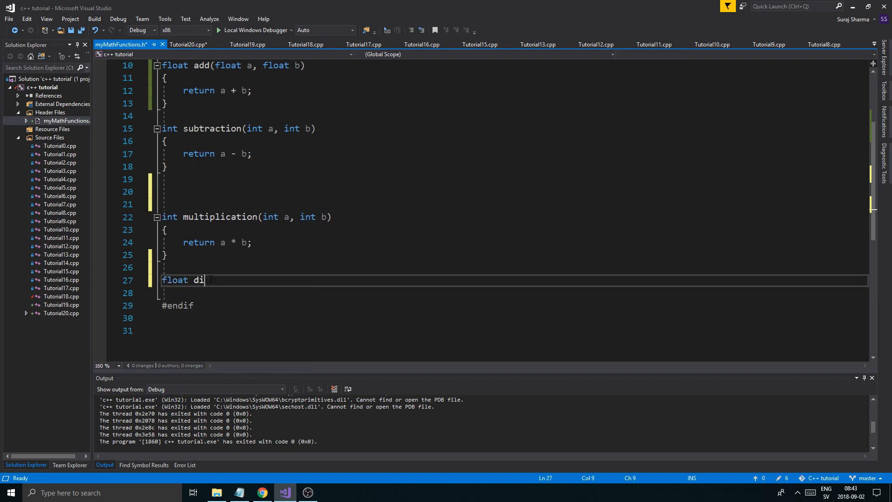
pyautogui.write('vision(float')
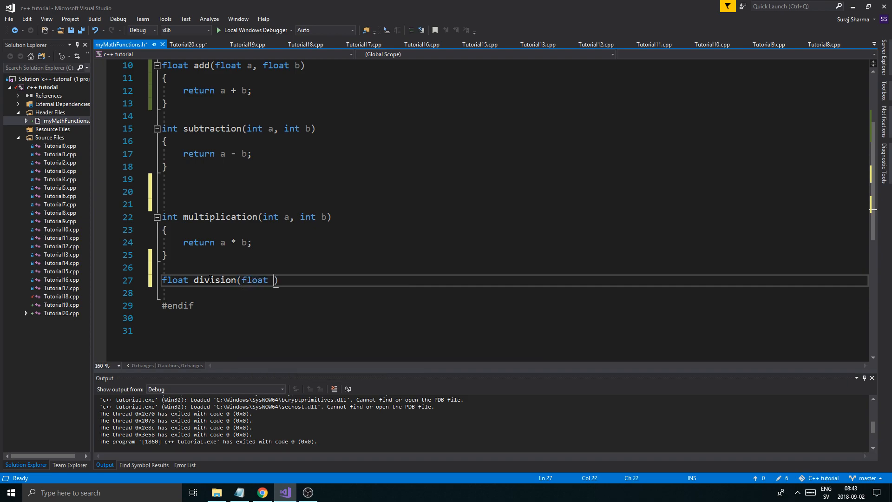
pyautogui.write('a, float b')
pyautogui.click(514, 293)
pyautogui.write('{')
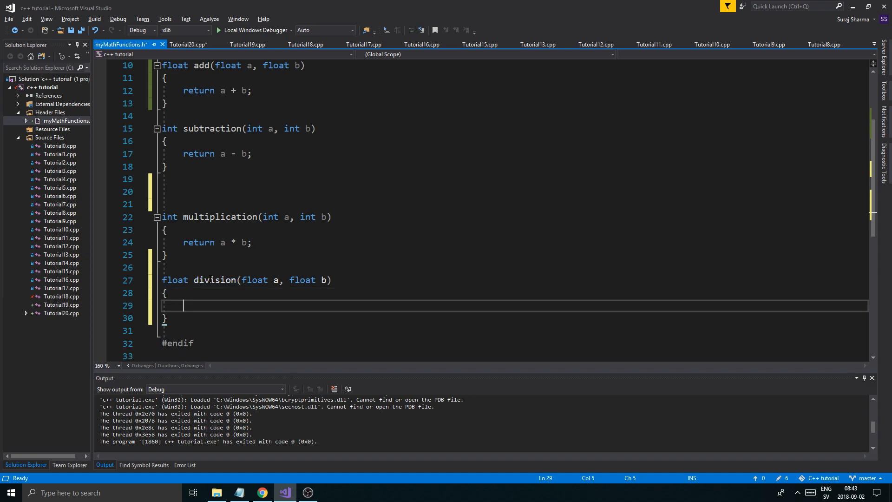
pyautogui.write('return')
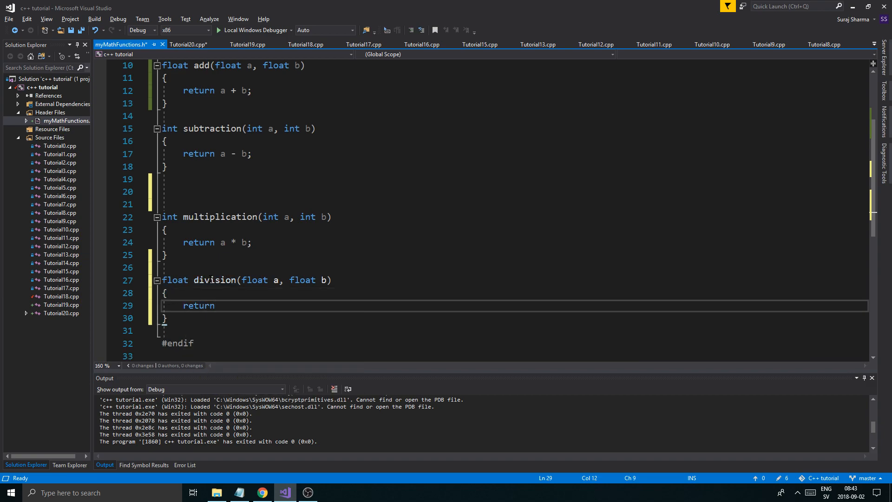
pyautogui.write('a/b')
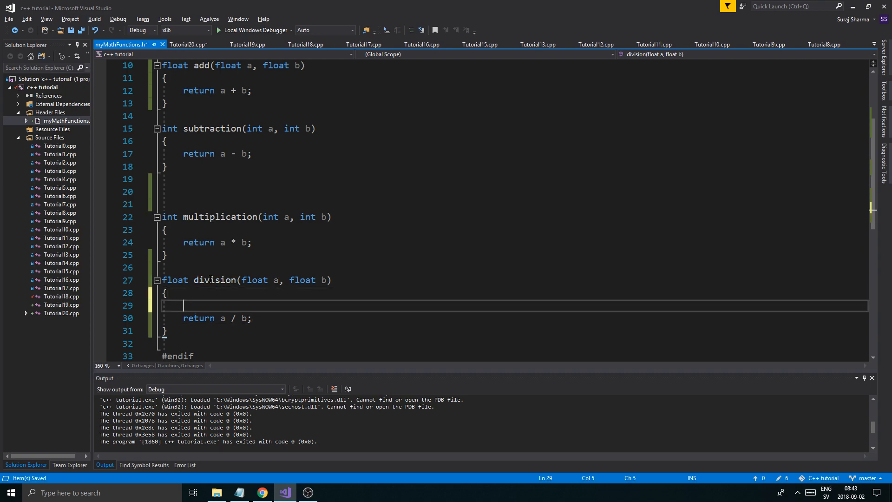
# Add an if (b == 0) return -1.f; //Error zero check to division and save
pyautogui.write('if')
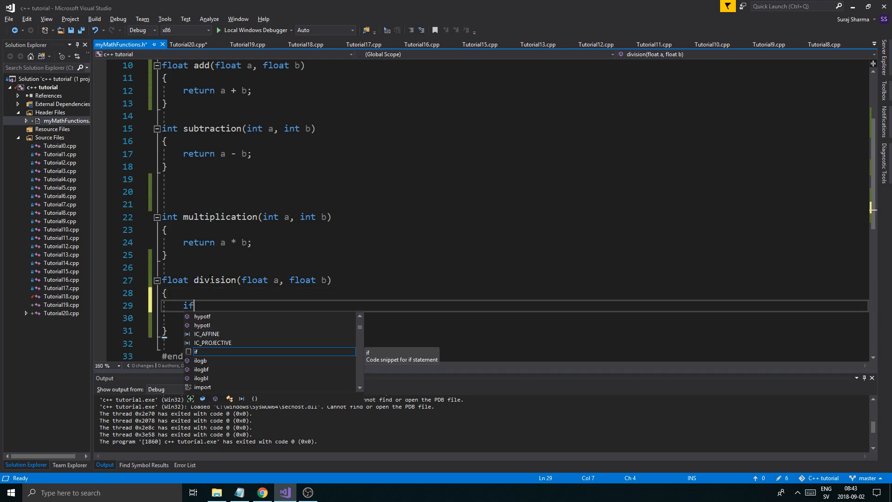
pyautogui.write('b =)')
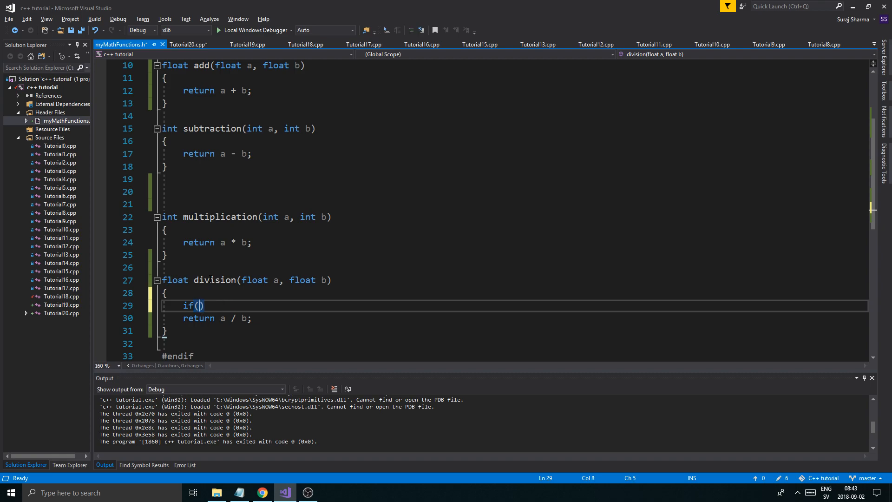
pyautogui.write('b == 0')
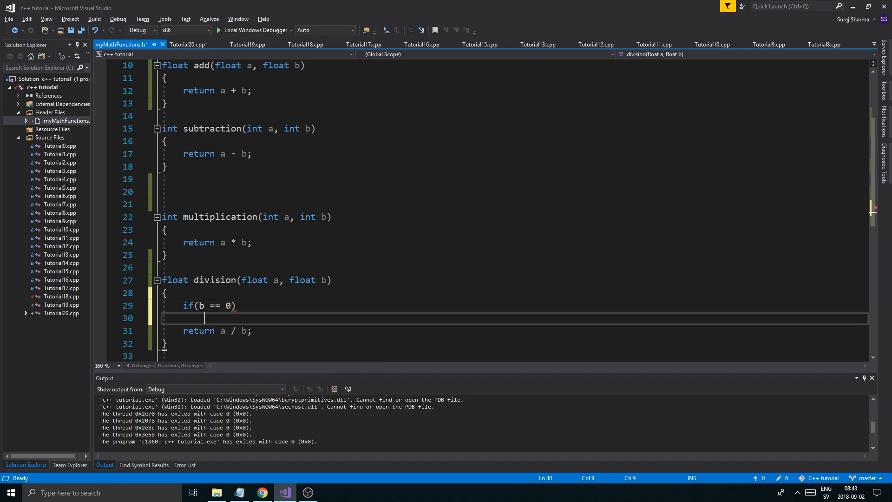
pyautogui.write('return')
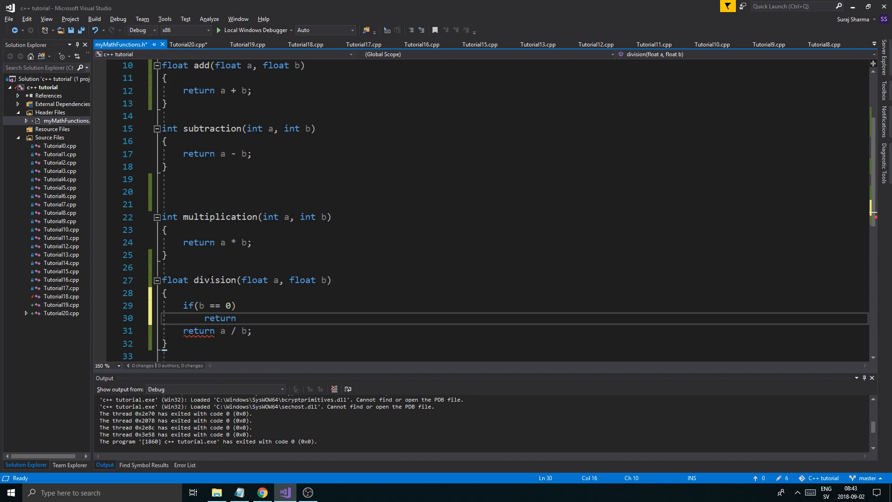
pyautogui.write('-1.f;')
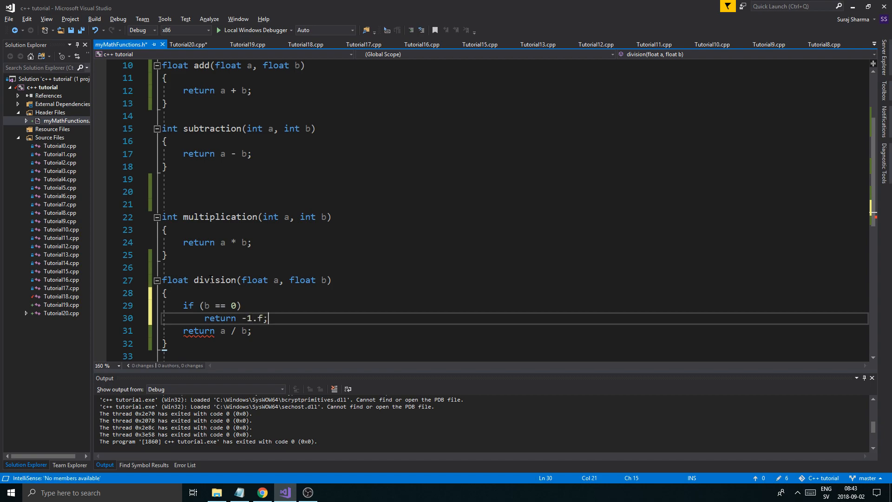
pyautogui.press('Return')
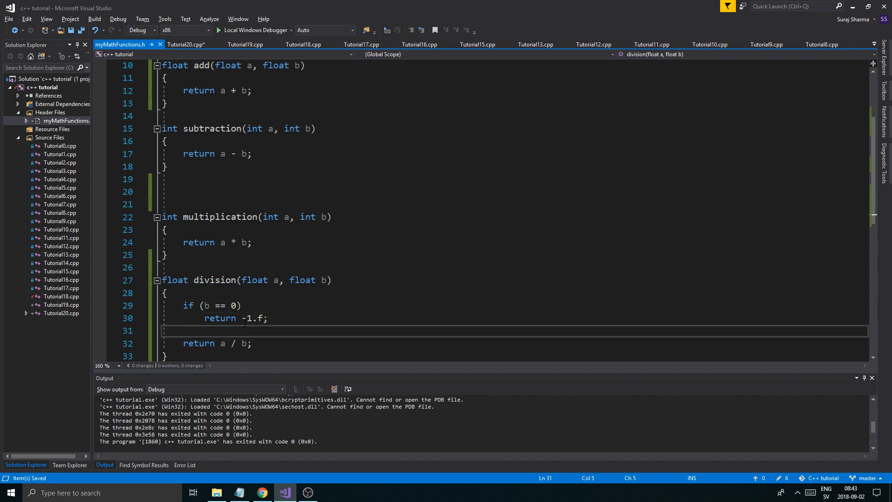
pyautogui.click(268, 318)
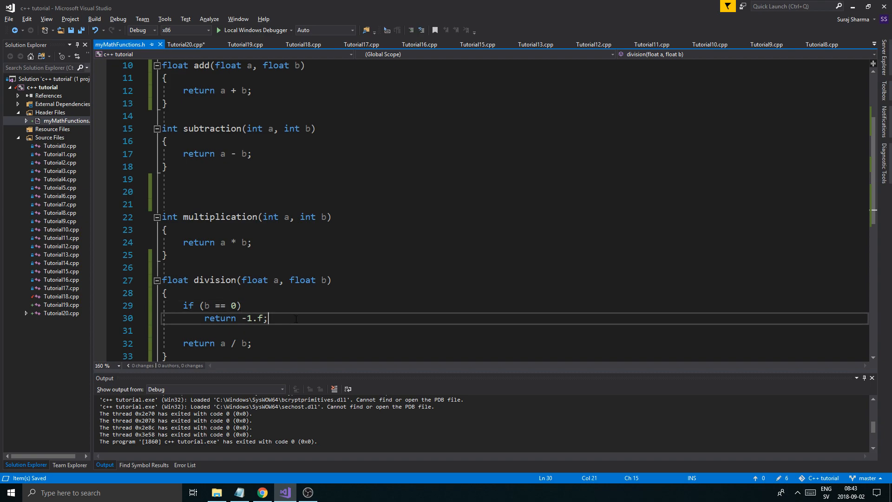
pyautogui.write('//Error')
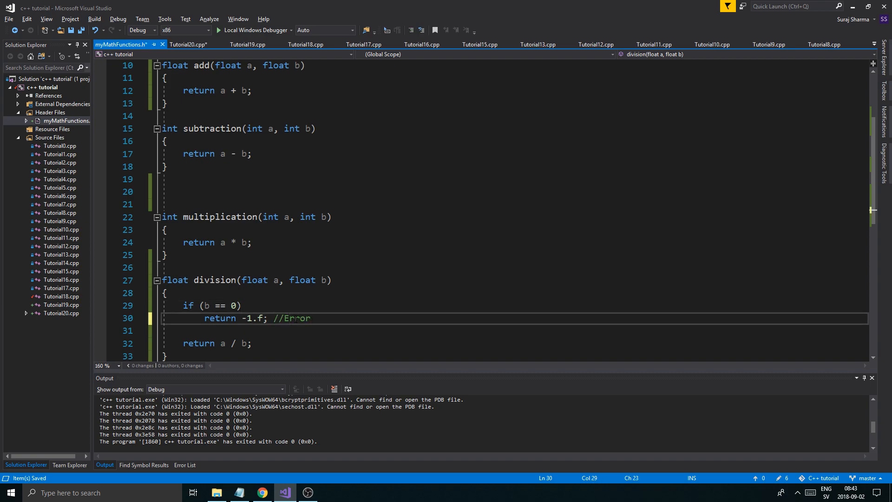
# Tidy blank lines after subtraction and start a new line below division
pyautogui.scroll(3)
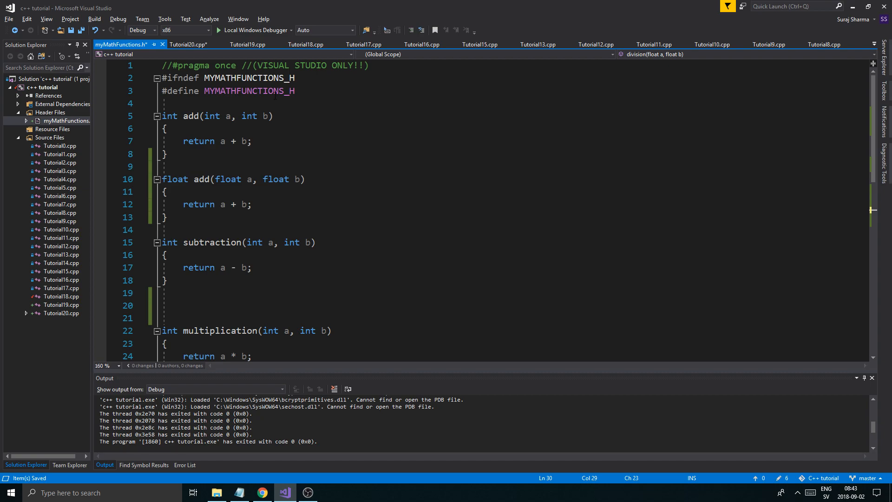
pyautogui.scroll(-3)
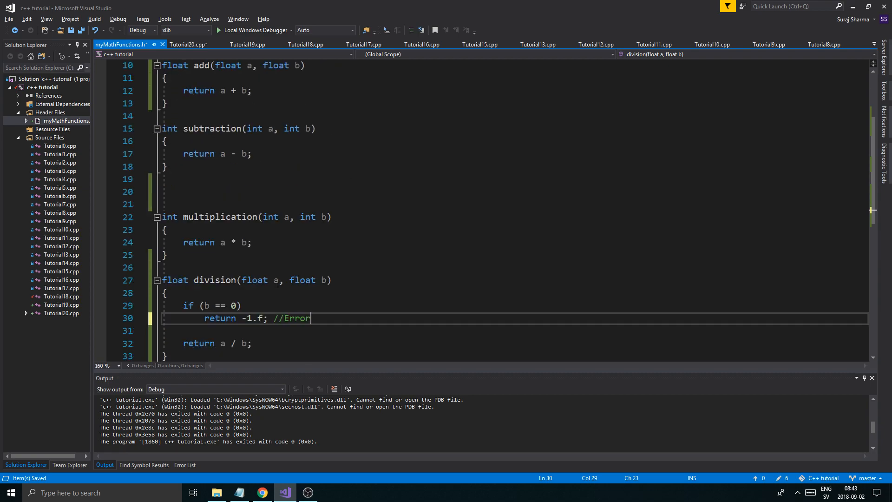
pyautogui.scroll(3)
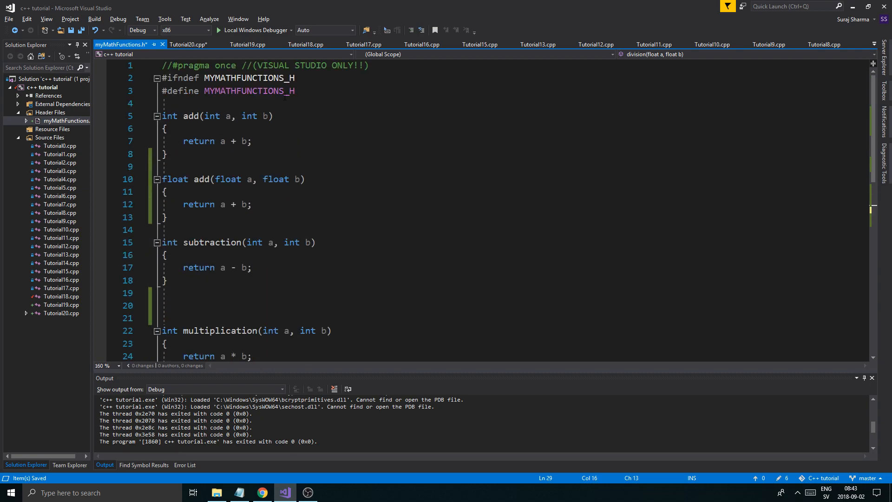
pyautogui.click(168, 192)
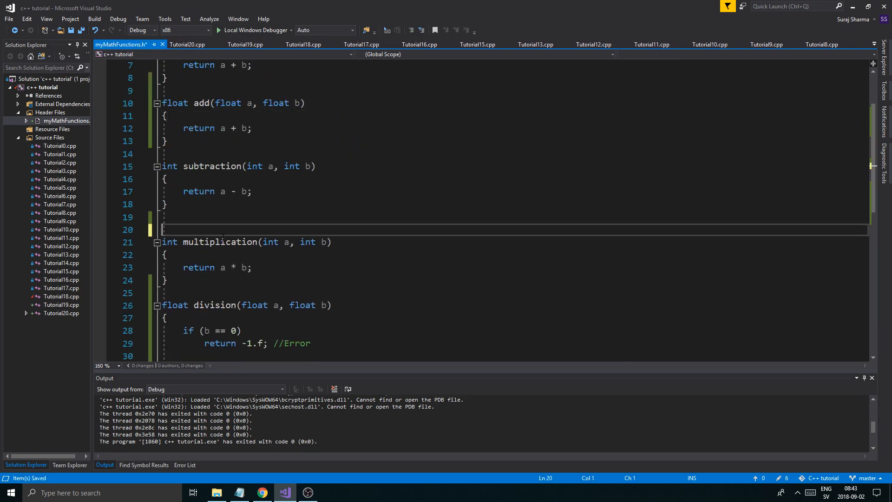
pyautogui.scroll(-3)
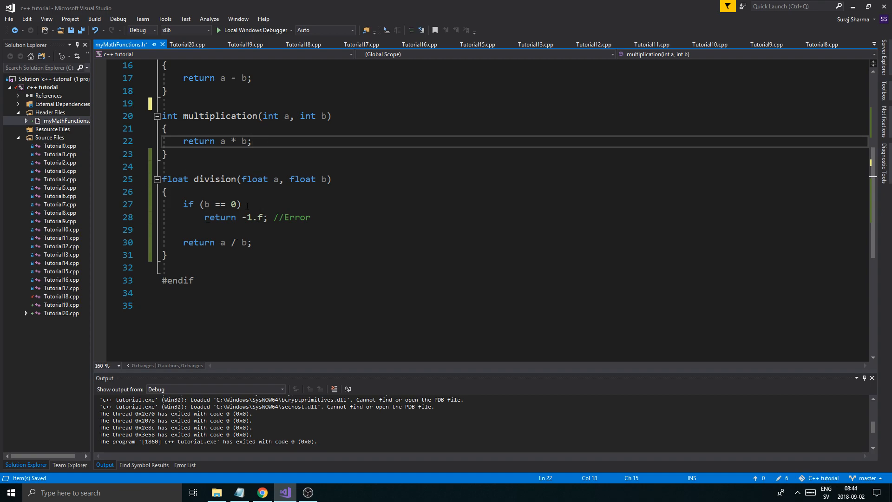
pyautogui.click(165, 268)
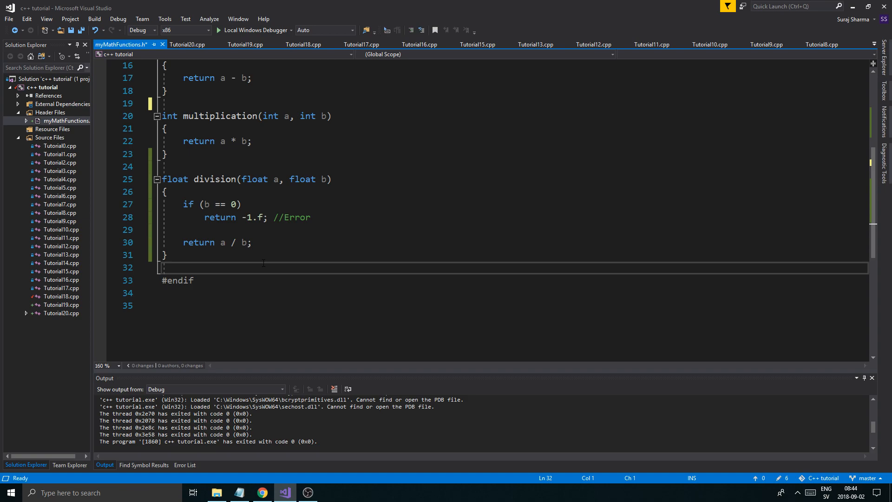
pyautogui.press('Enter')
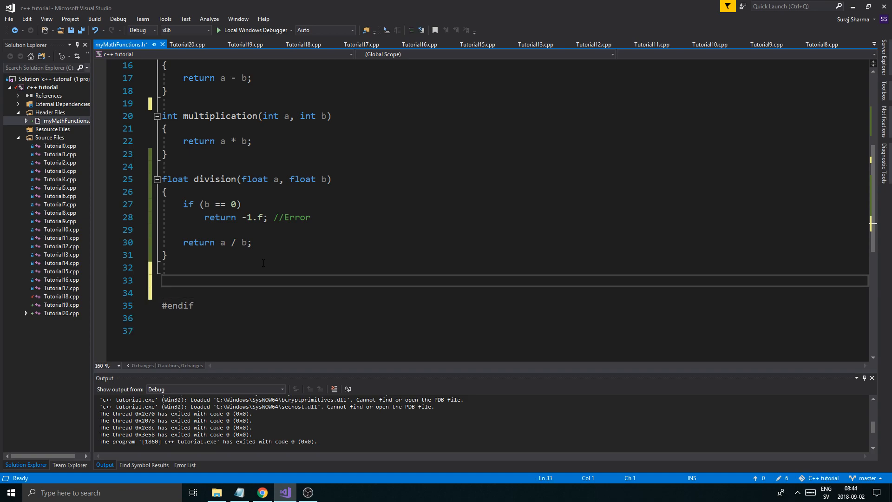
pyautogui.write('f')
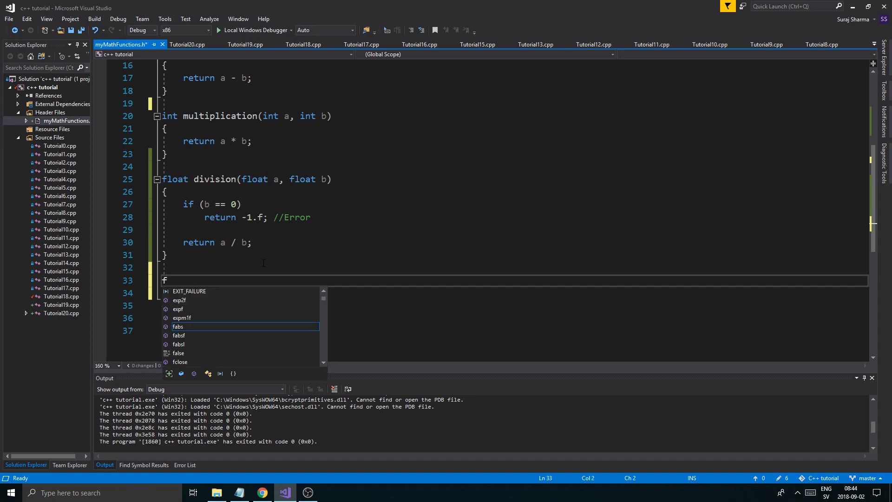
pyautogui.write('nt division(int a, int b')
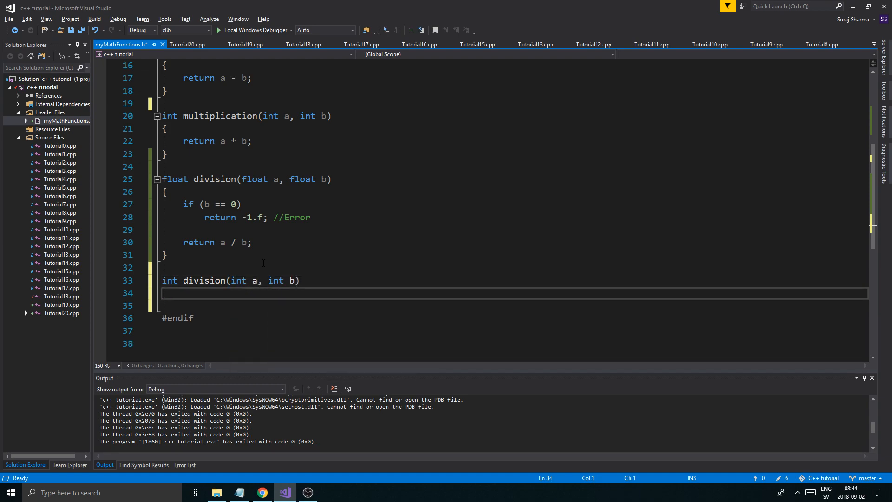
pyautogui.write('if(')
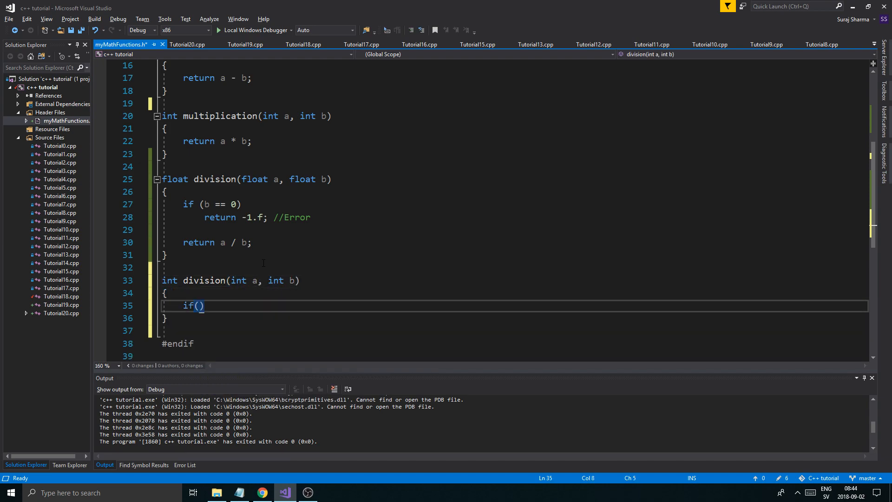
pyautogui.write('b == 0)')
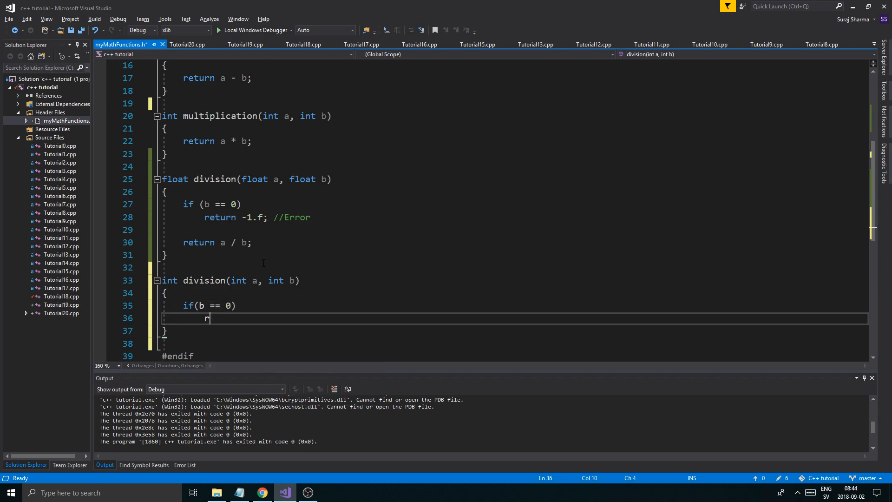
pyautogui.write('eturn -1;')
pyautogui.write('return')
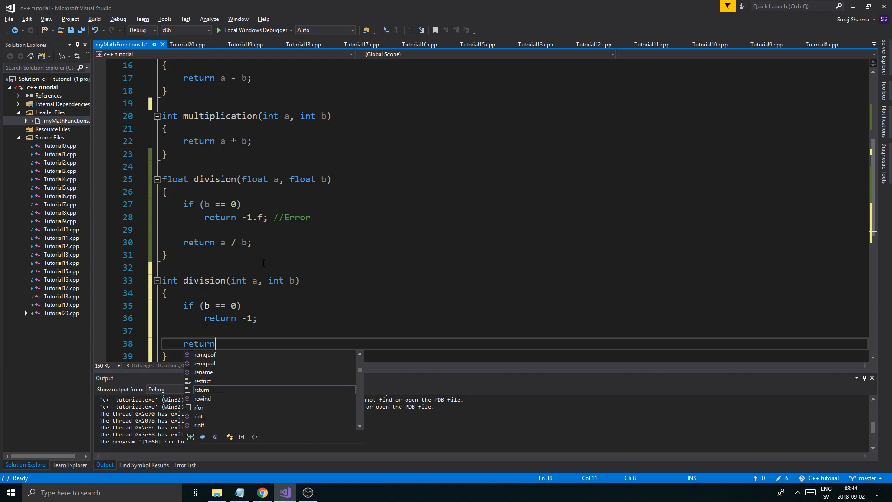
pyautogui.write('a/b')
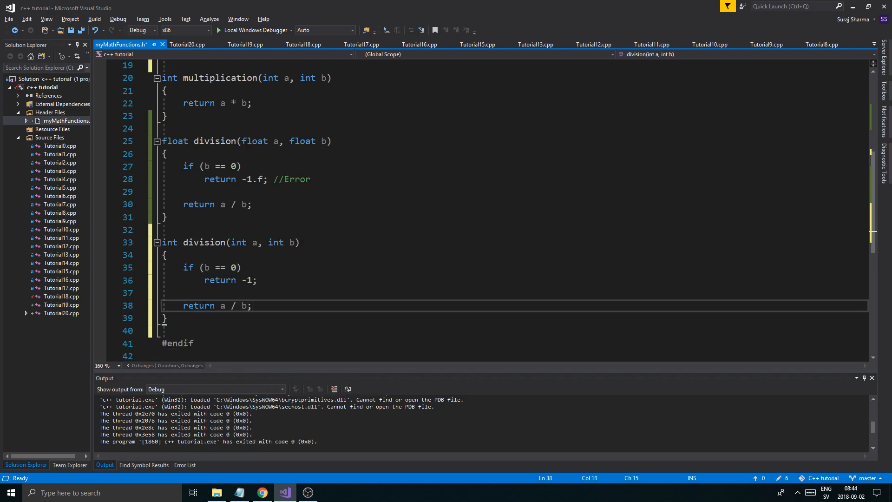
pyautogui.scroll(3)
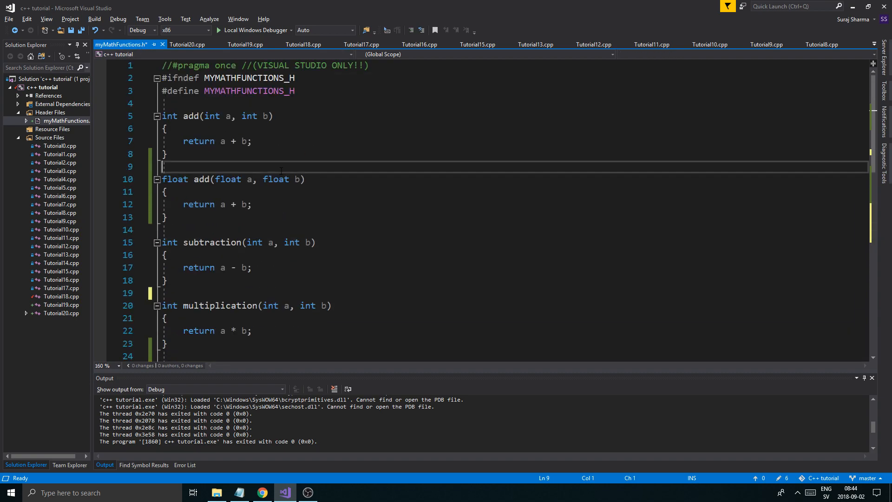
# Save, then declare int add4(int a, int b, int c, int d) below float add
pyautogui.press('ctrl+s')
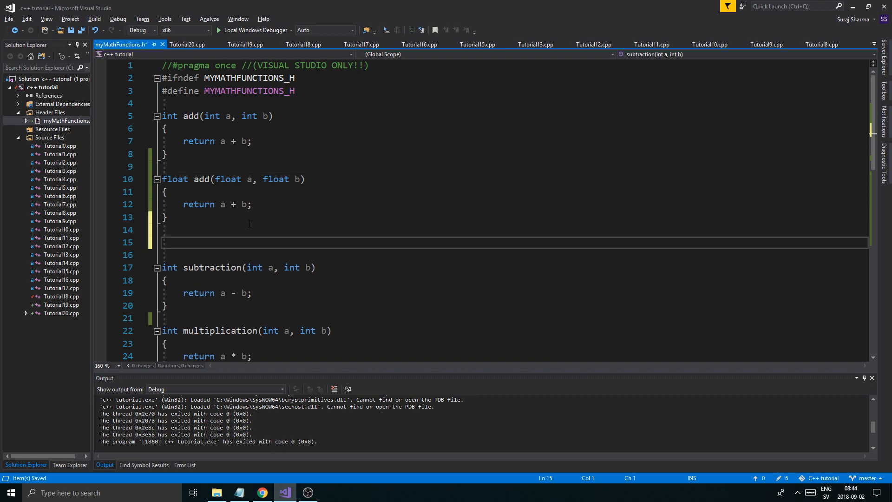
pyautogui.write('add4')
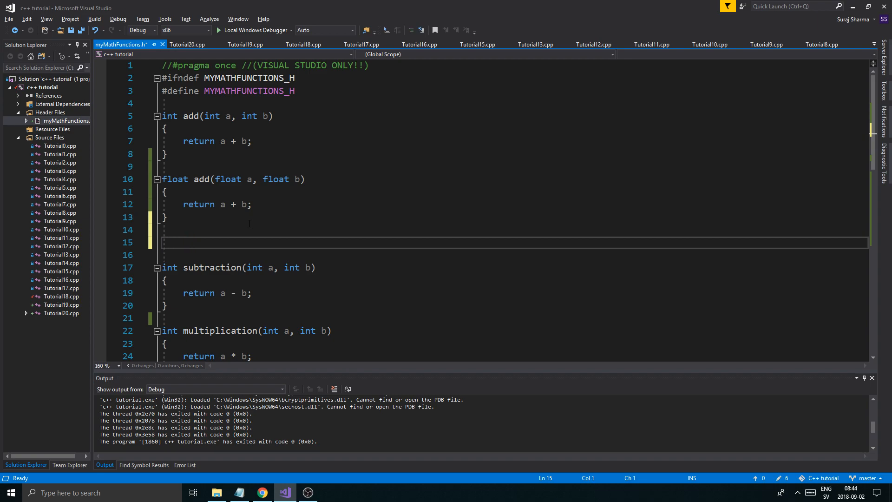
pyautogui.write('int add5')
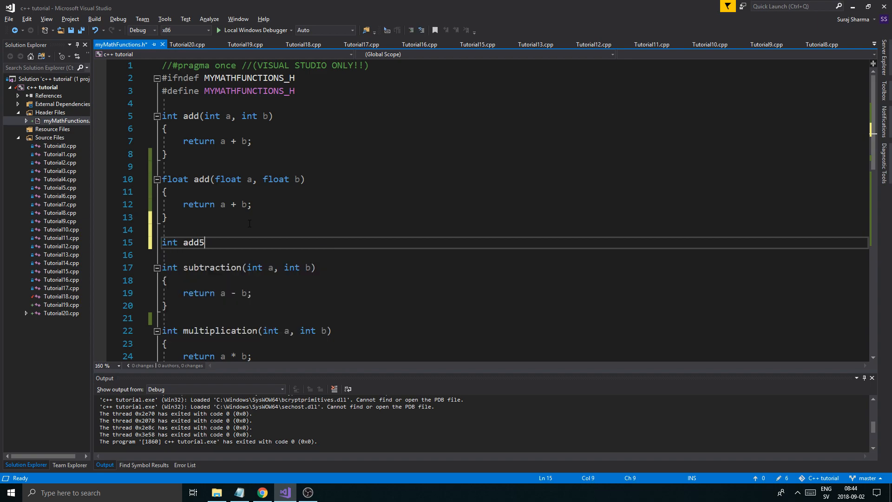
pyautogui.write('4(flo')
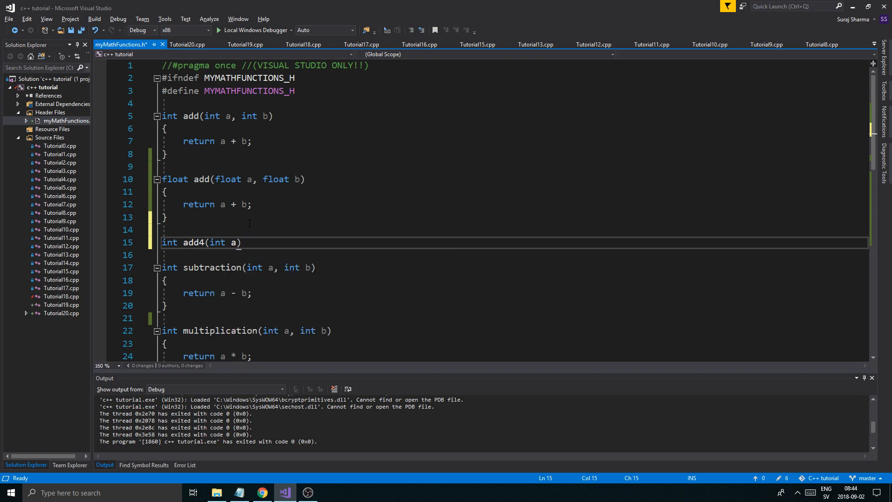
pyautogui.write(', int b, int c')
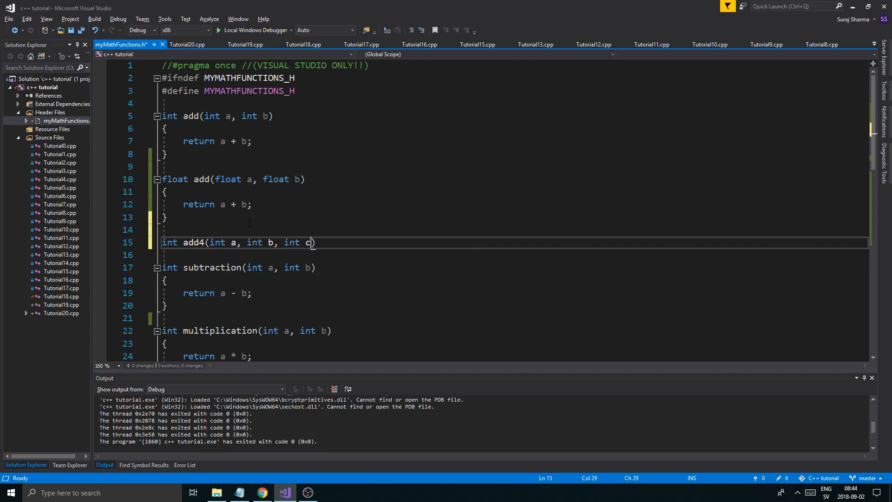
pyautogui.write(', int d')
pyautogui.write('{')
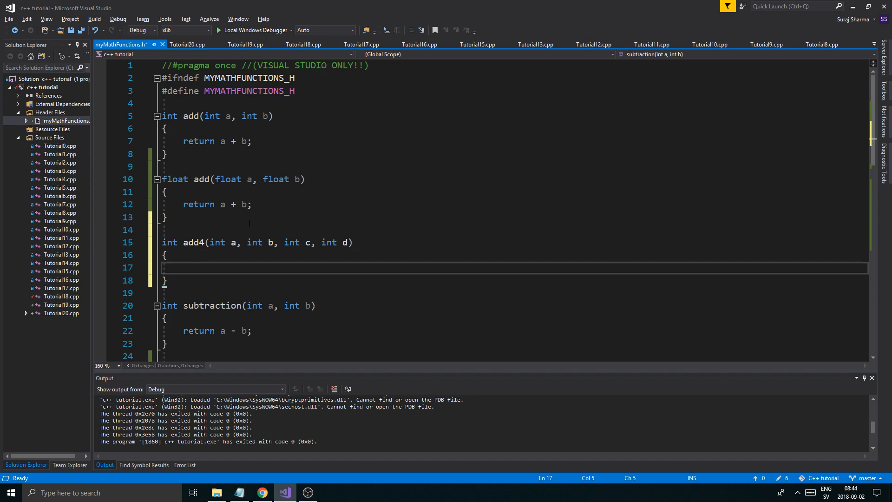
# Give add4 the body return a + b + c + d;
pyautogui.write('return')
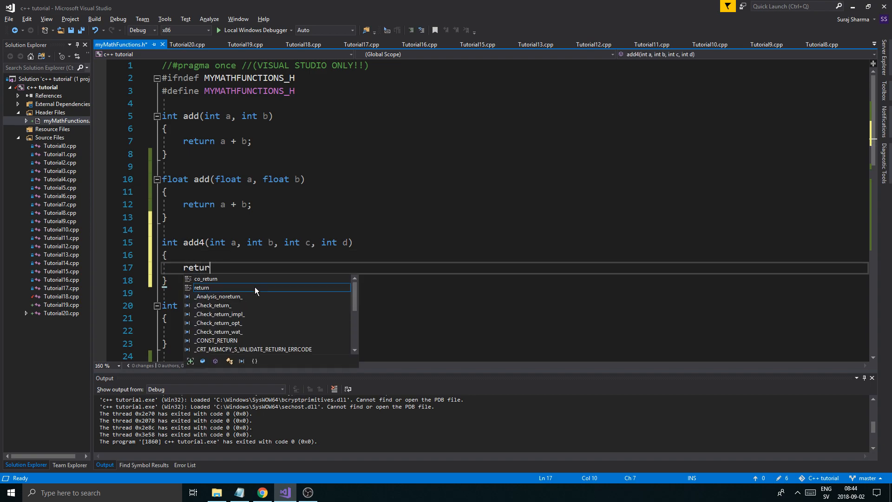
pyautogui.write('a+b+b')
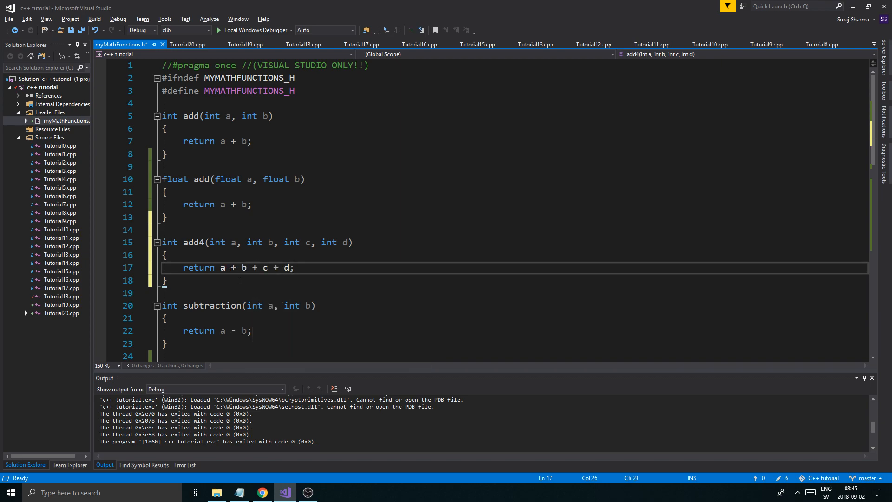
pyautogui.click(227, 293)
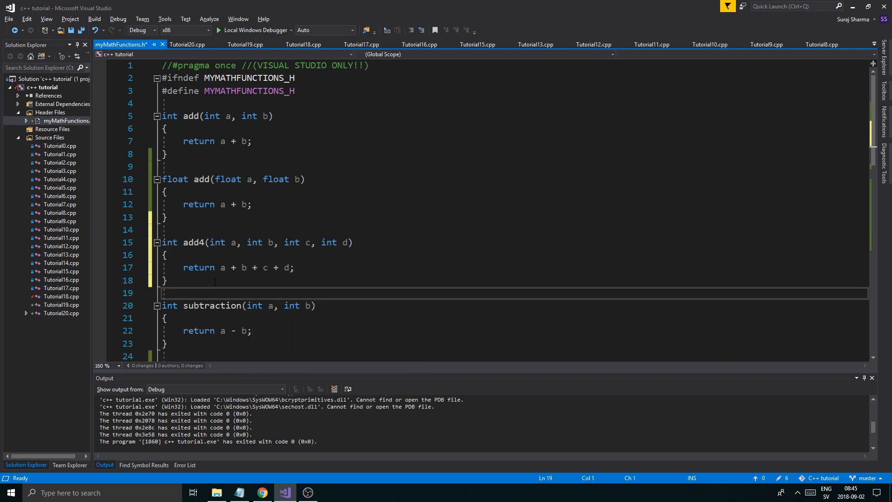
pyautogui.click(169, 279)
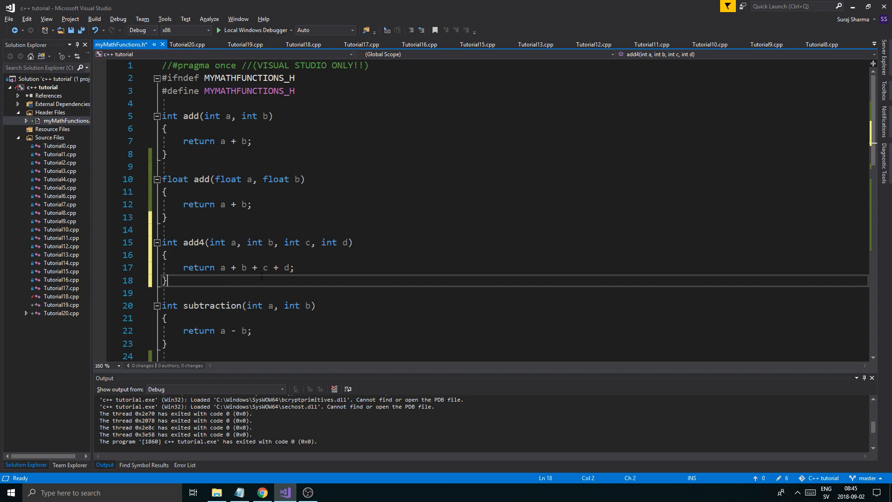
pyautogui.moveTo(187, 44)
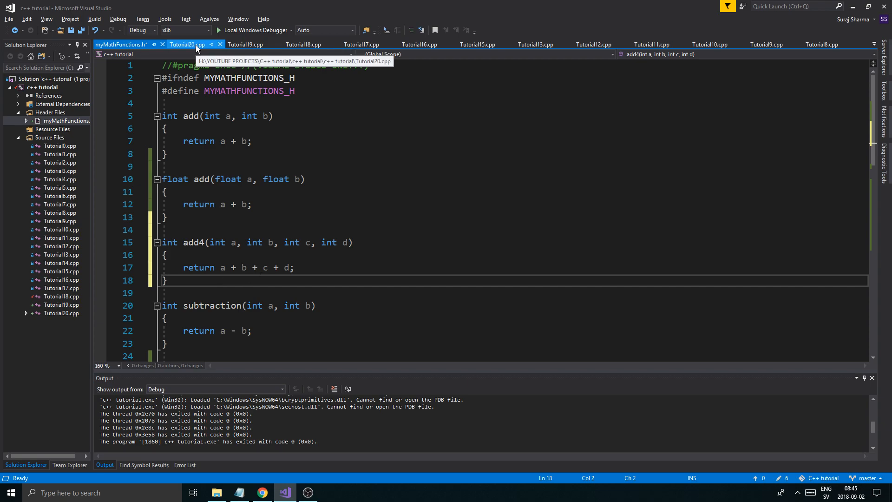
# Make main print add4(1, 1, 2, 39), run it, and return to myMathFunctions.h
pyautogui.click(188, 45)
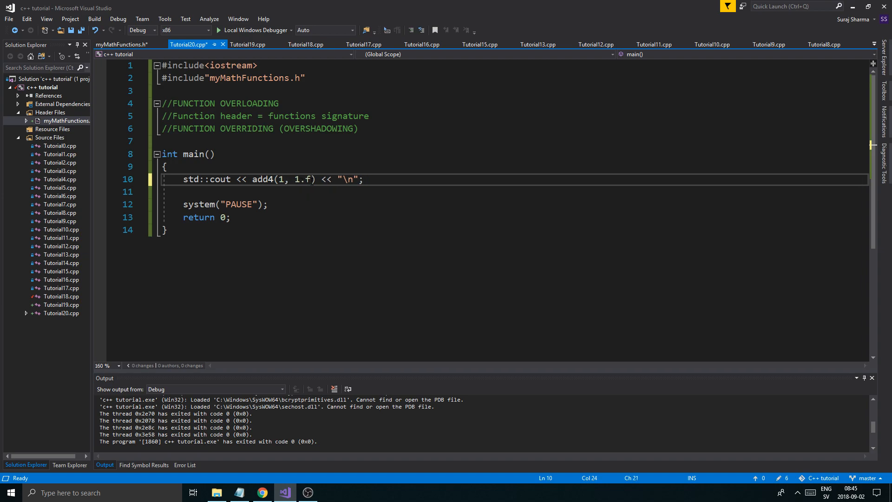
pyautogui.write(', 1')
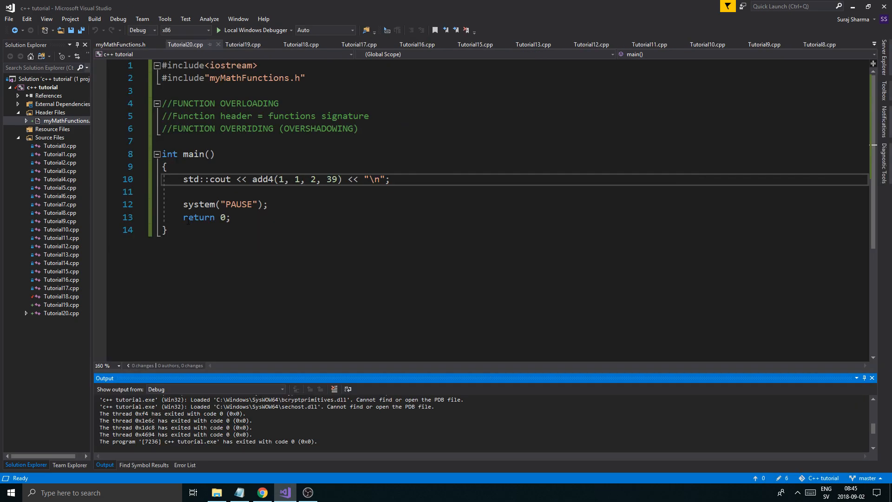
pyautogui.click(120, 44)
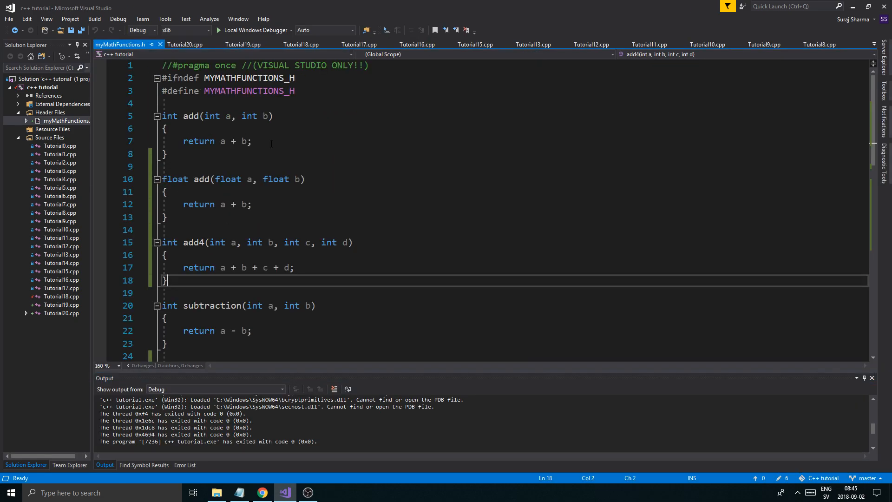
pyautogui.scroll(-3)
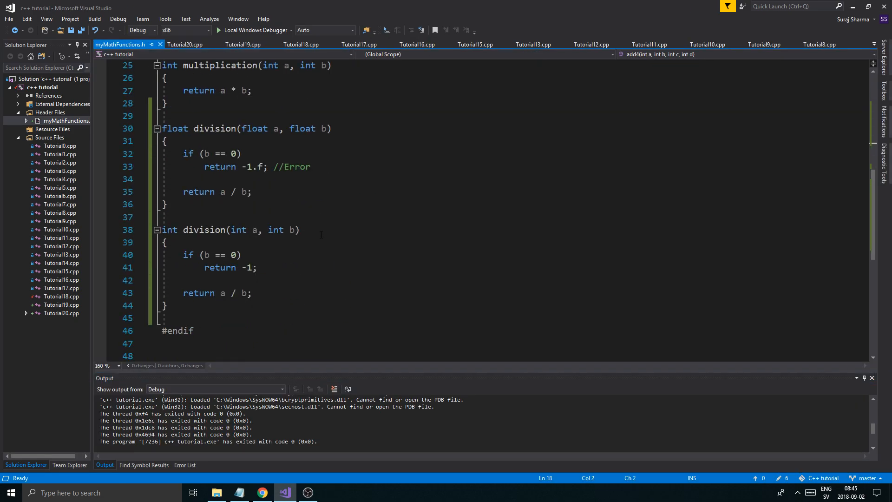
pyautogui.scroll(3)
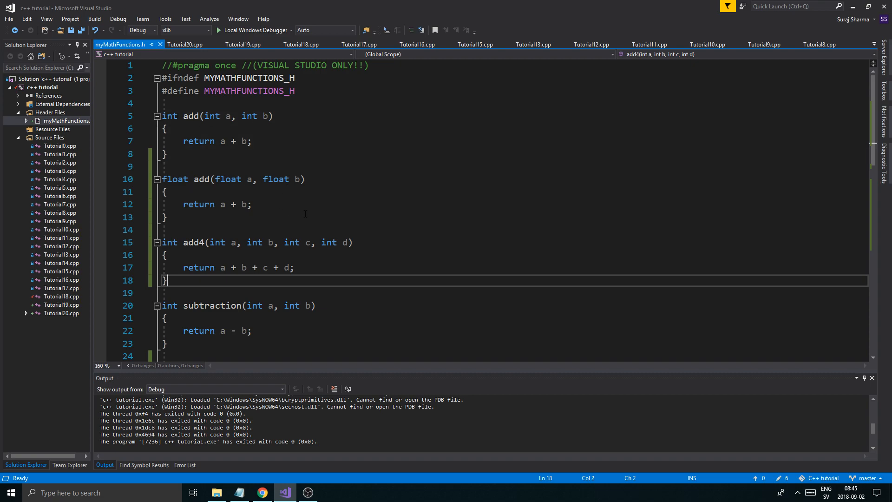
pyautogui.scroll(-3)
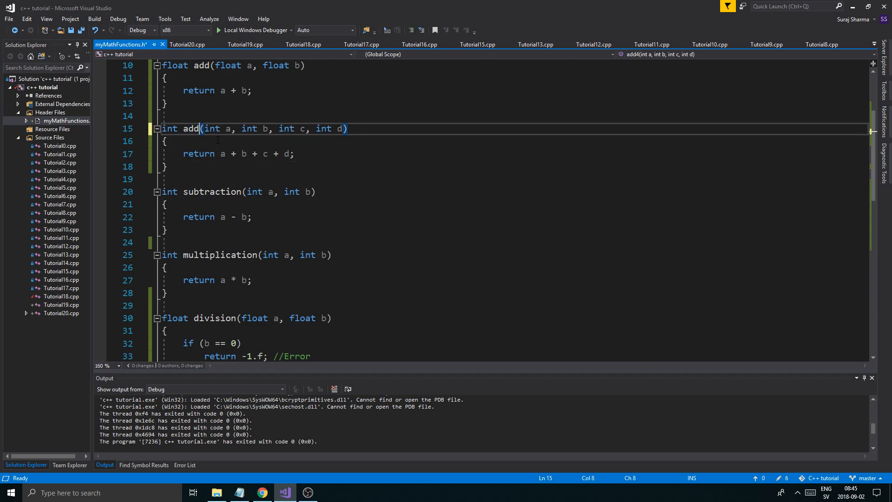
# Change main's call to add(1, 1, 2, 39) to match the renamed add and save both files
pyautogui.click(187, 45)
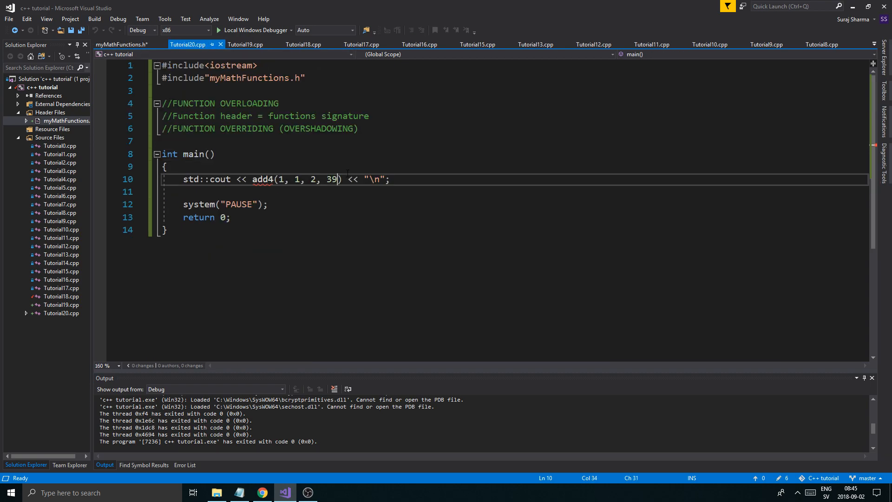
pyautogui.press('Backspace')
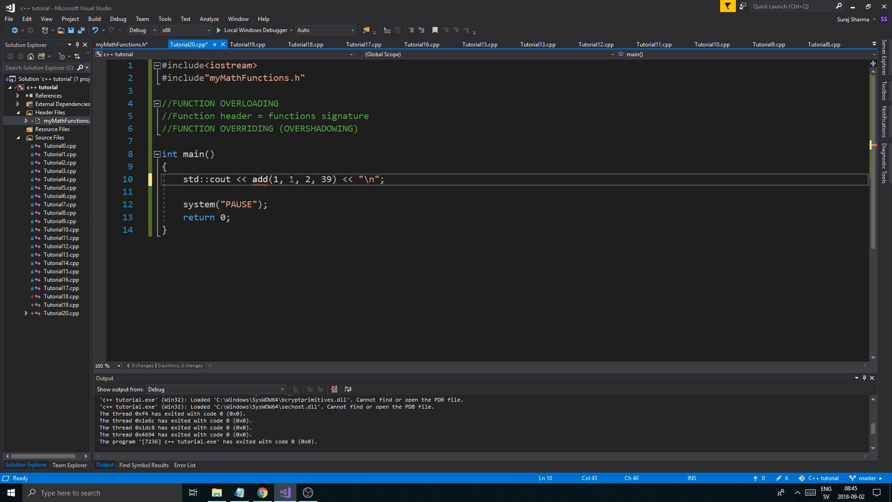
pyautogui.click(120, 45)
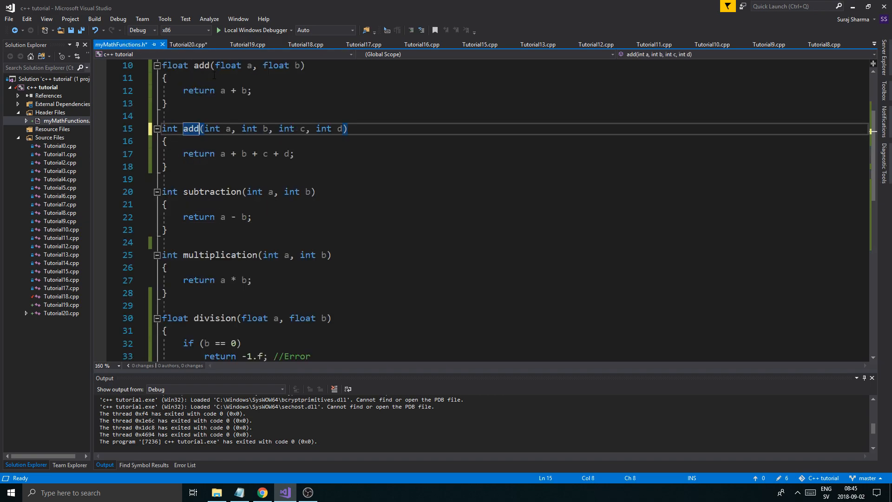
pyautogui.click(187, 45)
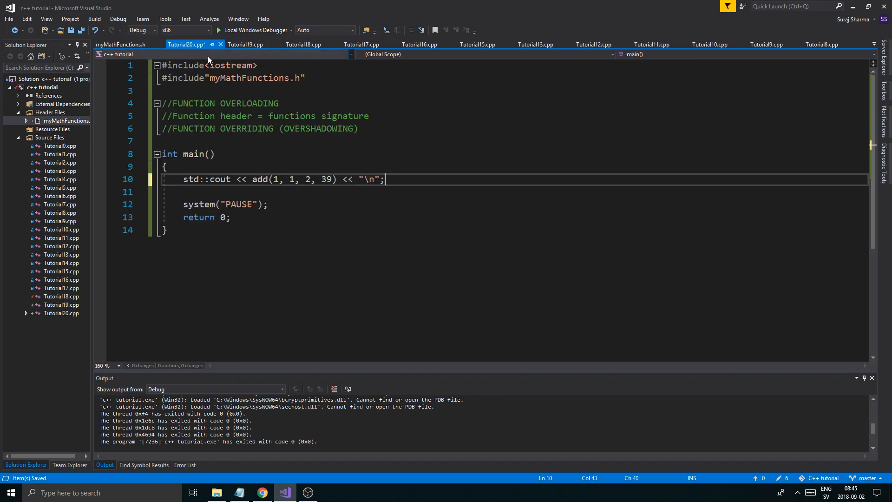
pyautogui.click(166, 167)
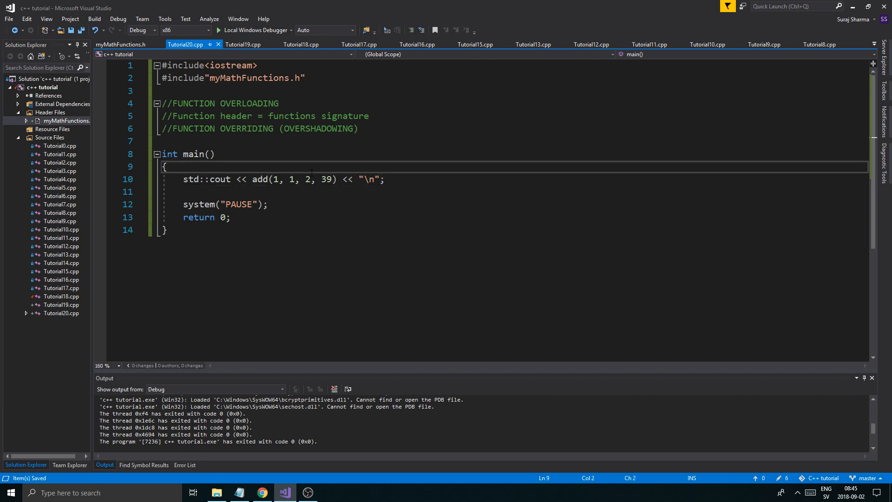
pyautogui.click(358, 129)
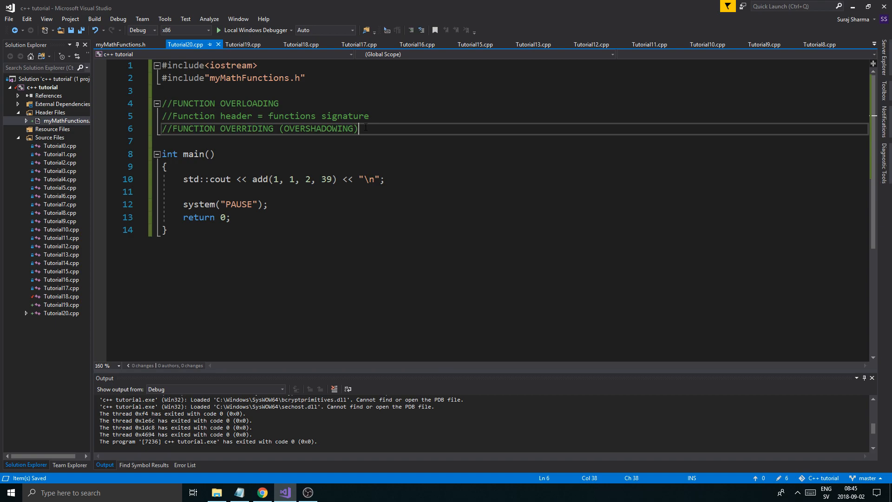
pyautogui.moveTo(376, 149)
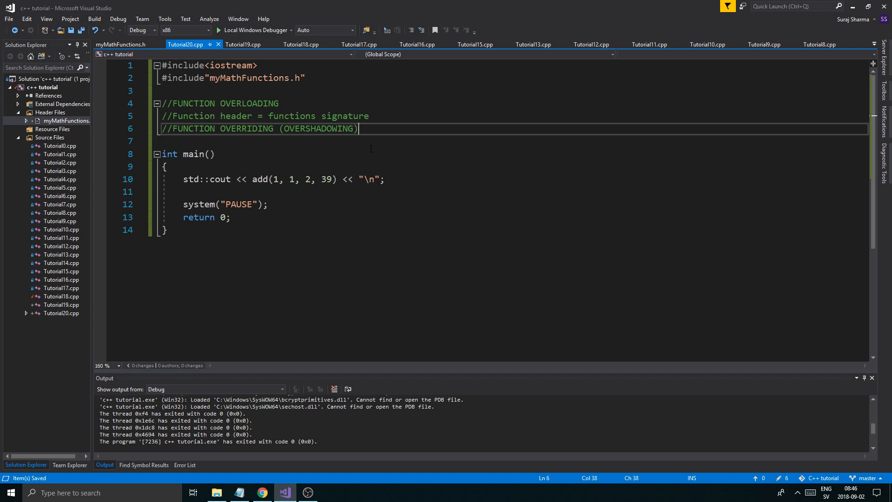
pyautogui.moveTo(344, 266)
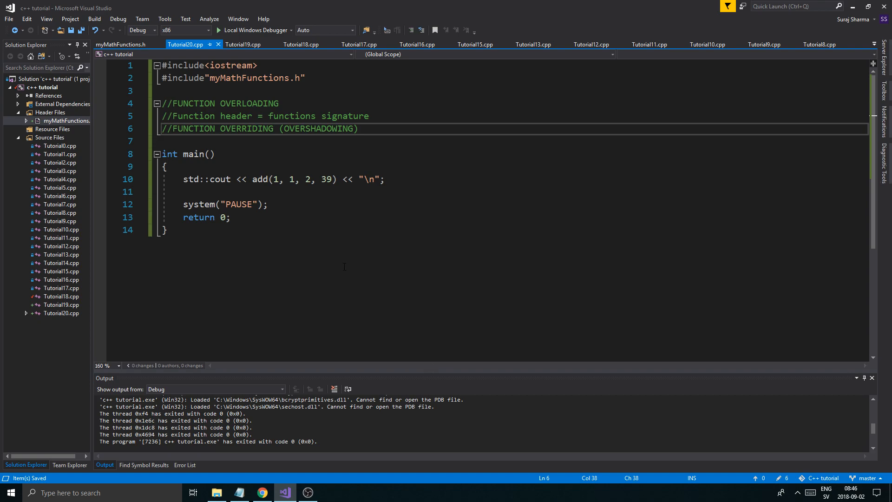